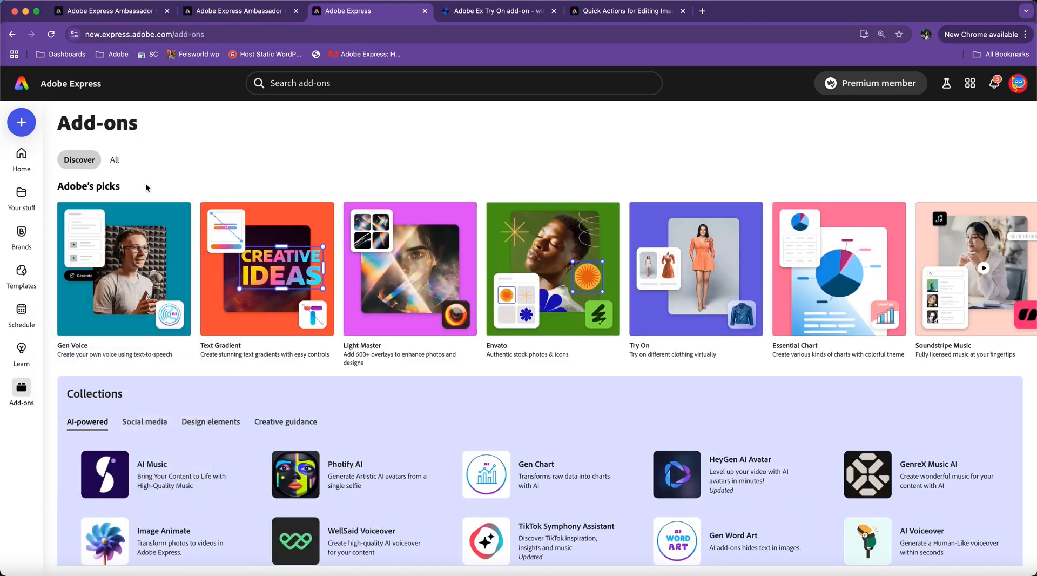
Create a new design by searching 'video' and choosing the 1920 × 1080 Video format.
scroll("down", 3)
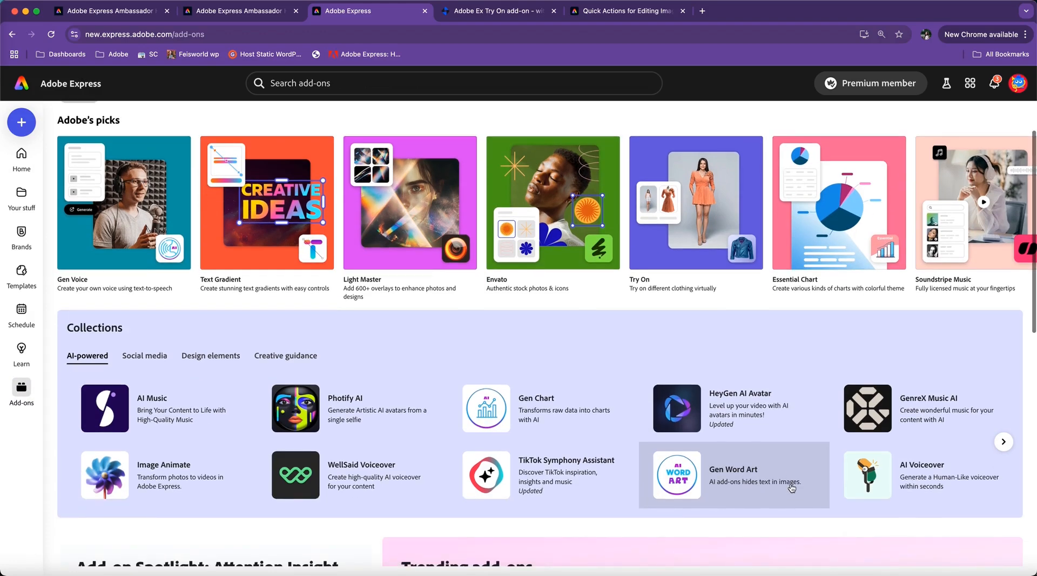
scroll("down", 3)
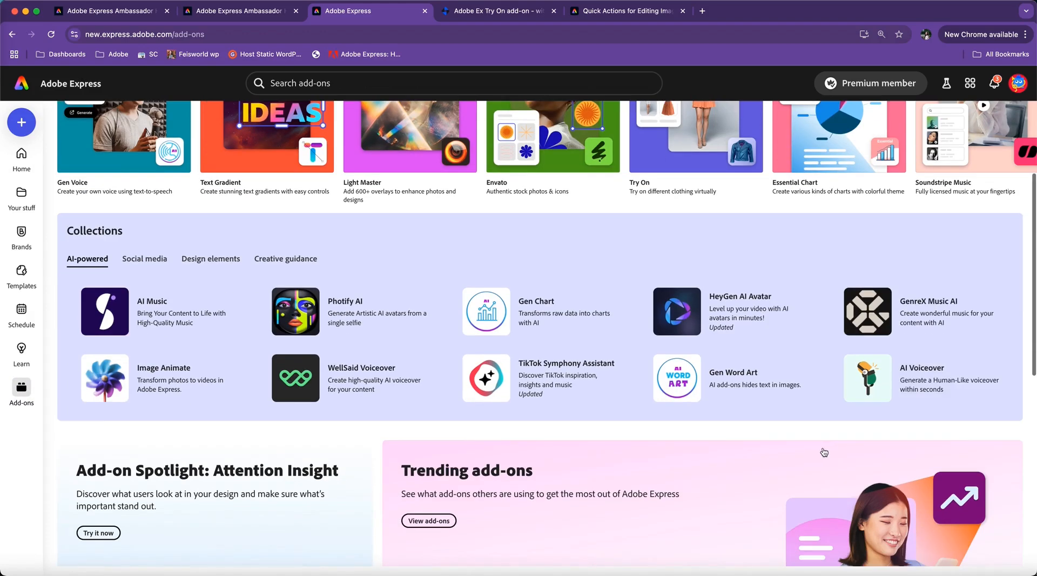
left_click(21, 122)
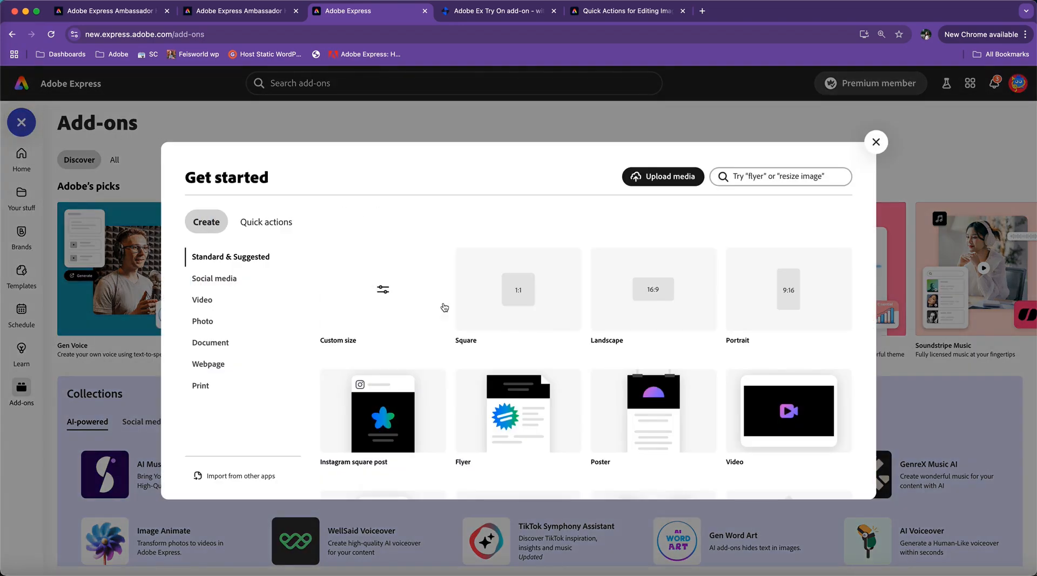
left_click(780, 176)
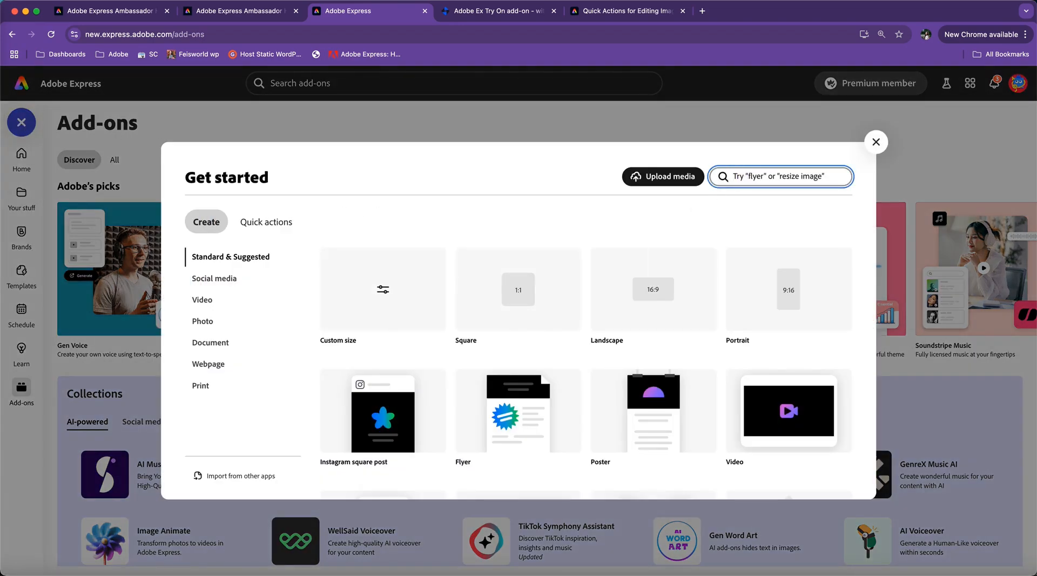
type("video")
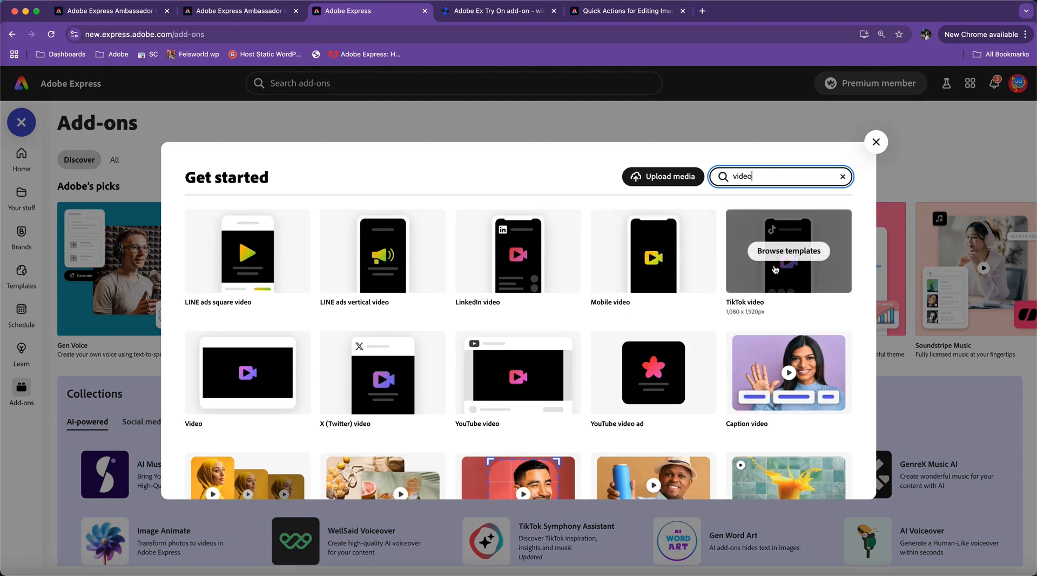
mouse_move(247, 377)
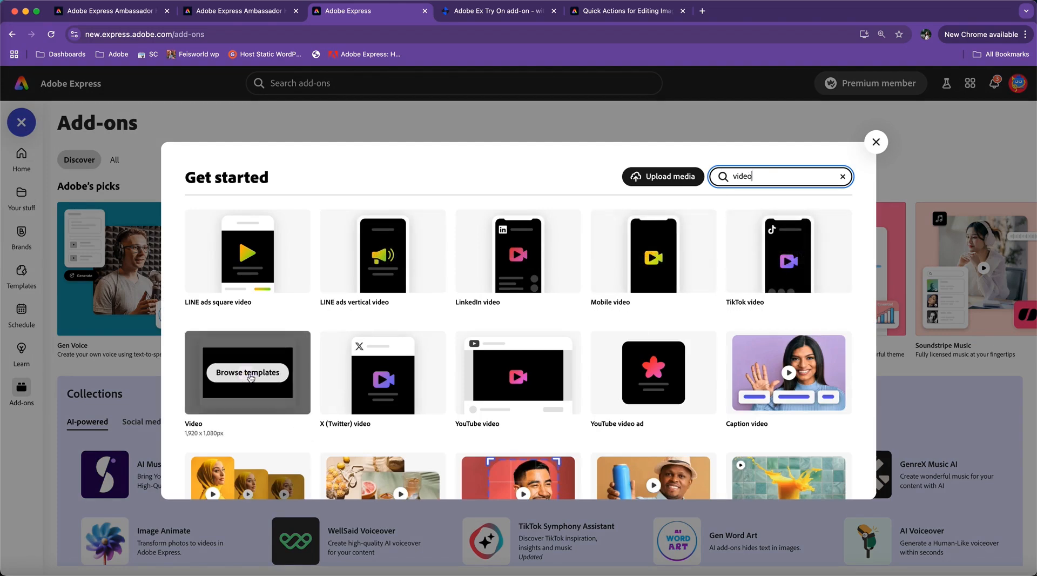
left_click(247, 373)
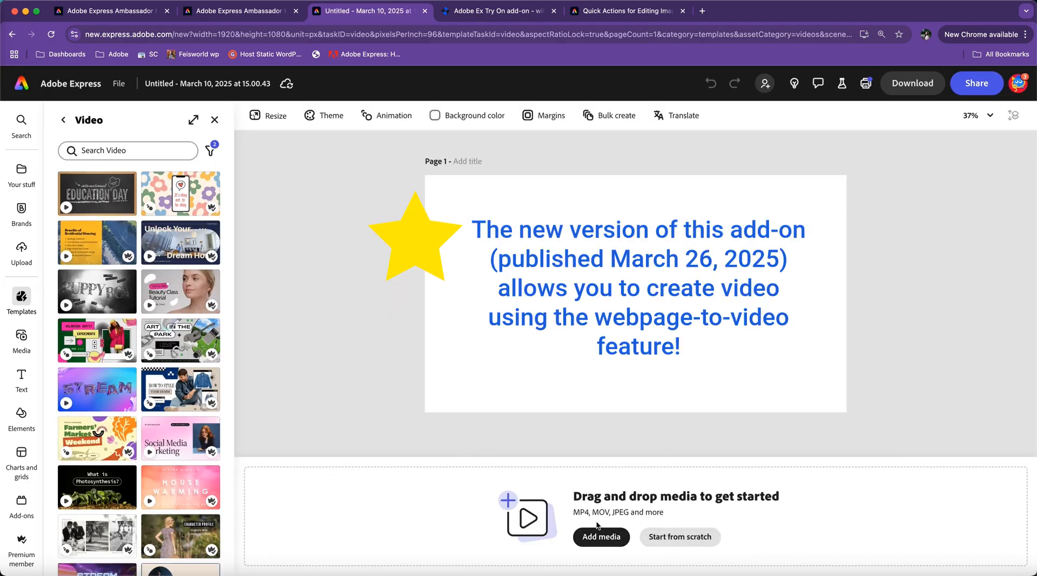
Find Visla in the Add-ons search and launch it beside the blank video page.
left_click(21, 506)
type("v")
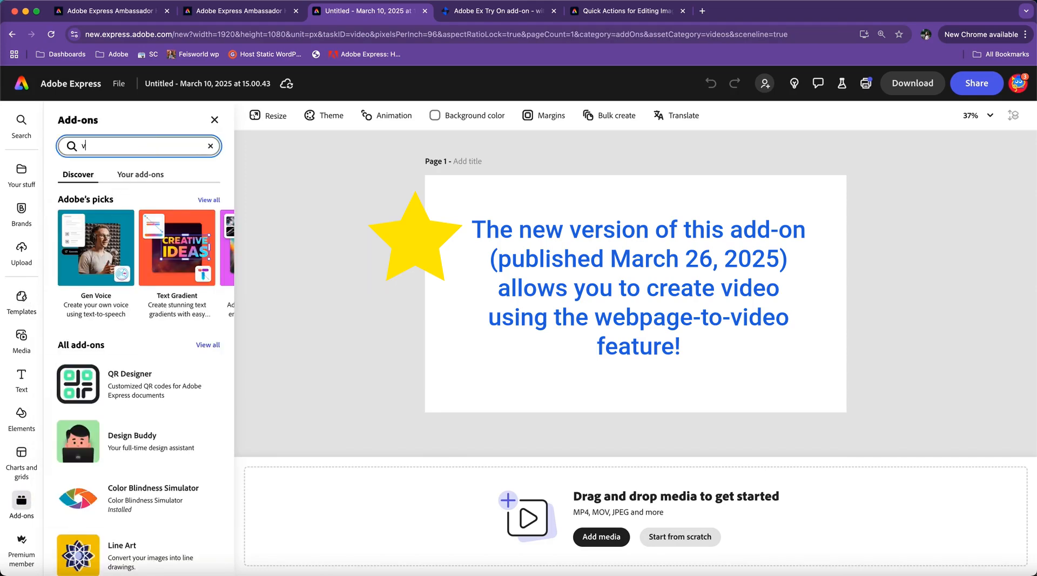
type("isla")
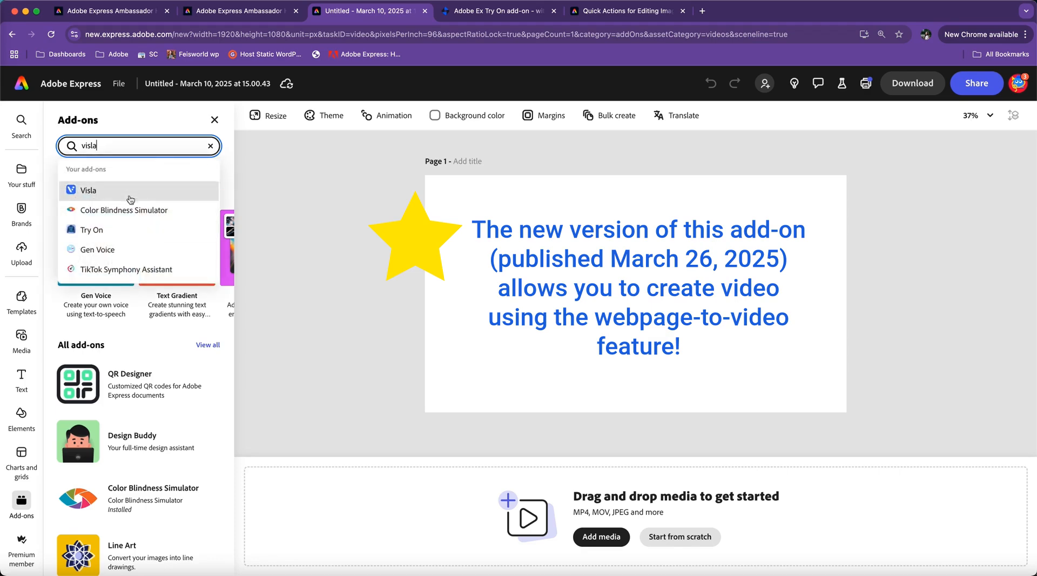
left_click(88, 190)
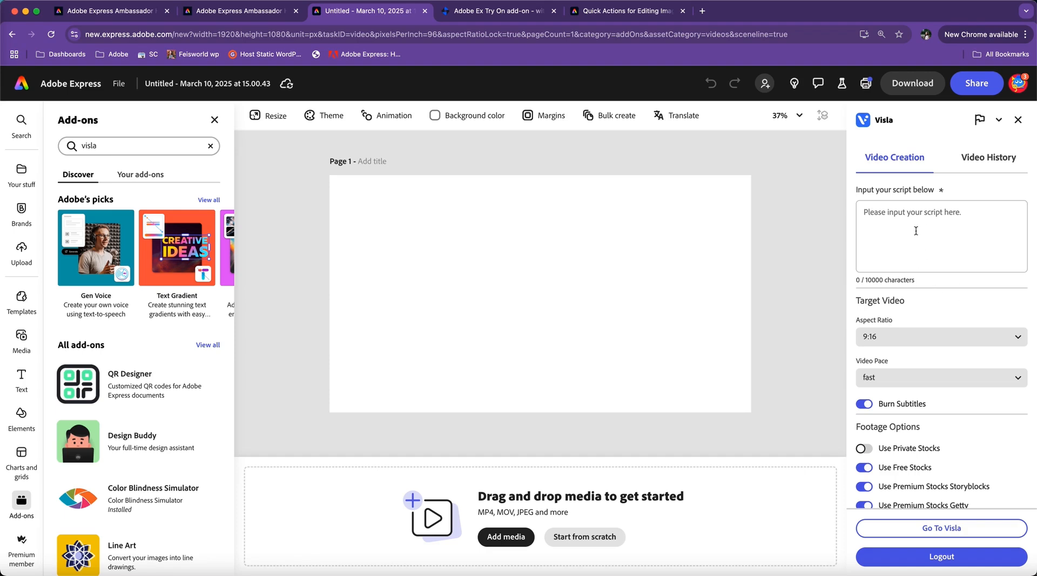
mouse_move(906, 231)
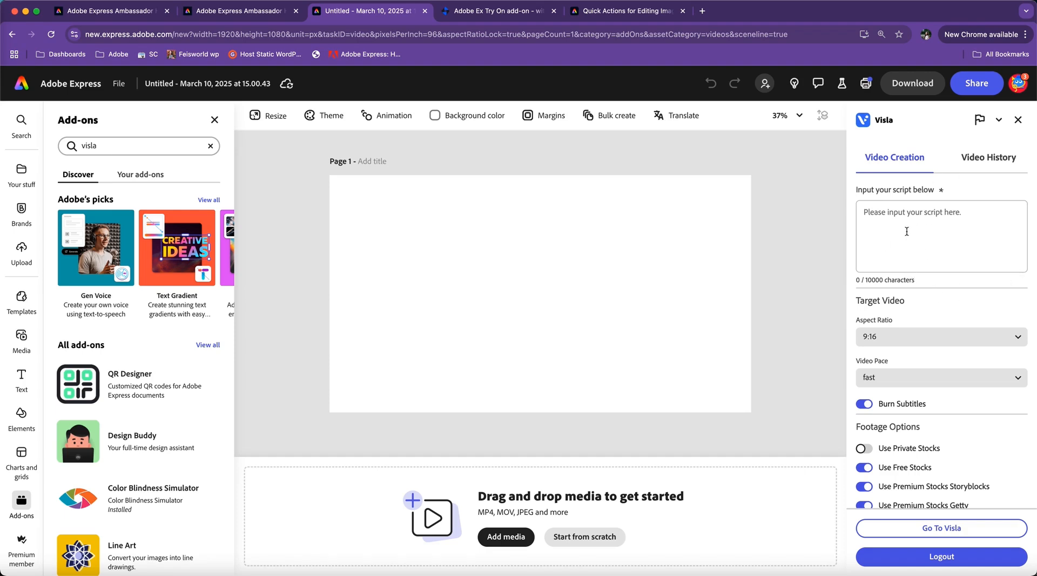
mouse_move(900, 223)
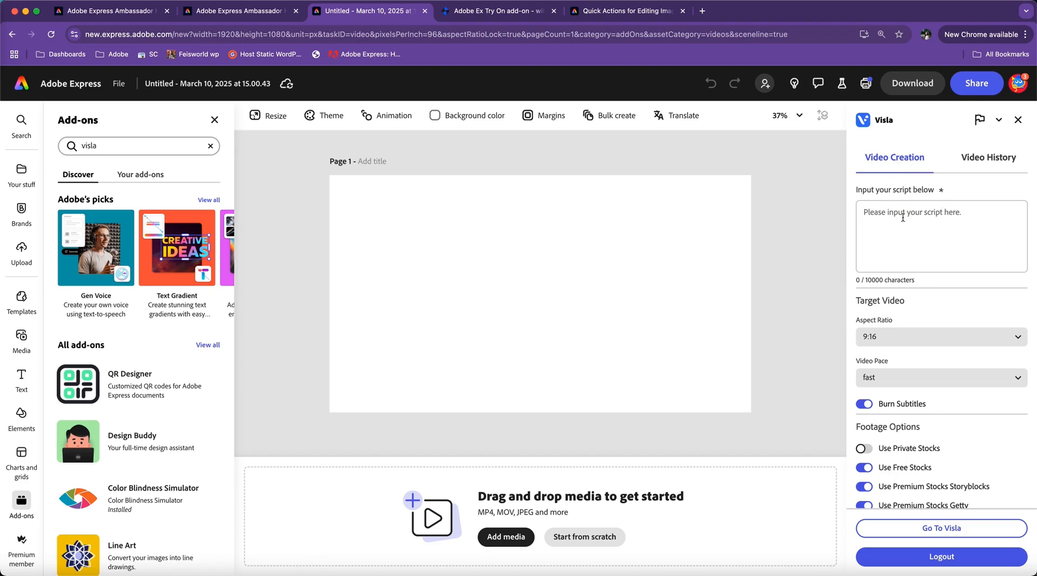
left_click(988, 157)
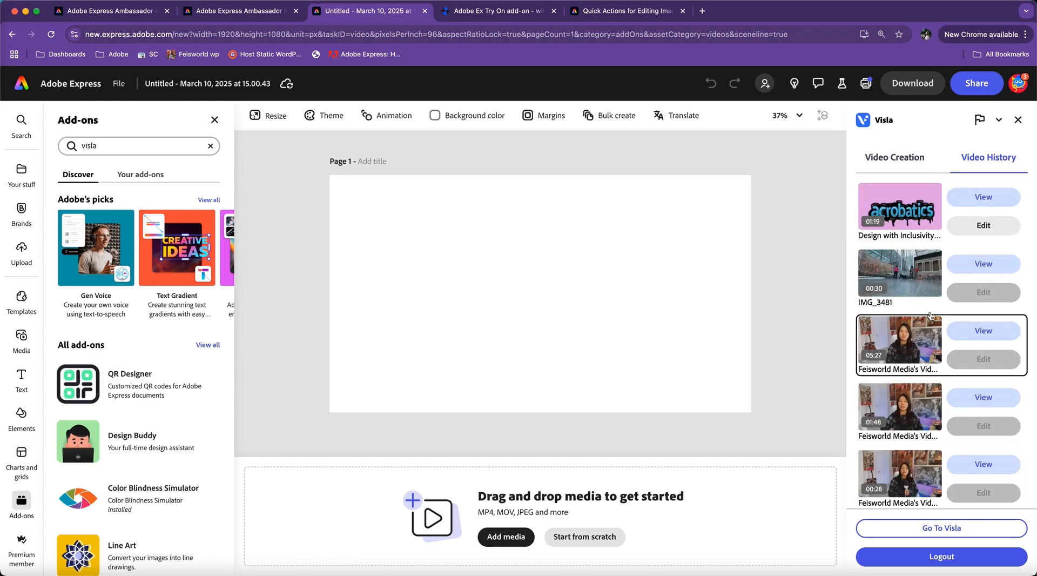
scroll("down", 3)
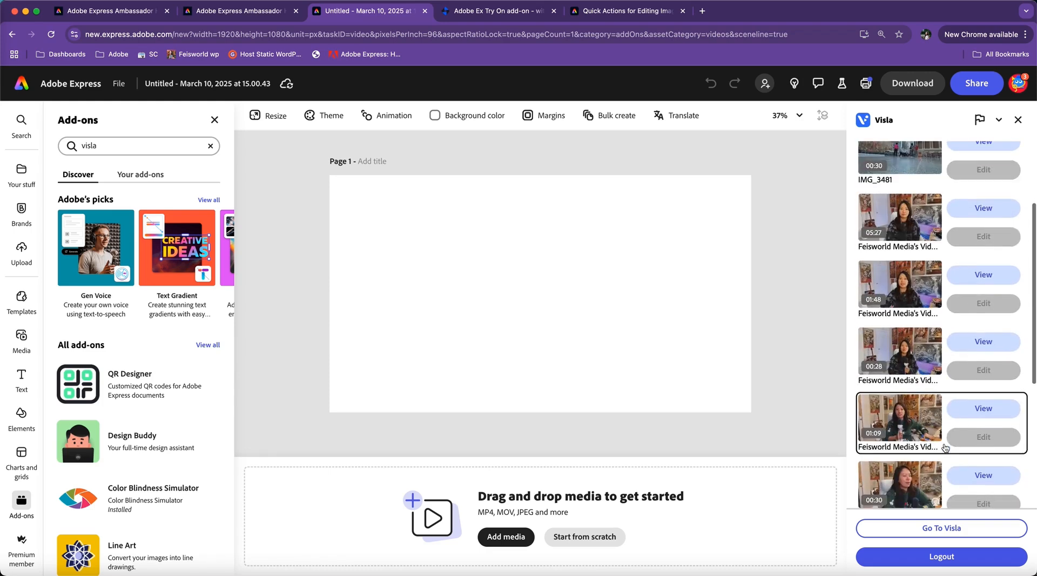
scroll("up", 3)
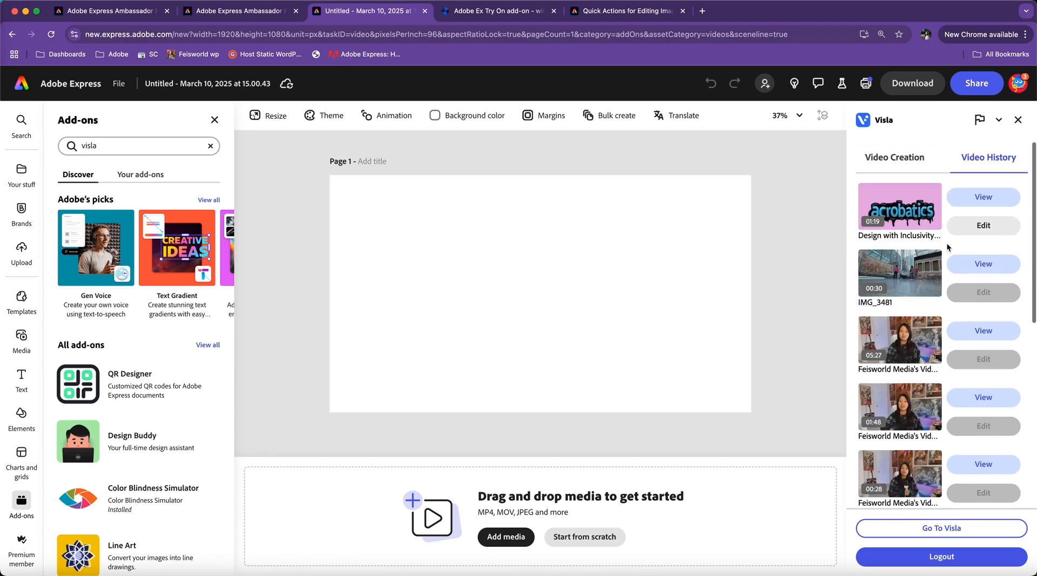
left_click(893, 158)
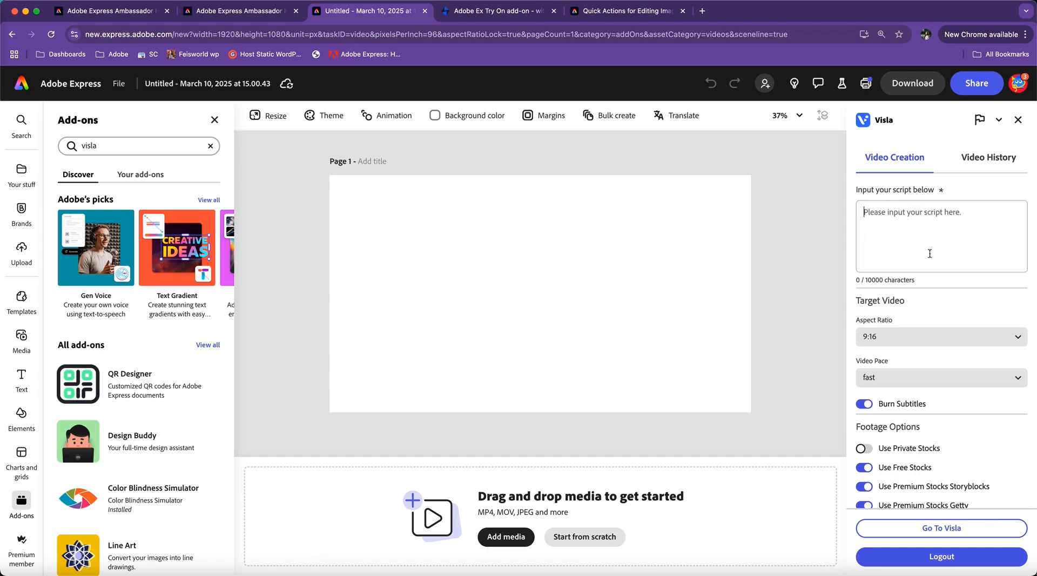
Switch Visla's aspect ratio from 9:16 to 16:9 and leave the video pace on fast.
left_click(939, 336)
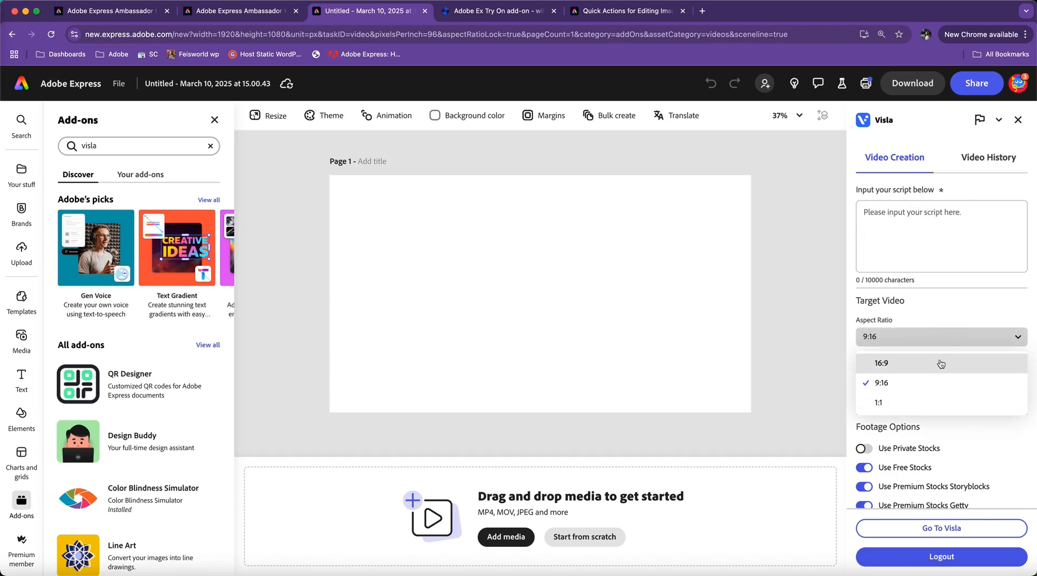
left_click(882, 362)
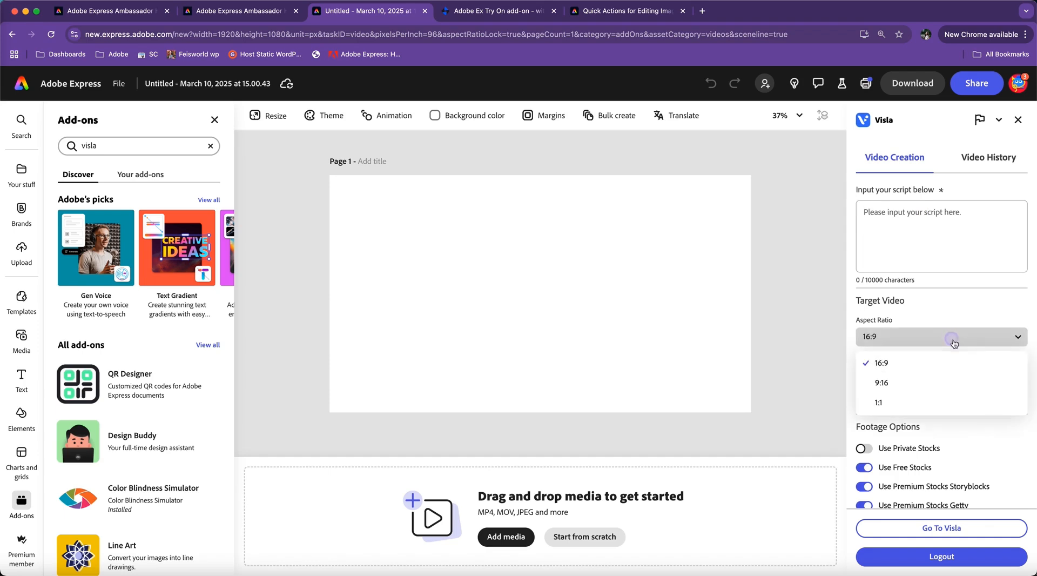
mouse_move(930, 383)
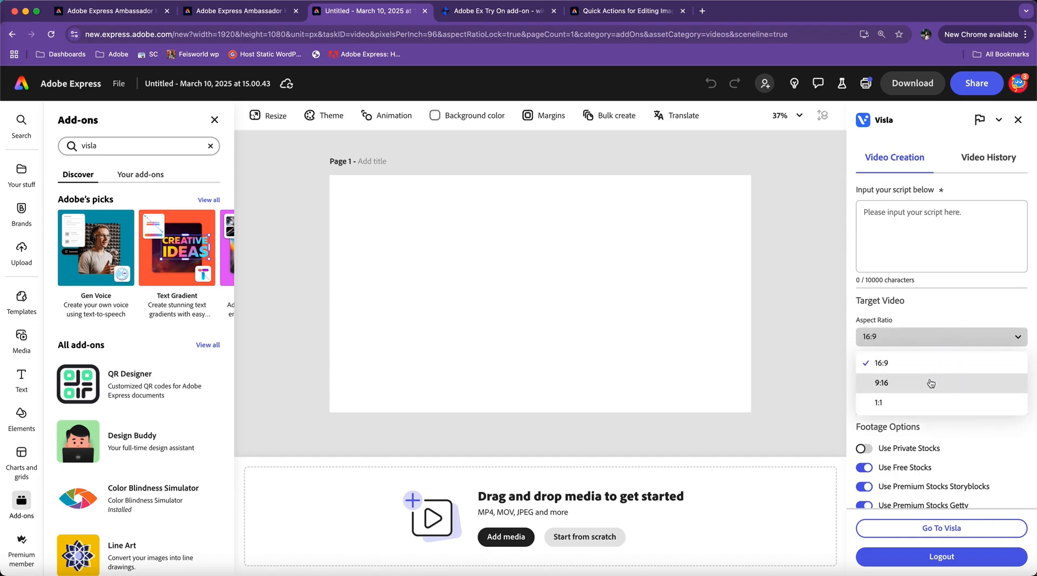
mouse_move(923, 385)
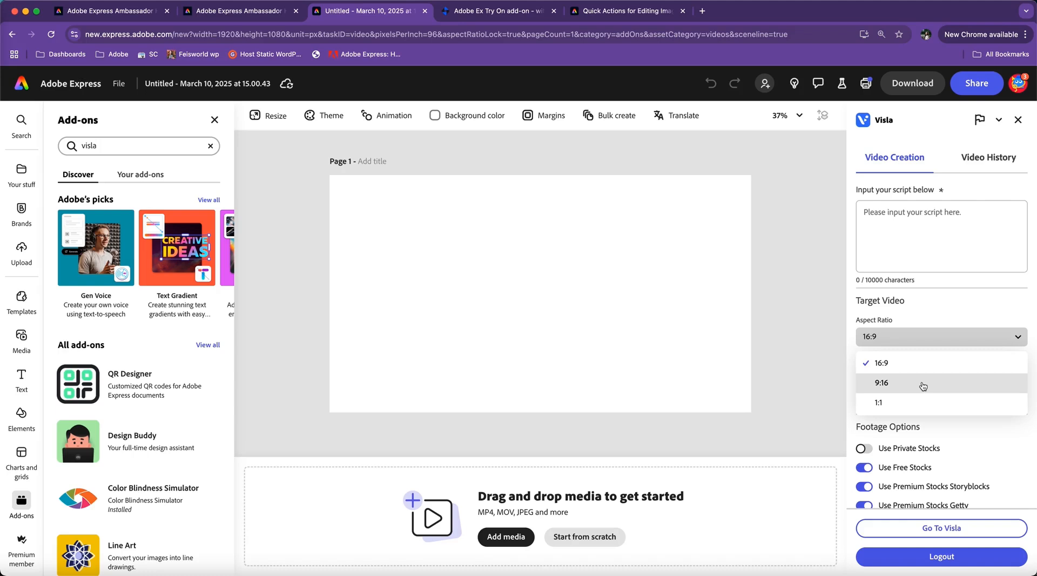
mouse_move(934, 387)
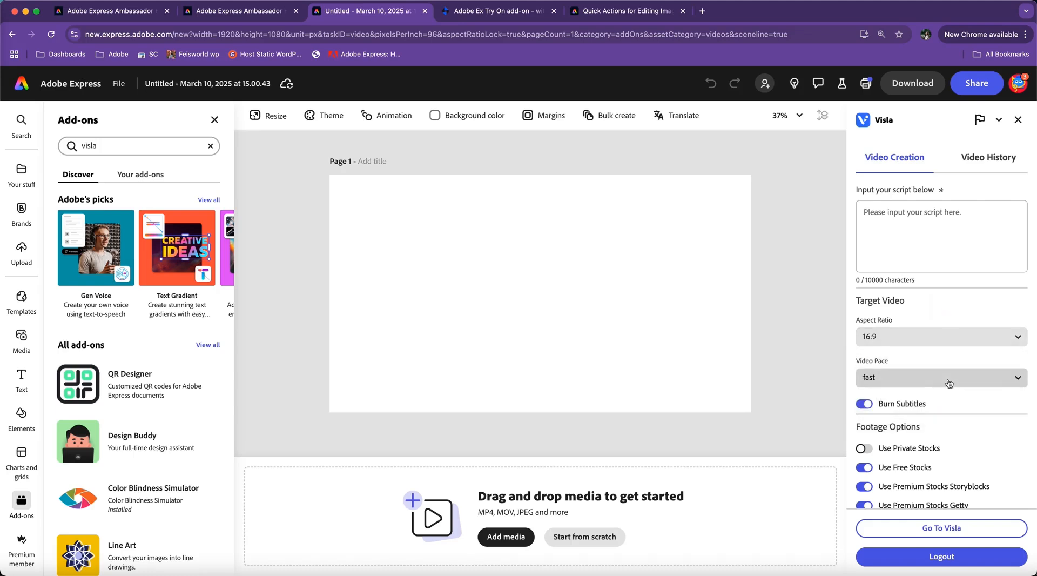
left_click(939, 377)
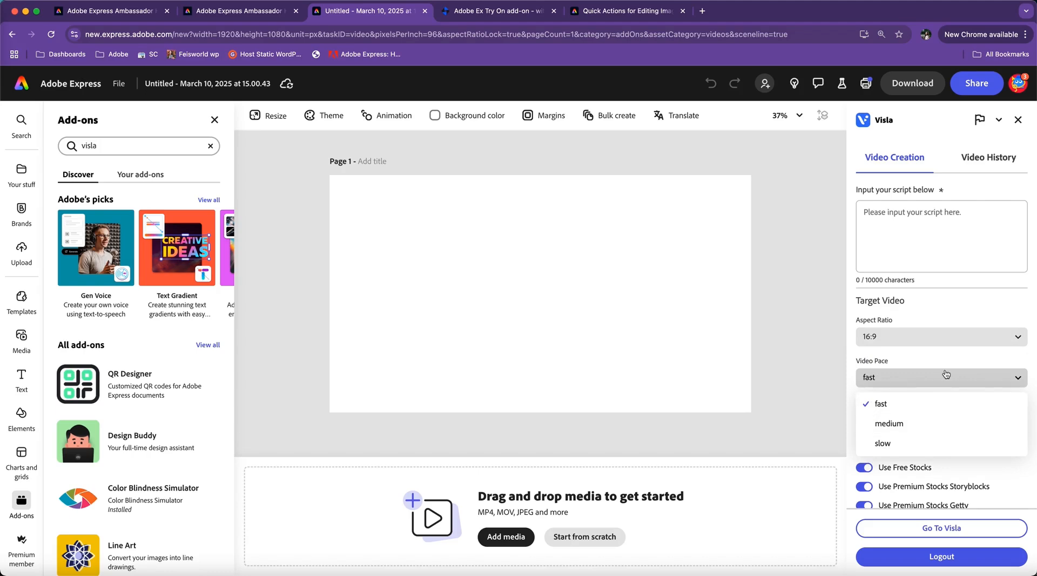
left_click(880, 403)
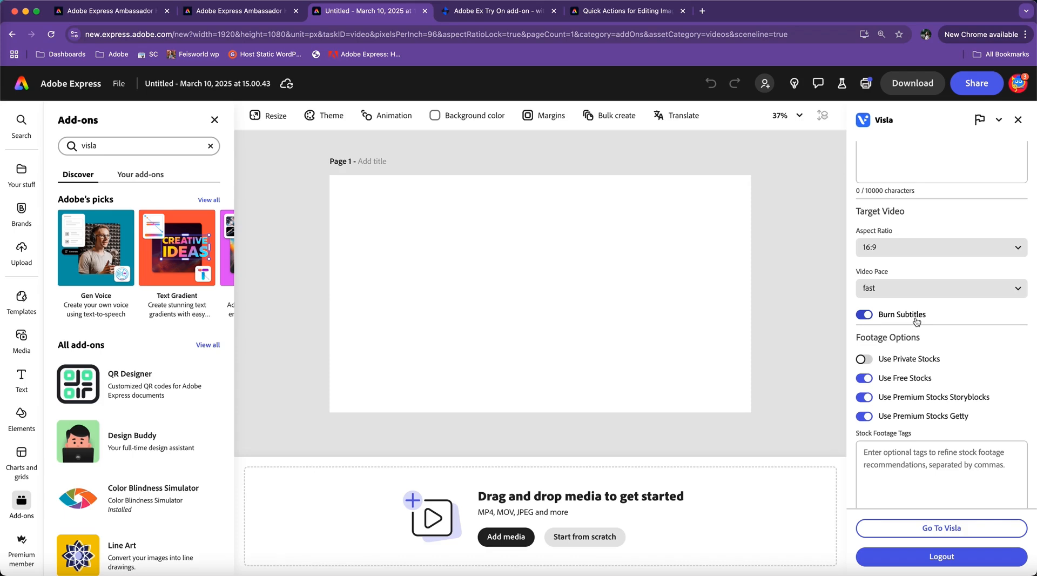
left_click(864, 314)
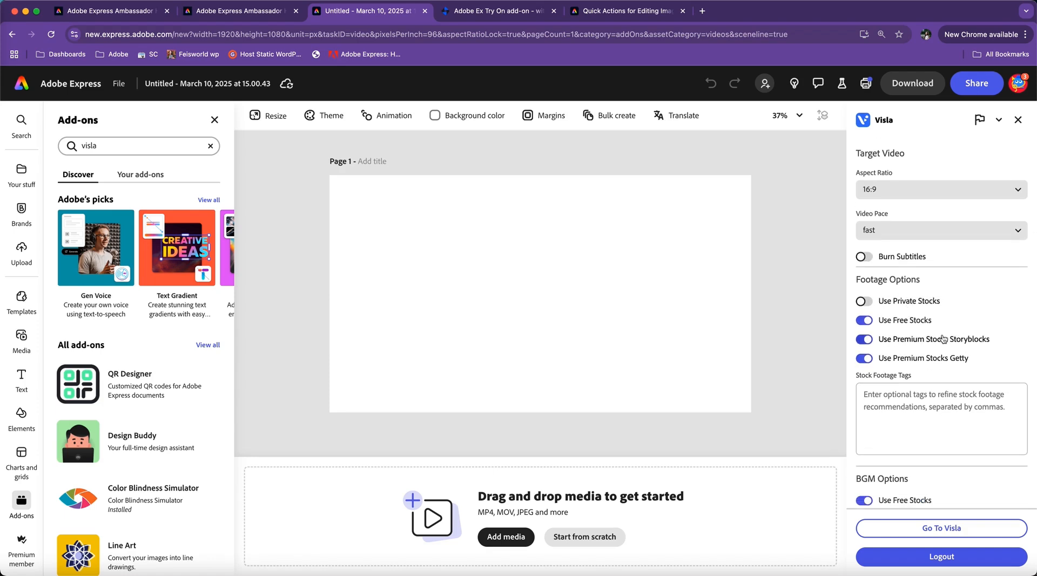
mouse_move(960, 291)
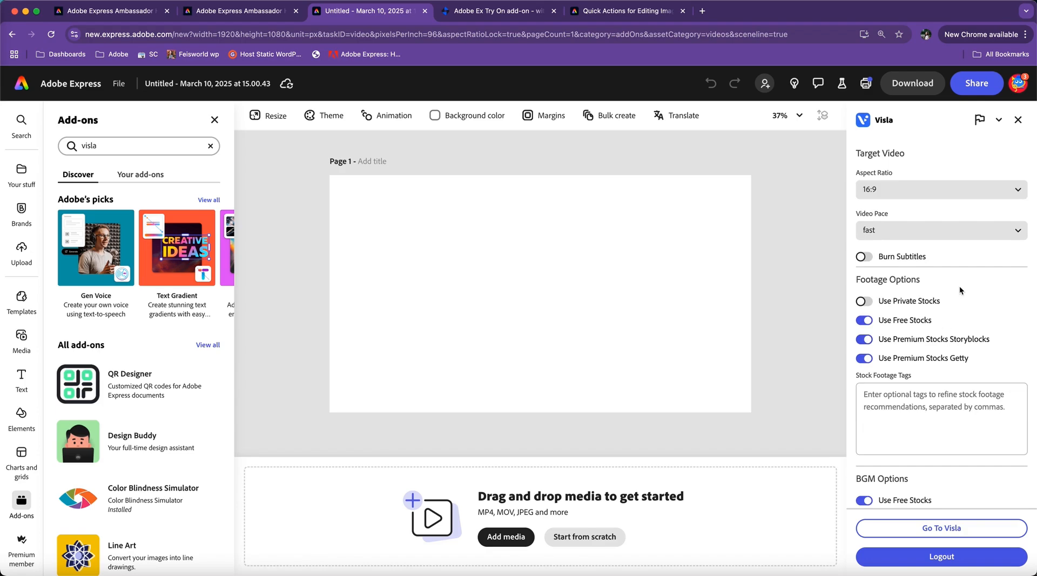
mouse_move(959, 294)
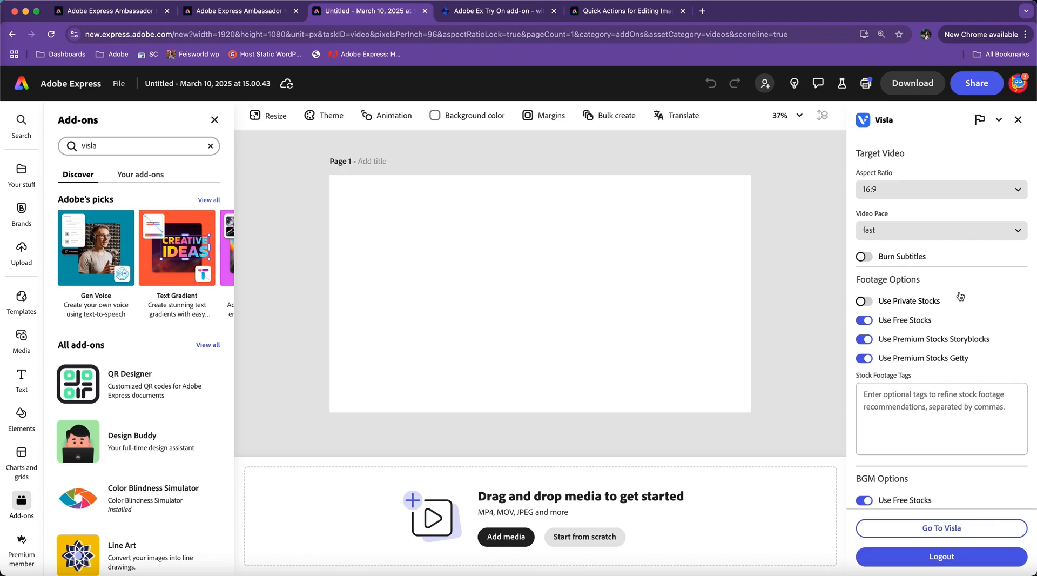
mouse_move(961, 327)
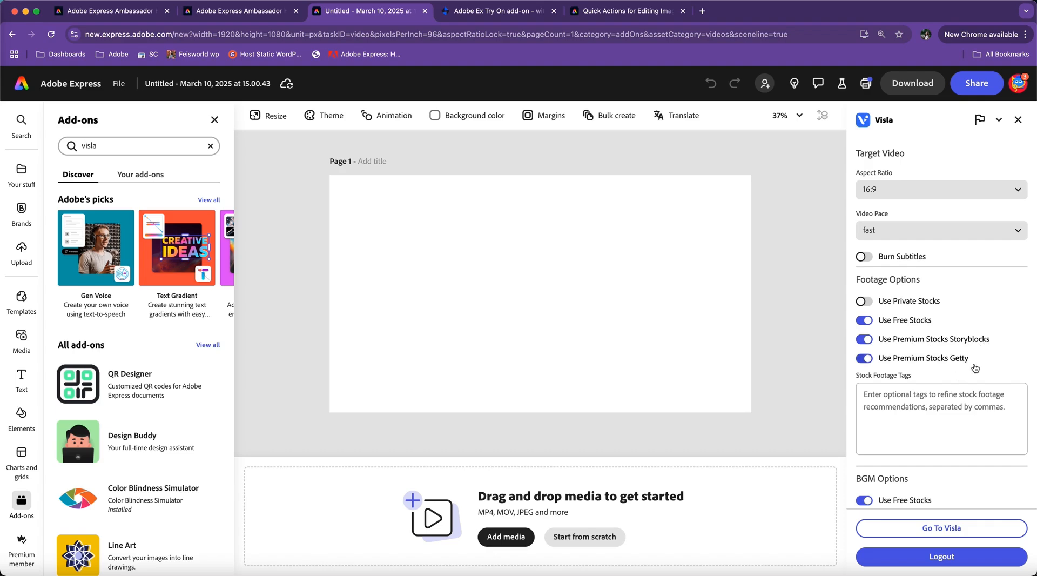
left_click(863, 300)
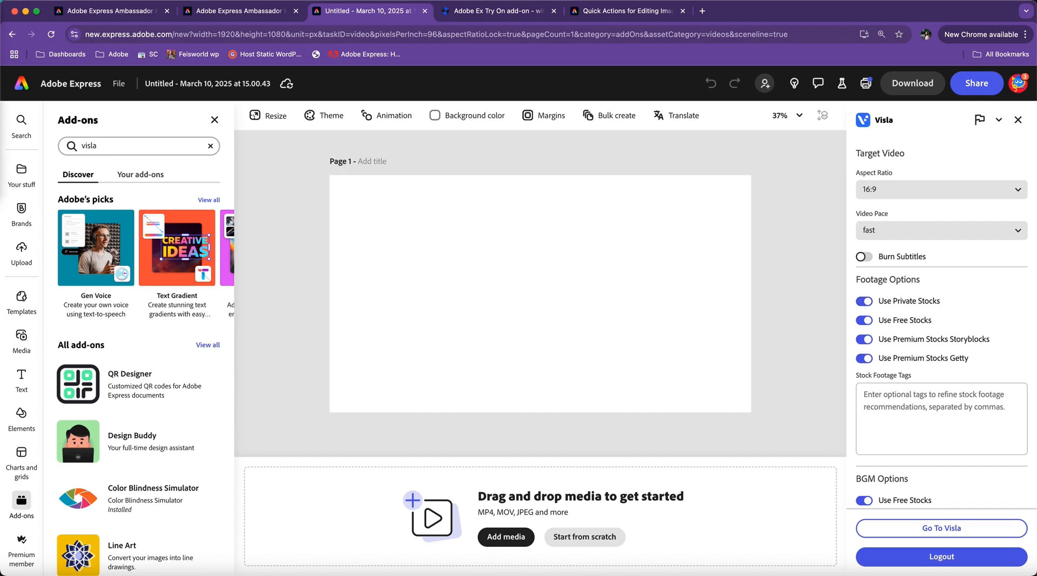
mouse_move(948, 303)
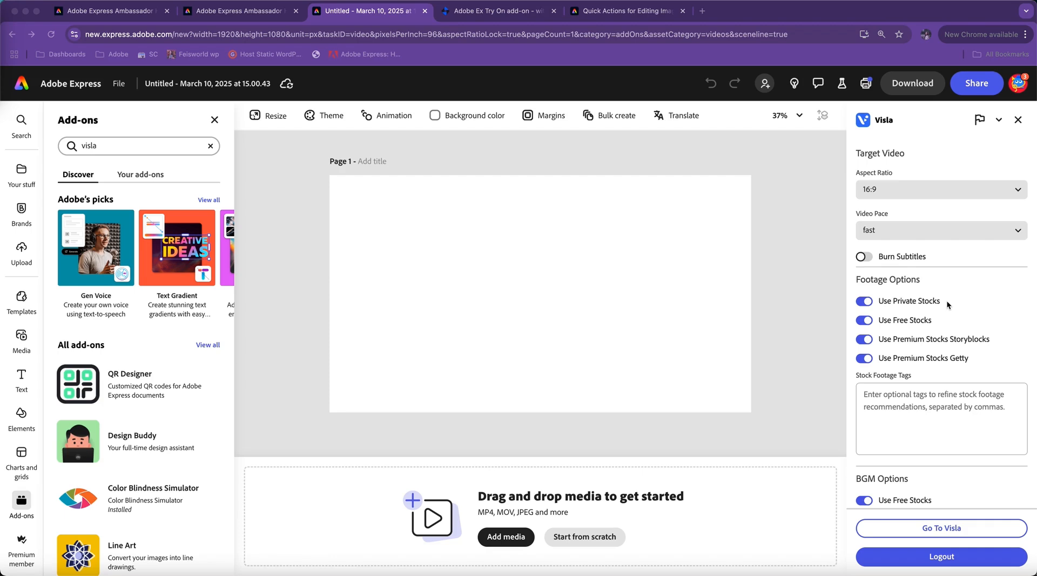
mouse_move(904, 320)
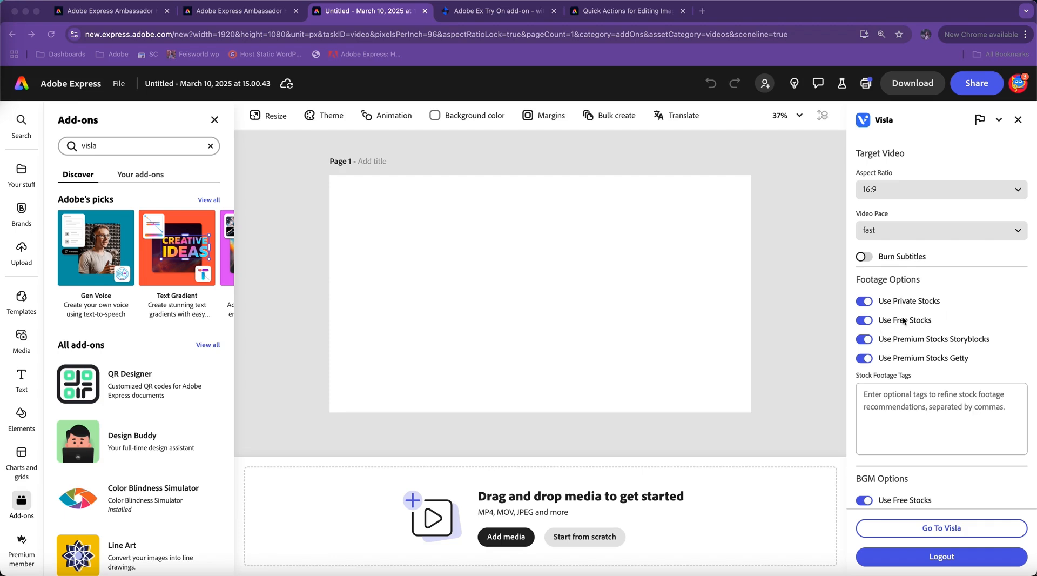
mouse_move(933, 324)
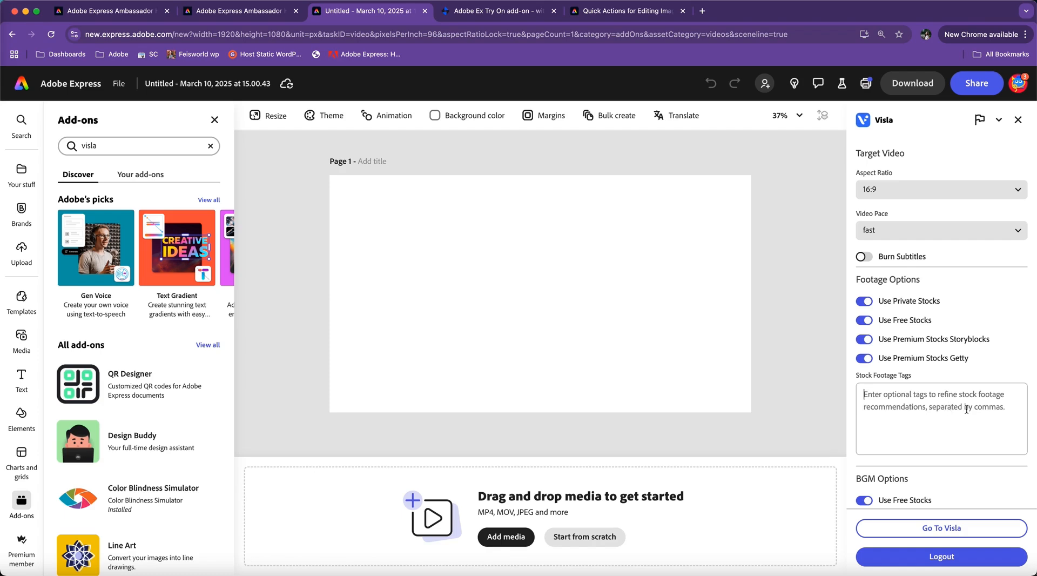
Show Visla's Video History to reach the Design with Inclusivity video.
scroll("down", 3)
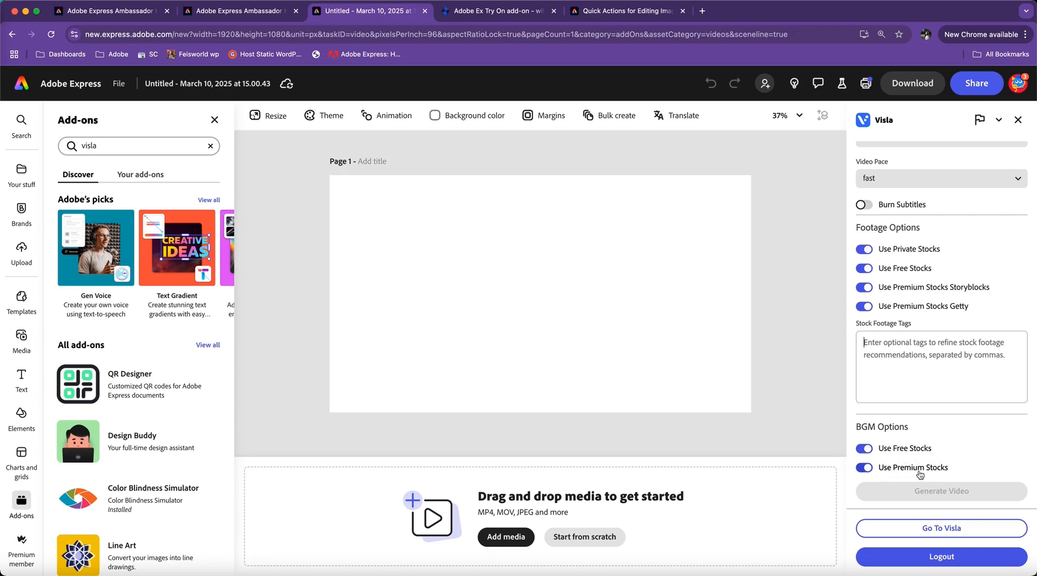
left_click(988, 156)
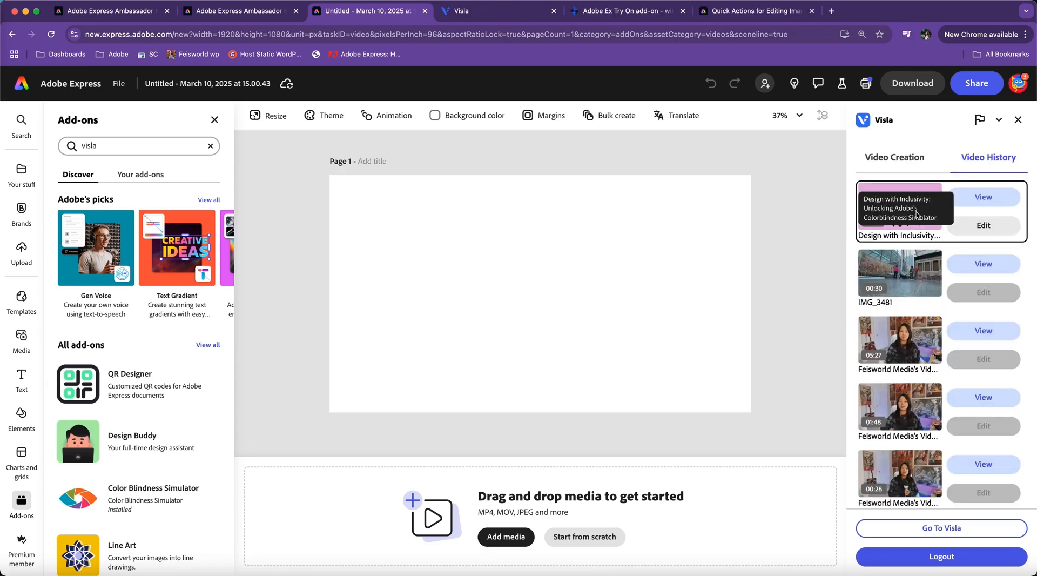
mouse_move(523, 265)
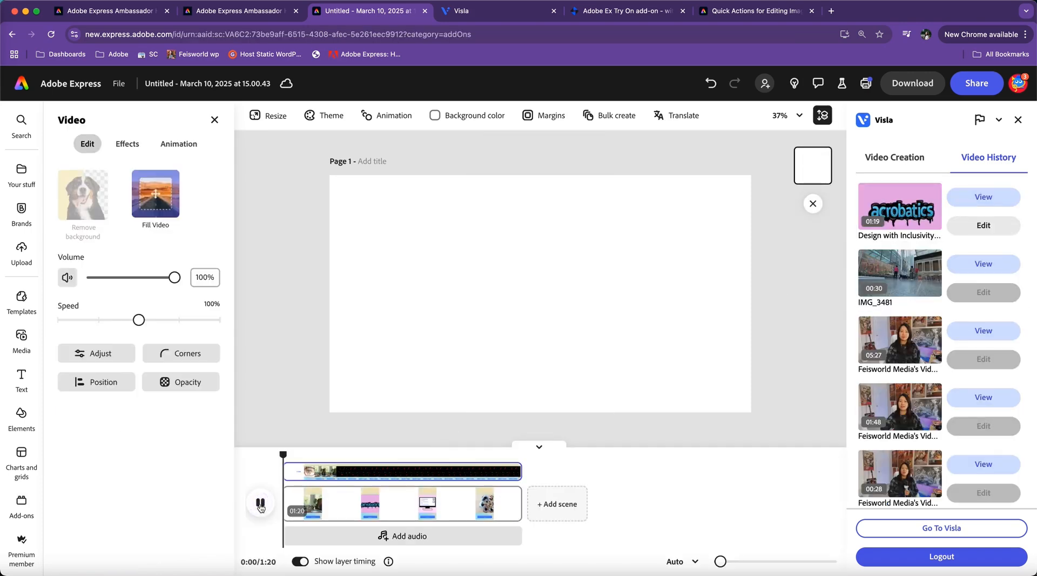
Resize the page to the Instagram reel format, 1,080 × 1,920 px.
left_click(22, 504)
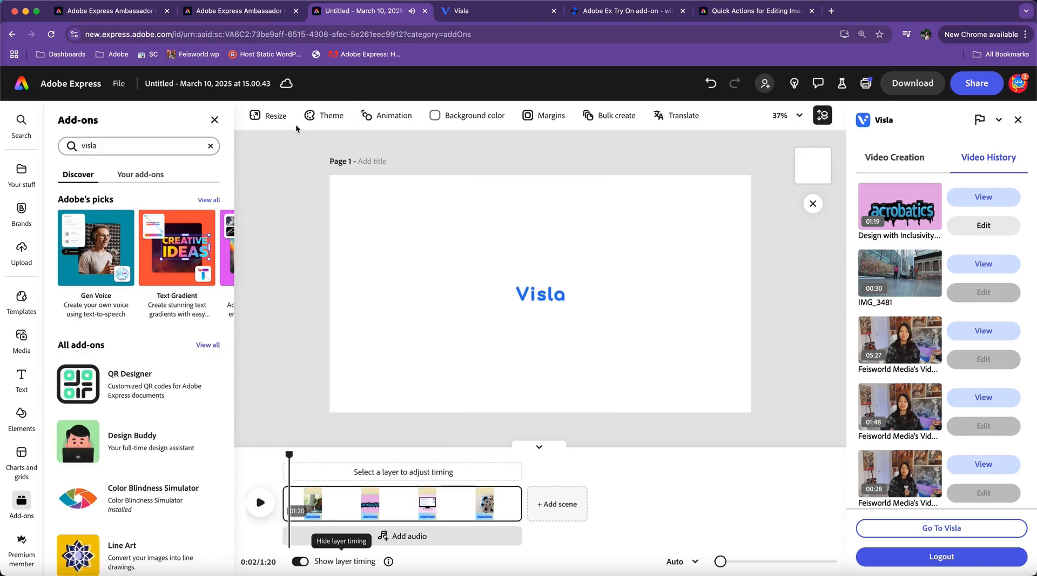
left_click(268, 115)
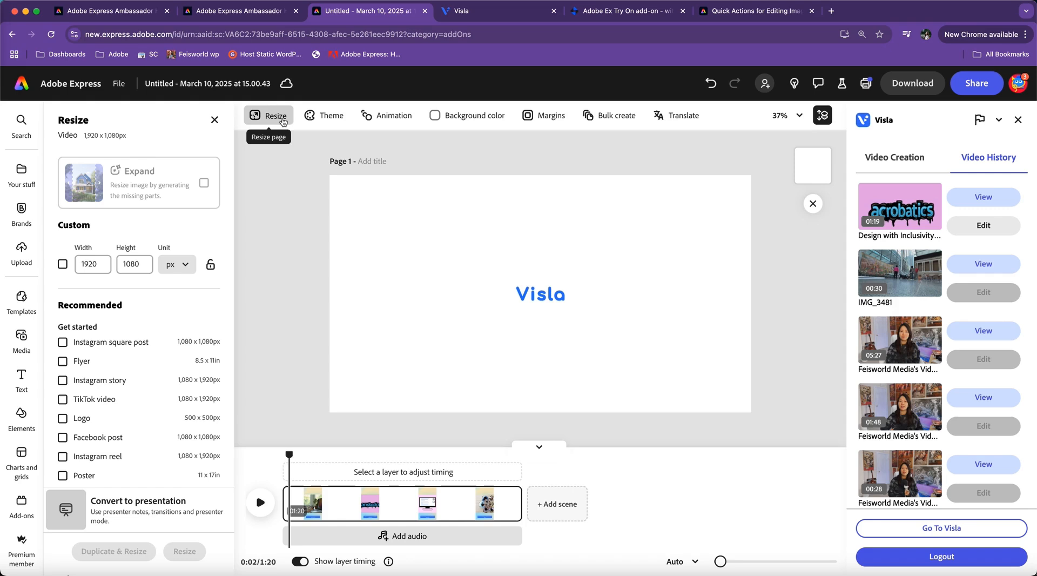
scroll("down", 3)
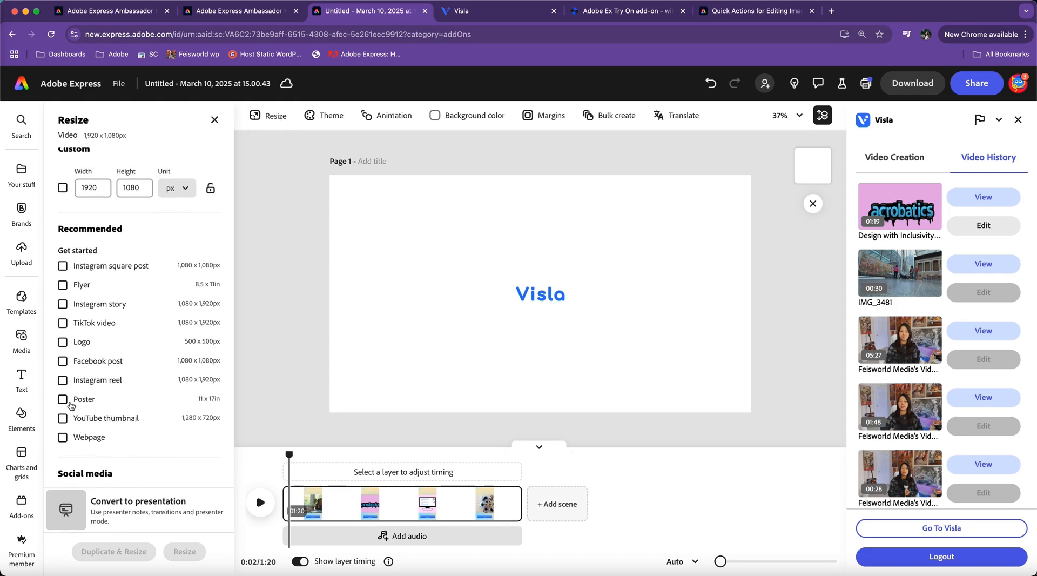
left_click(62, 379)
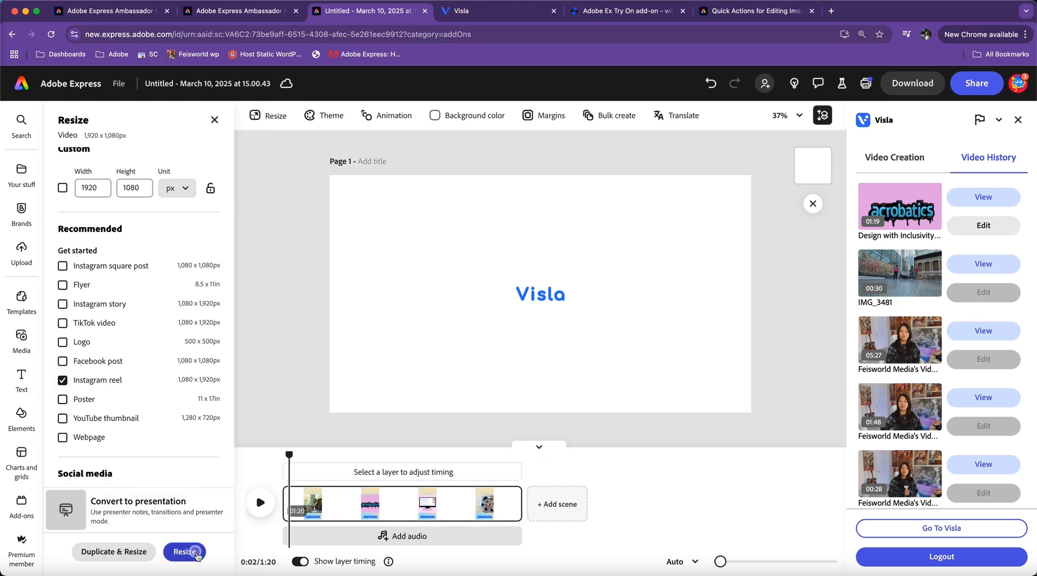
left_click(184, 551)
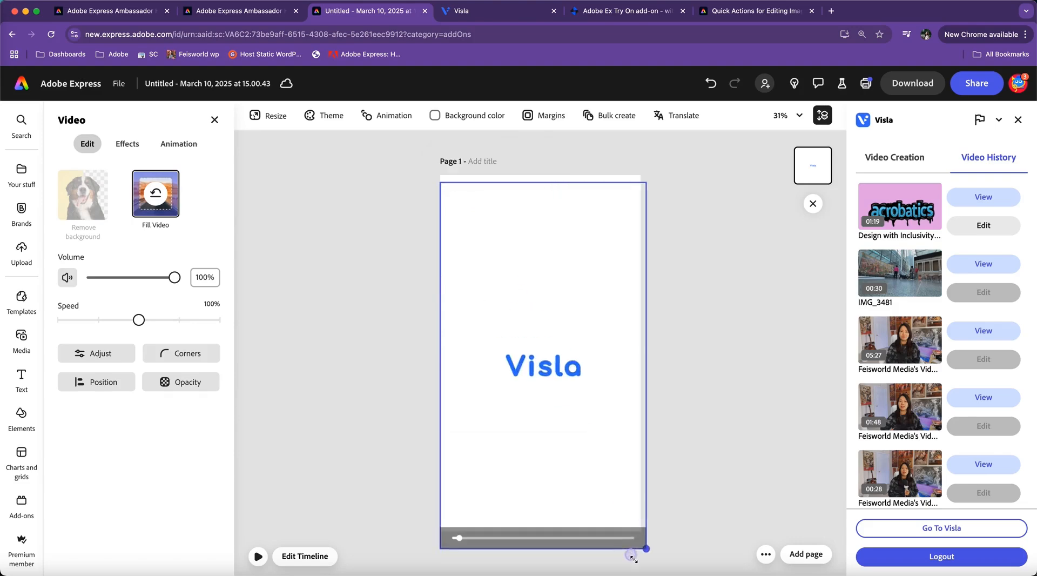
left_click(304, 555)
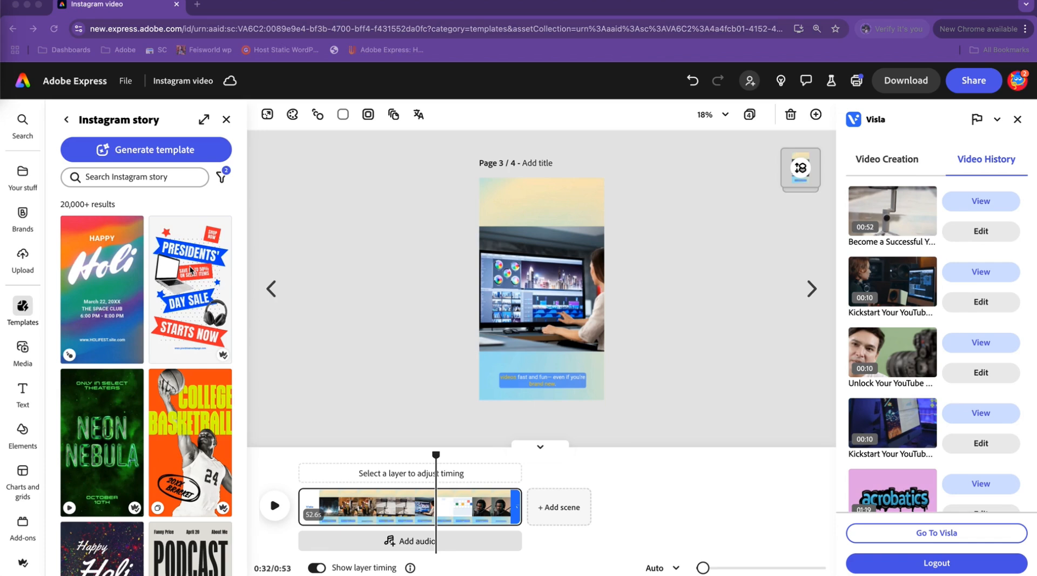
mouse_move(797, 205)
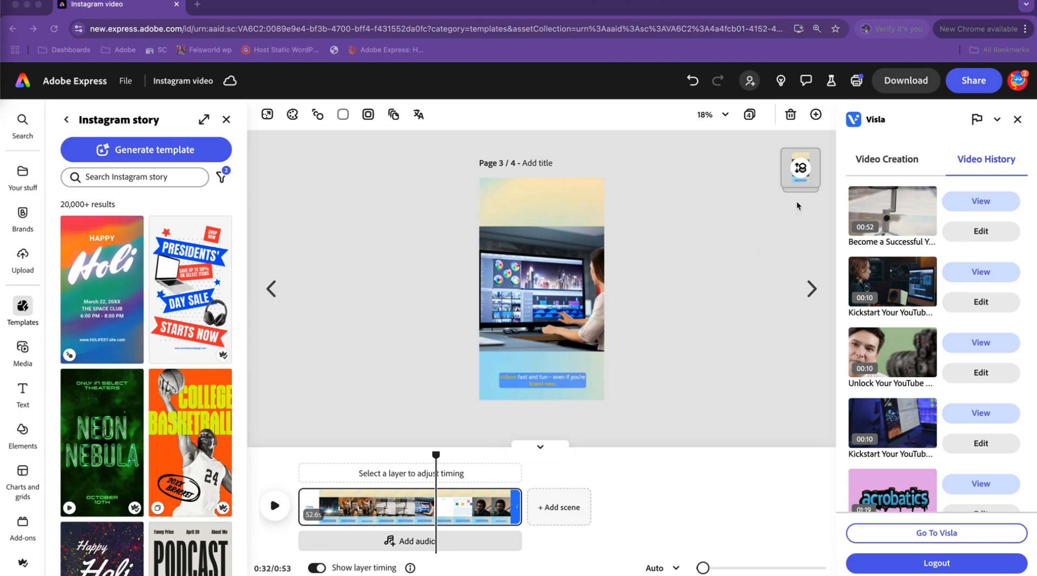
mouse_move(122, 246)
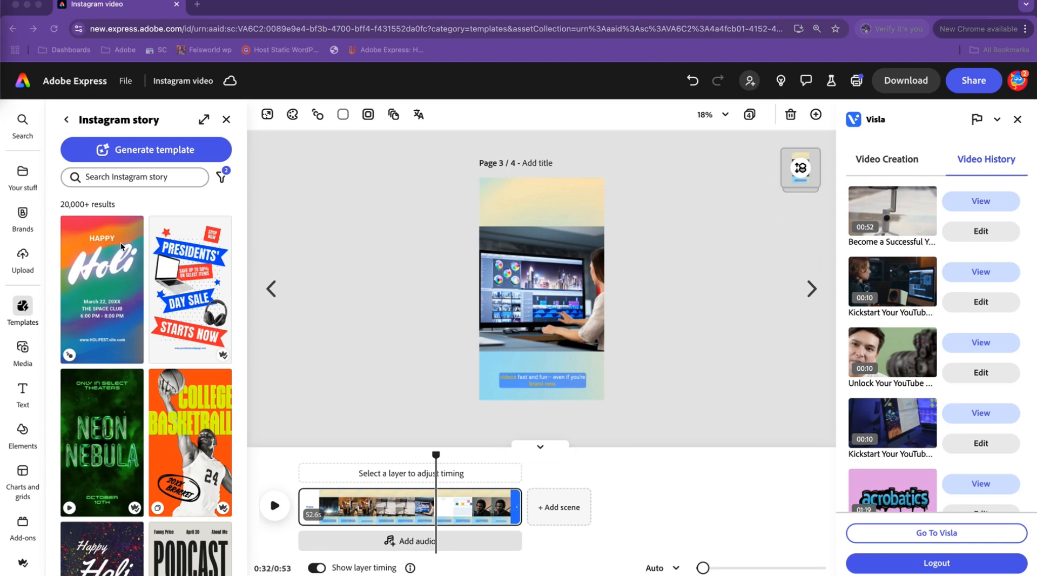
mouse_move(313, 228)
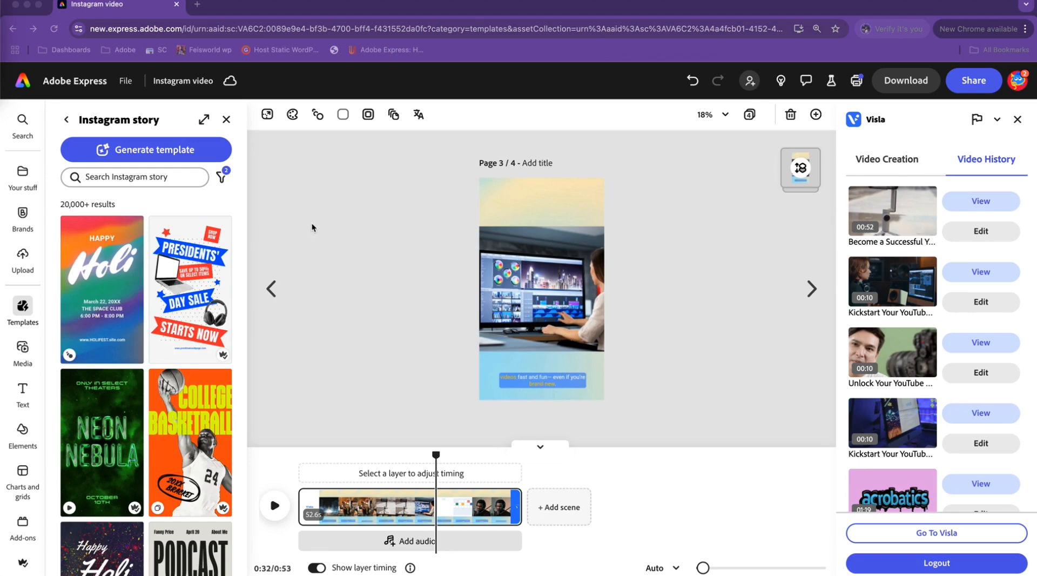
mouse_move(917, 135)
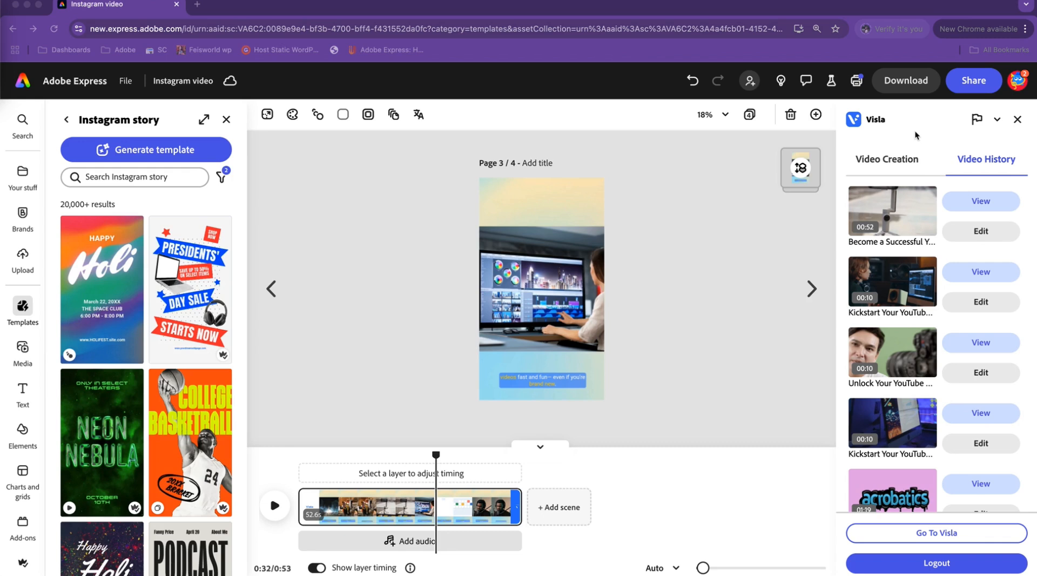
mouse_move(323, 196)
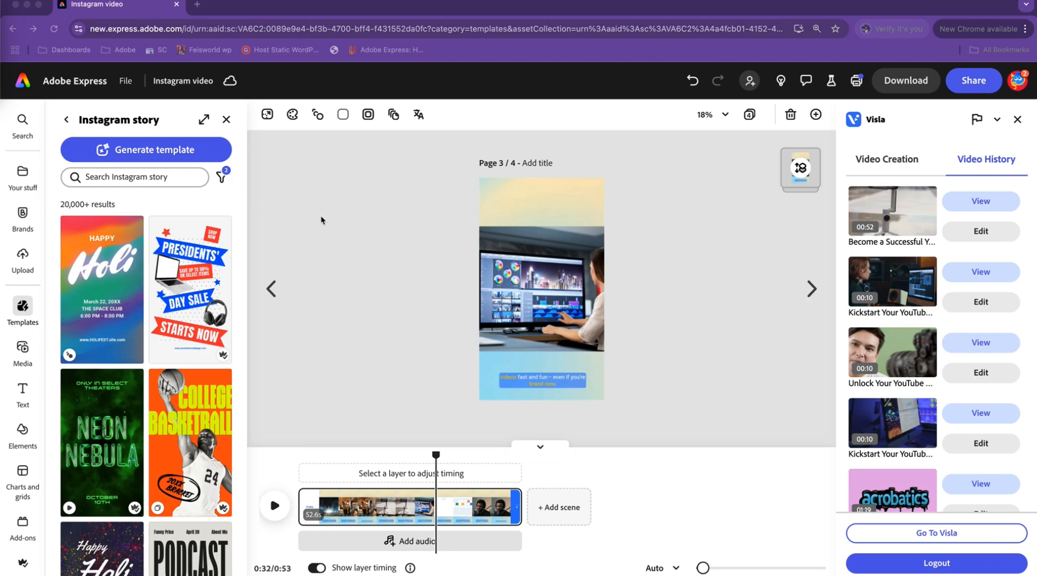
mouse_move(326, 217)
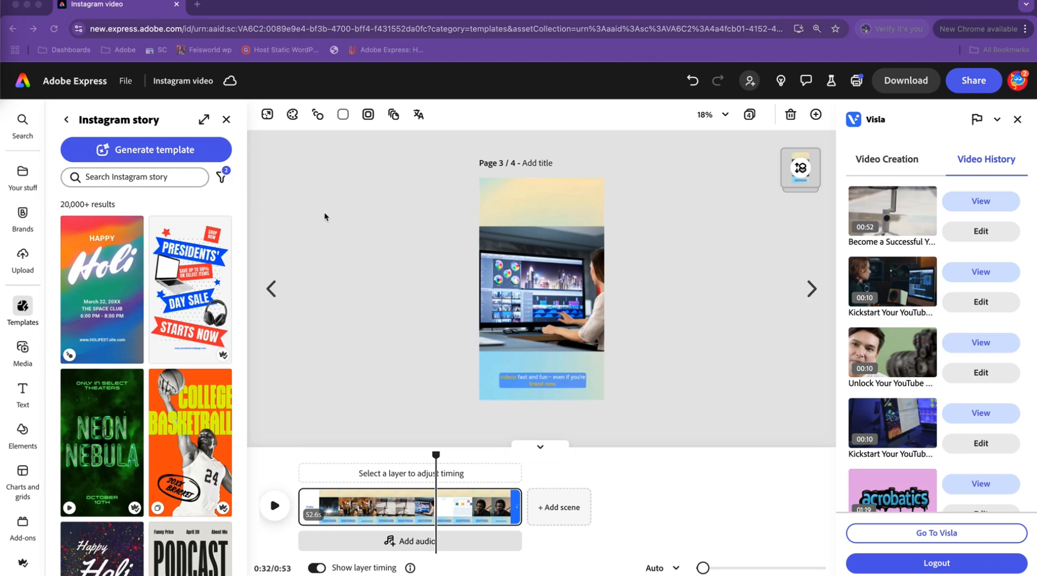
mouse_move(458, 251)
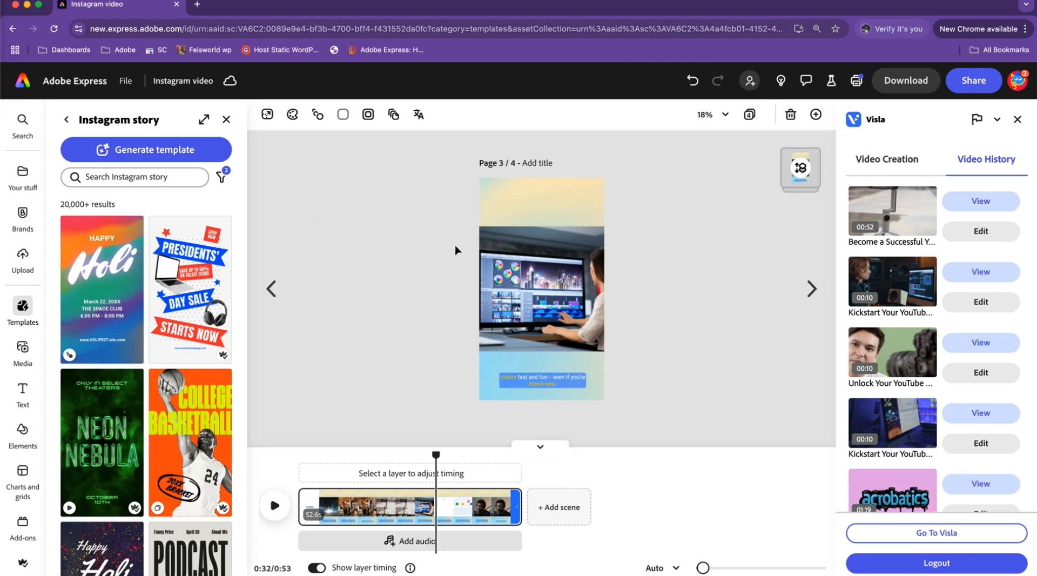
scroll("down", 3)
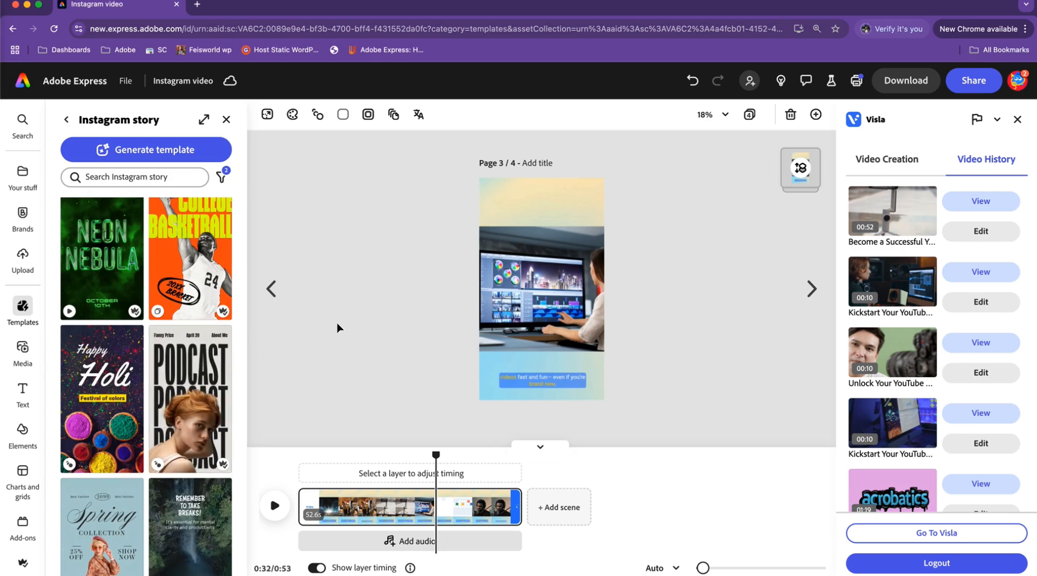
mouse_move(349, 324)
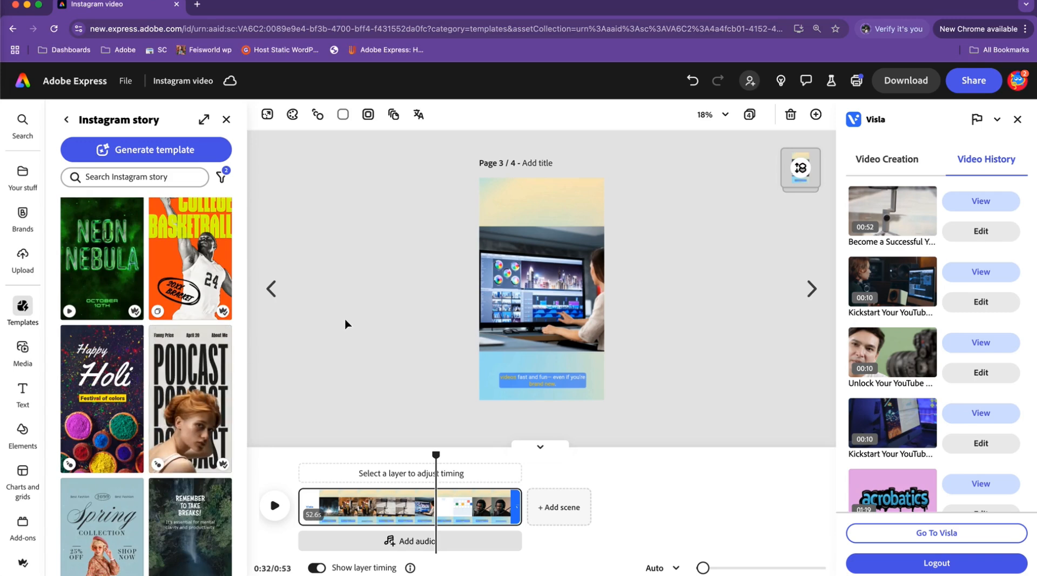
mouse_move(337, 306)
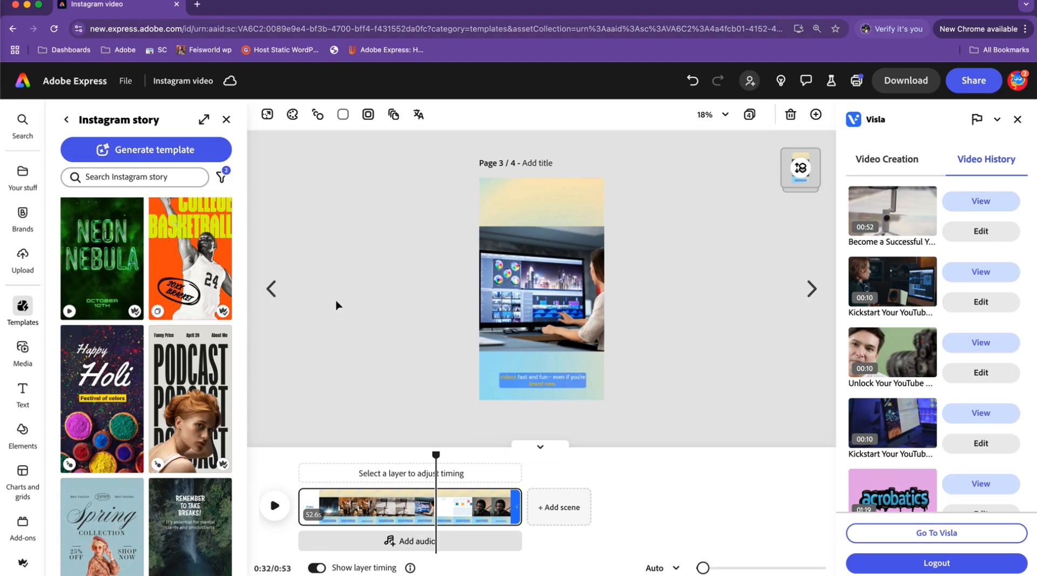
mouse_move(326, 216)
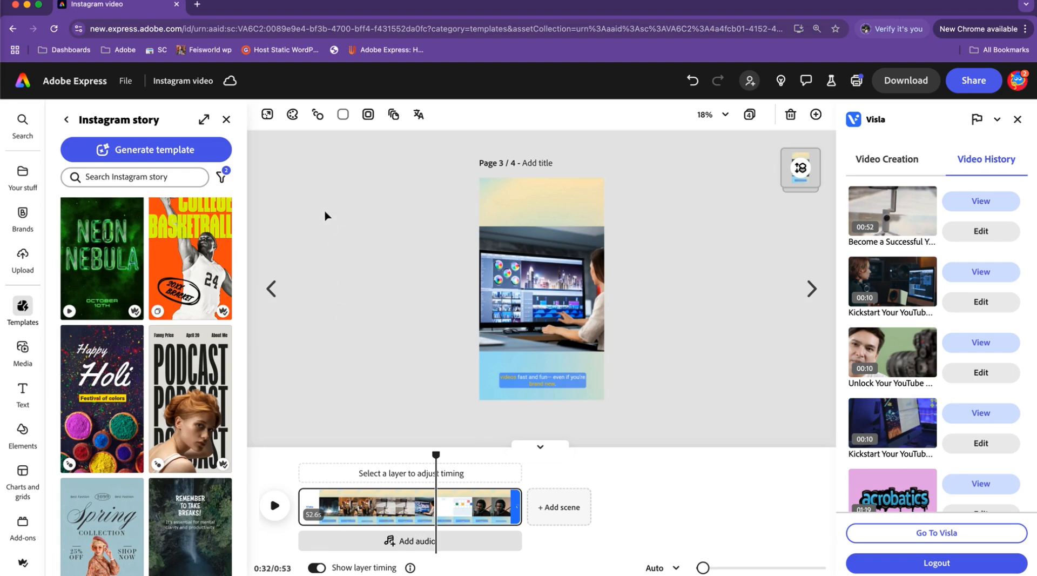
mouse_move(892, 214)
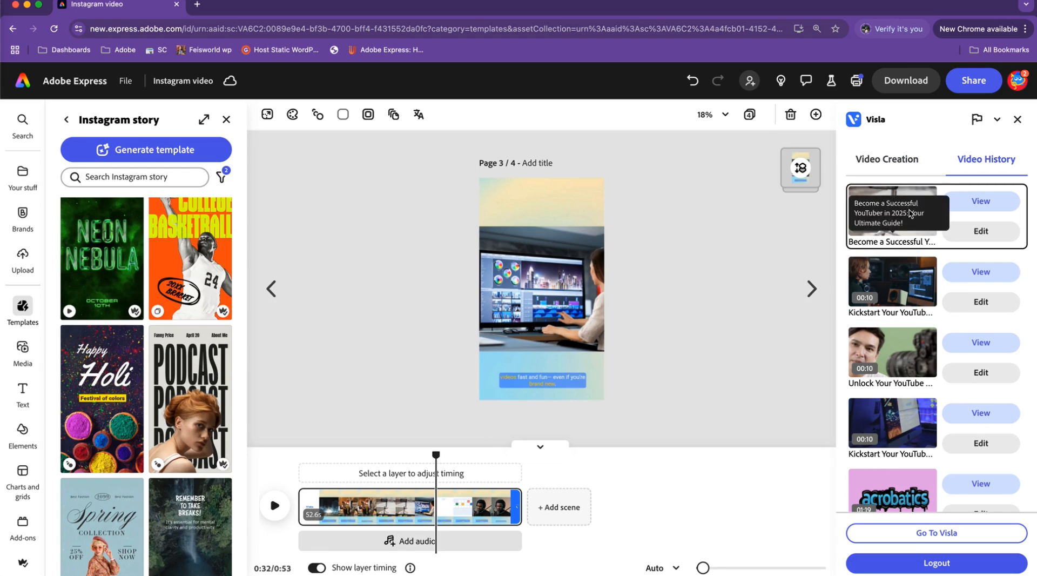
mouse_move(901, 215)
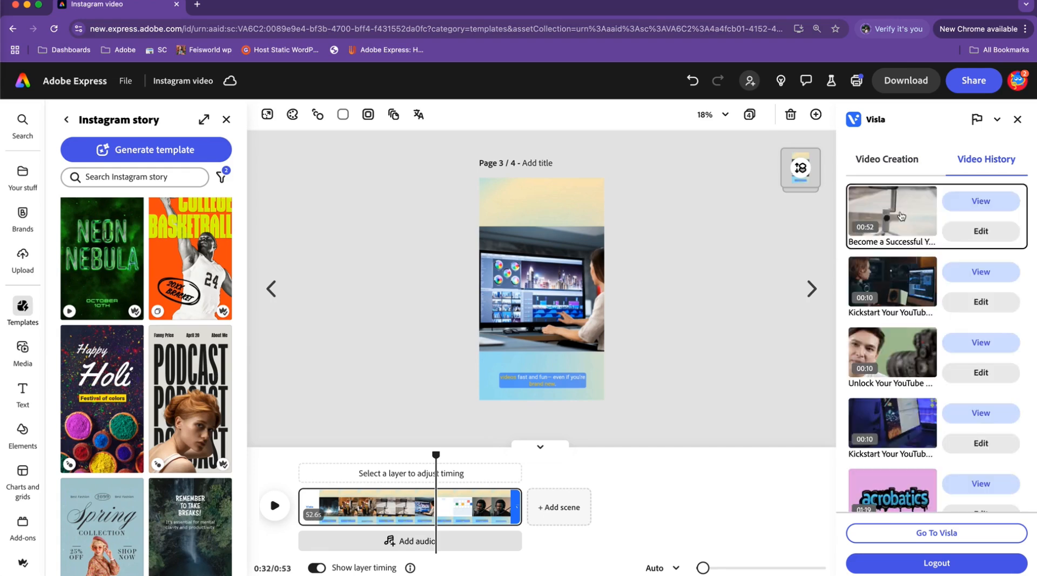
left_click(540, 287)
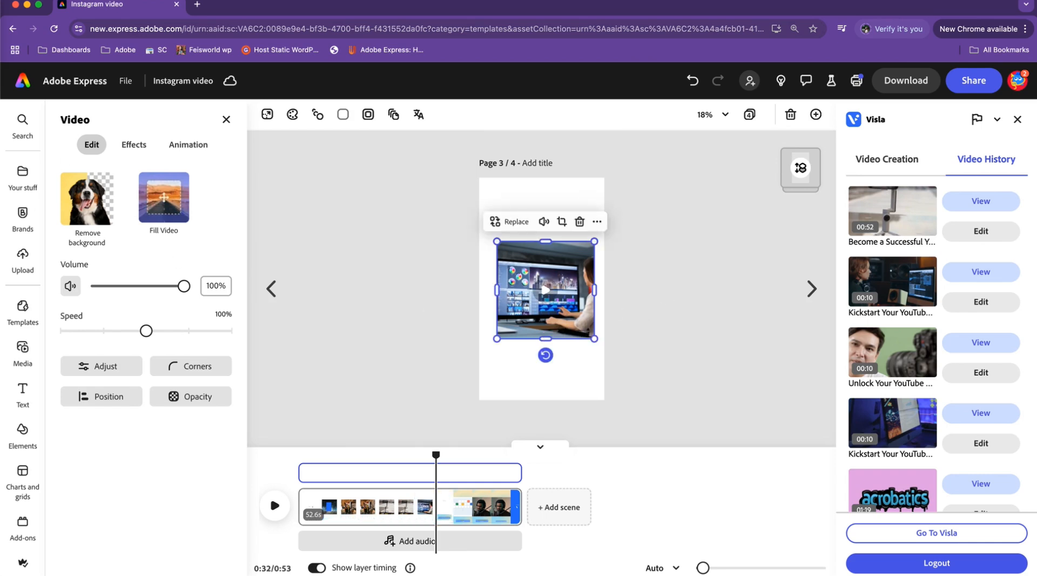
left_click(21, 217)
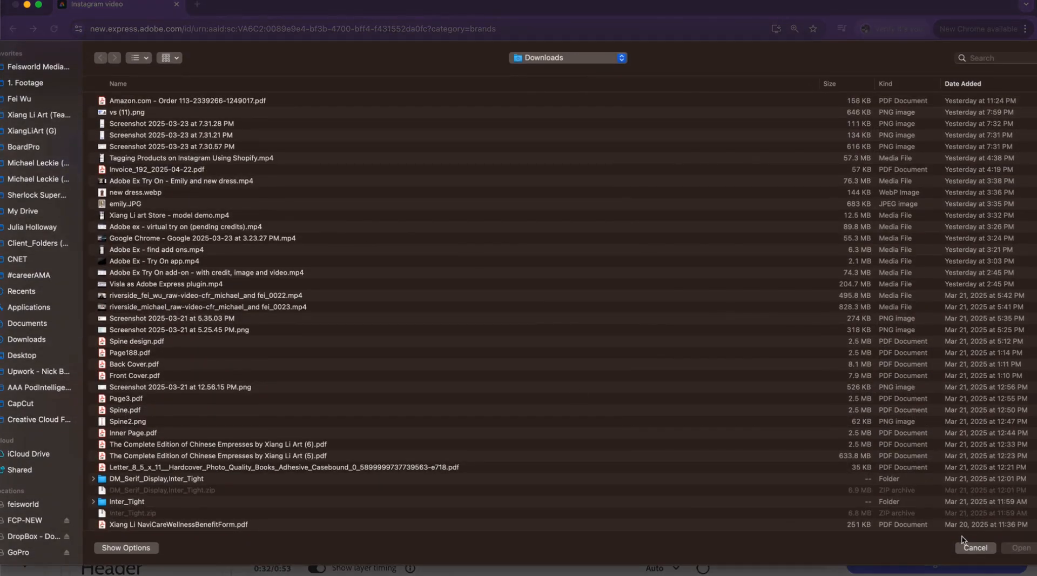
left_click(974, 548)
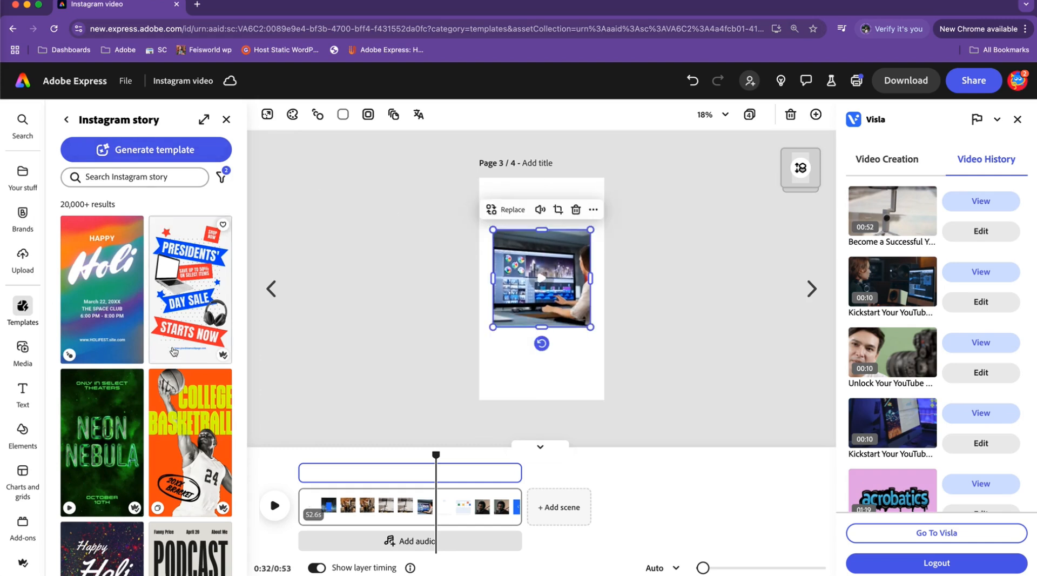
Scroll the Instagram story templates toward the Happy Holi template.
scroll("down", 3)
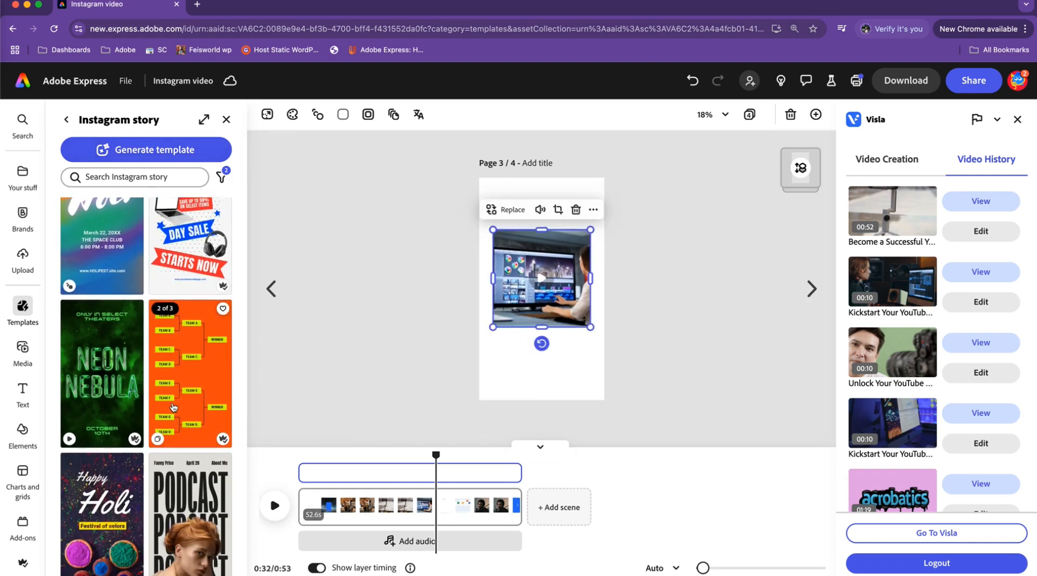
scroll("down", 3)
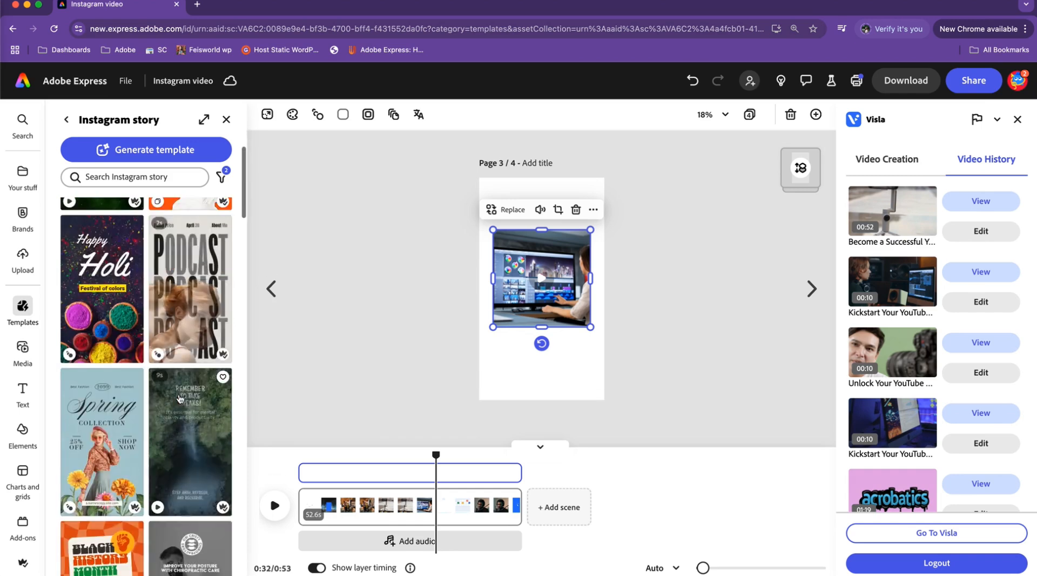
scroll("down", 3)
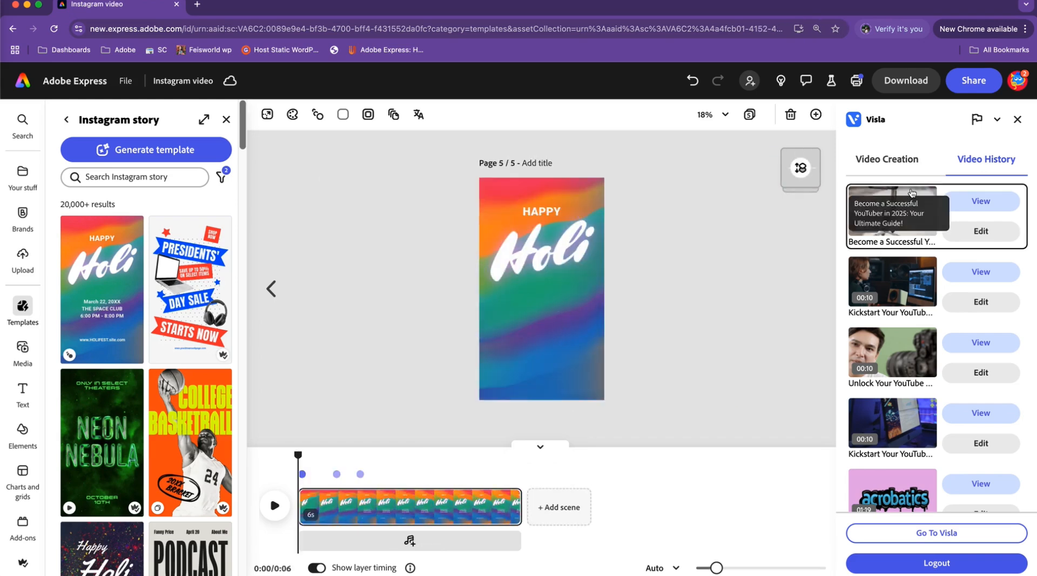
Insert the Visla YouTuber video on the Holi page and select its HAPPY and Holi text layers.
left_click(541, 327)
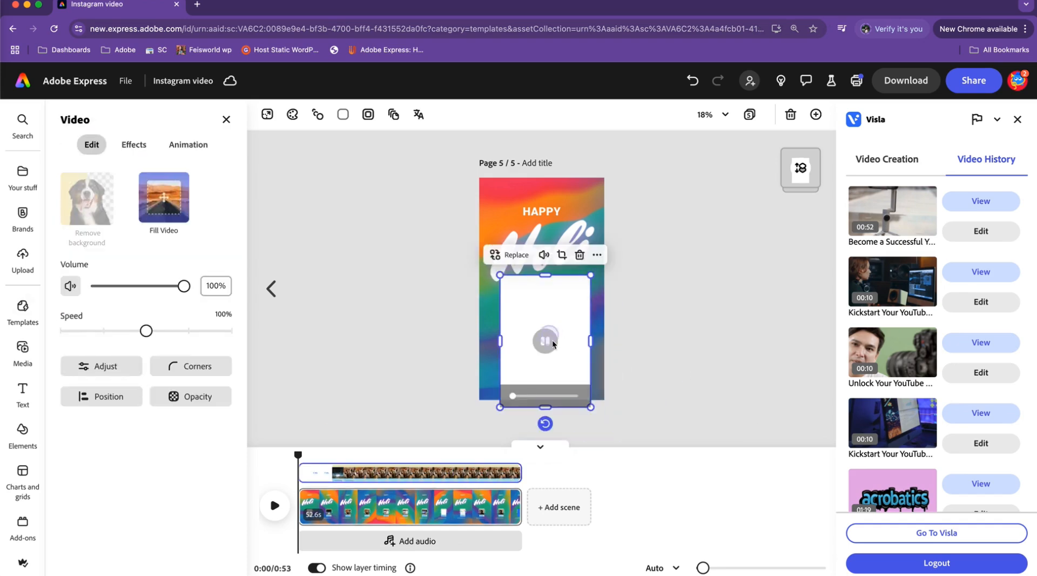
left_click(891, 286)
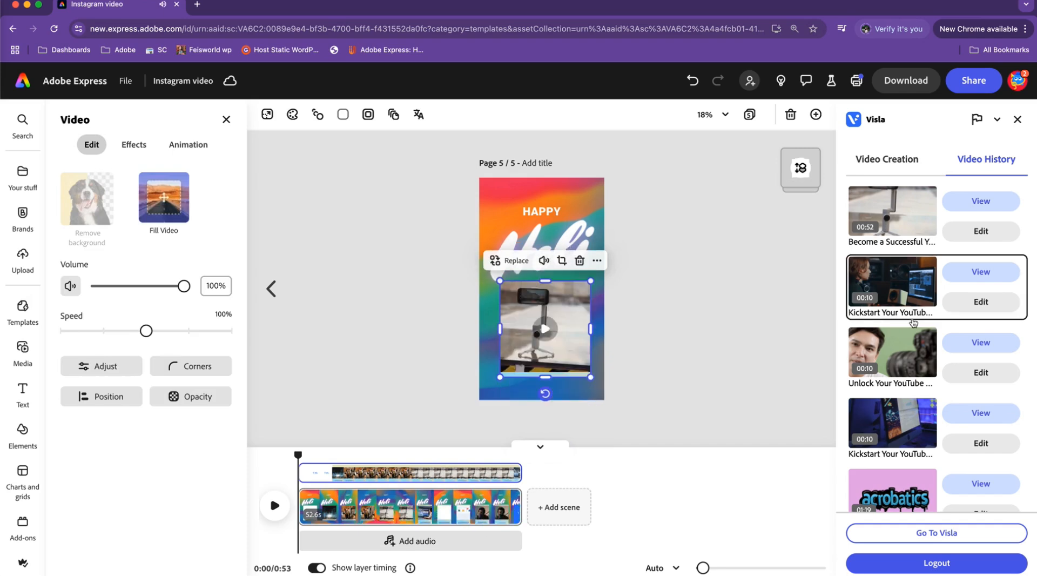
left_click(542, 212)
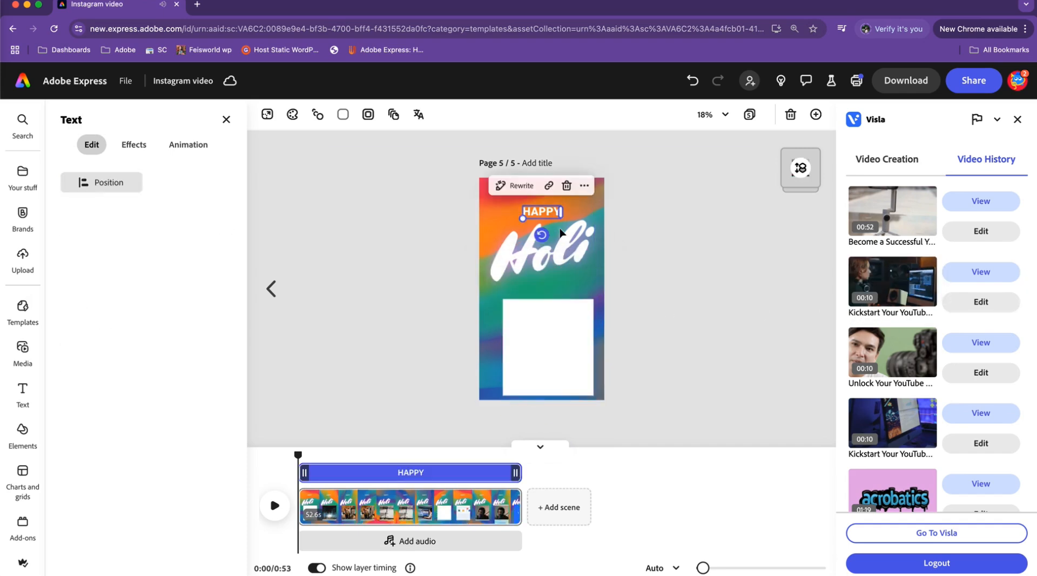
left_click(541, 251)
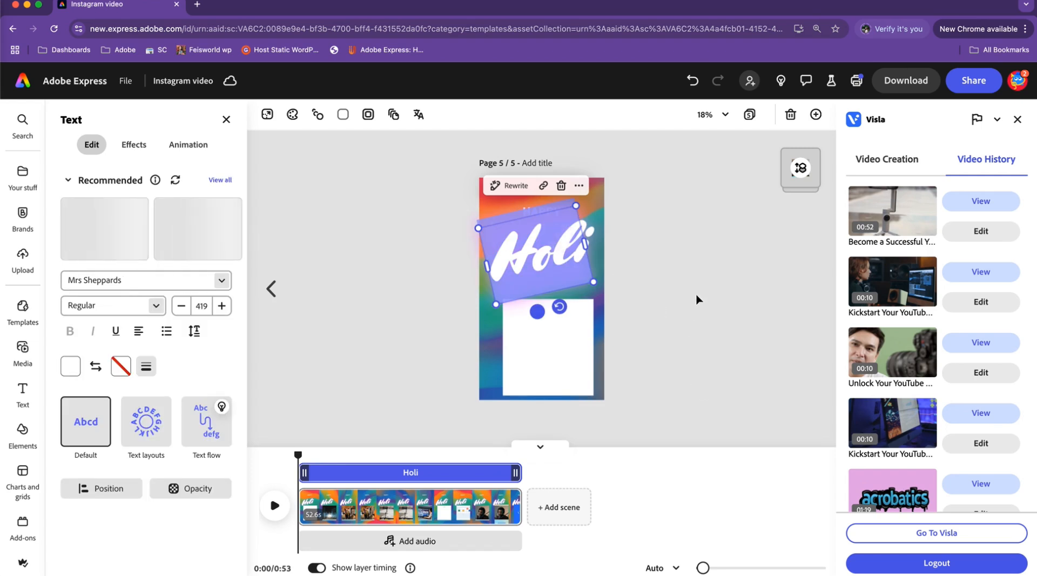
left_click(104, 228)
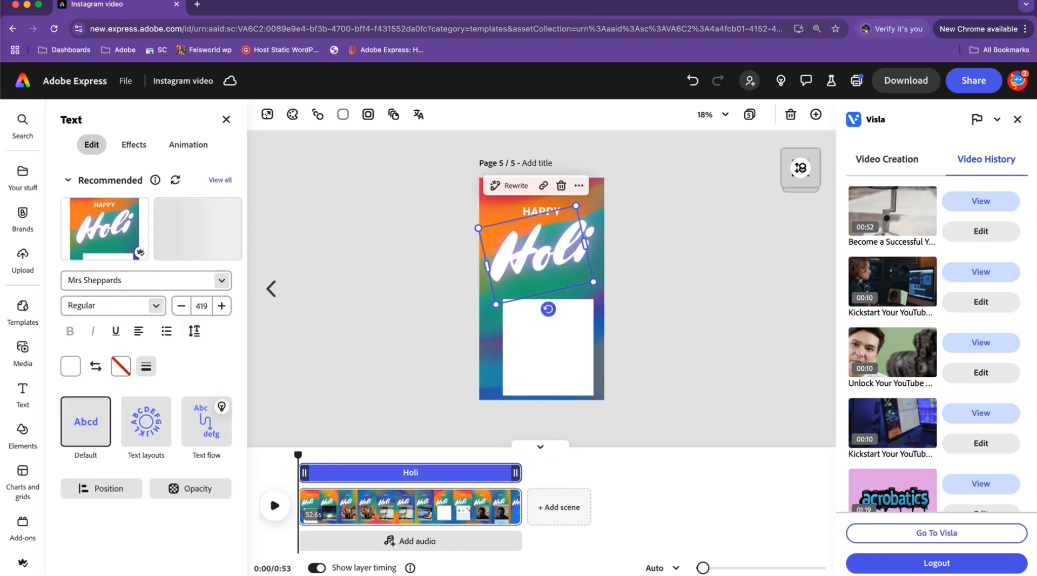
Return to page 3 with the computer video and bring up the media library.
left_click(22, 311)
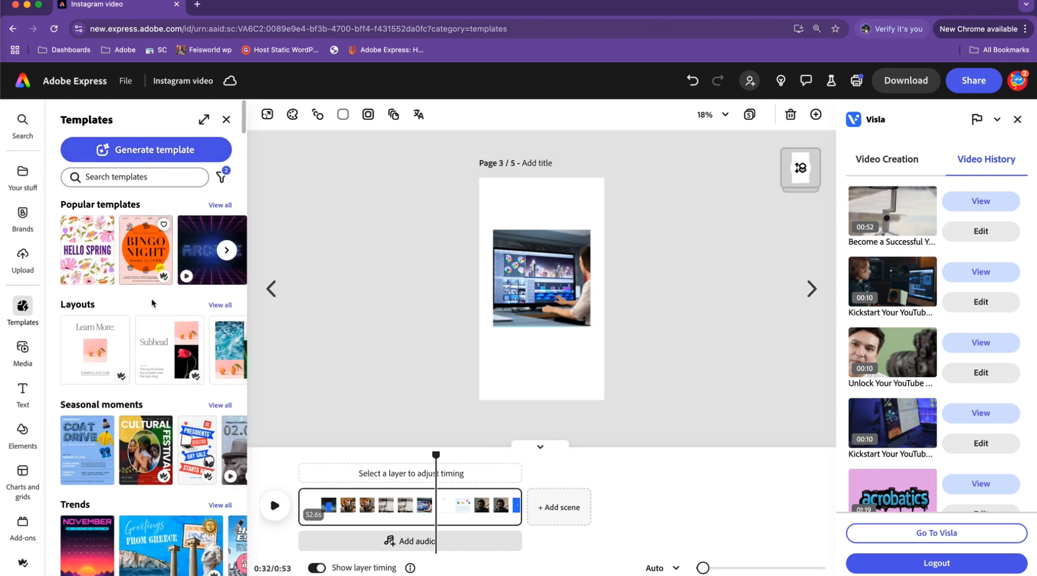
scroll("down", 3)
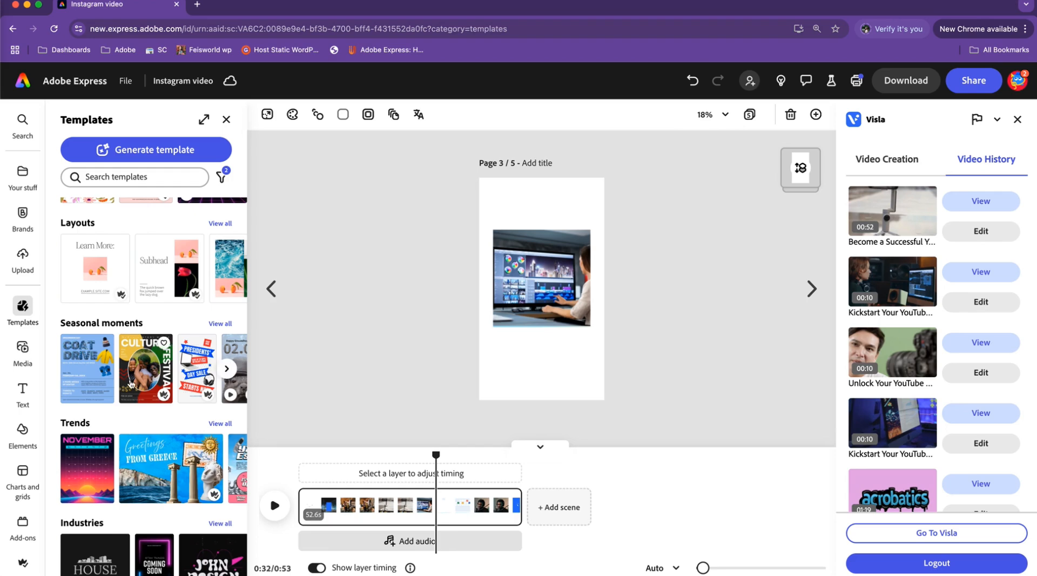
scroll("down", 3)
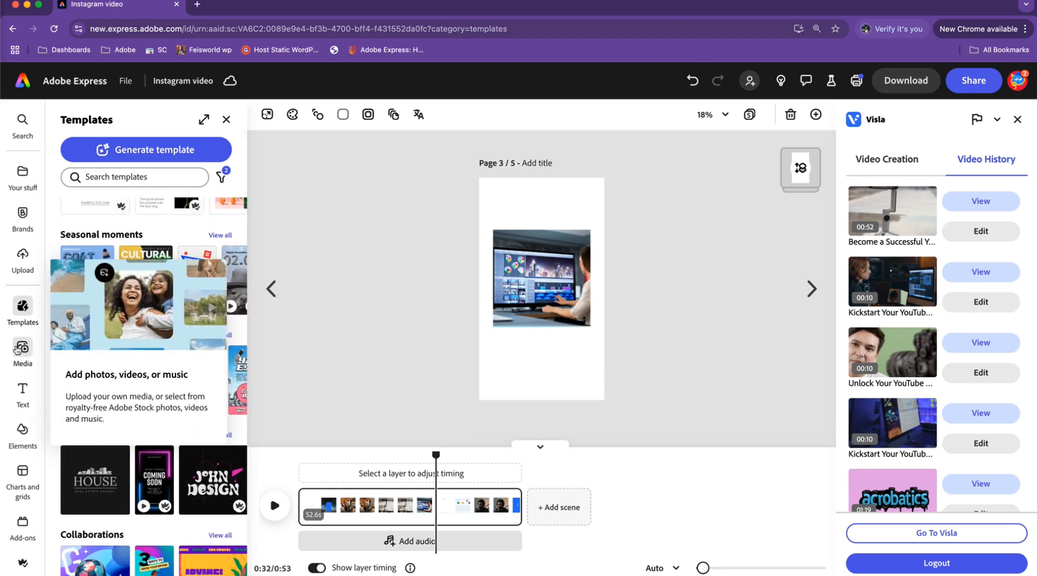
left_click(23, 348)
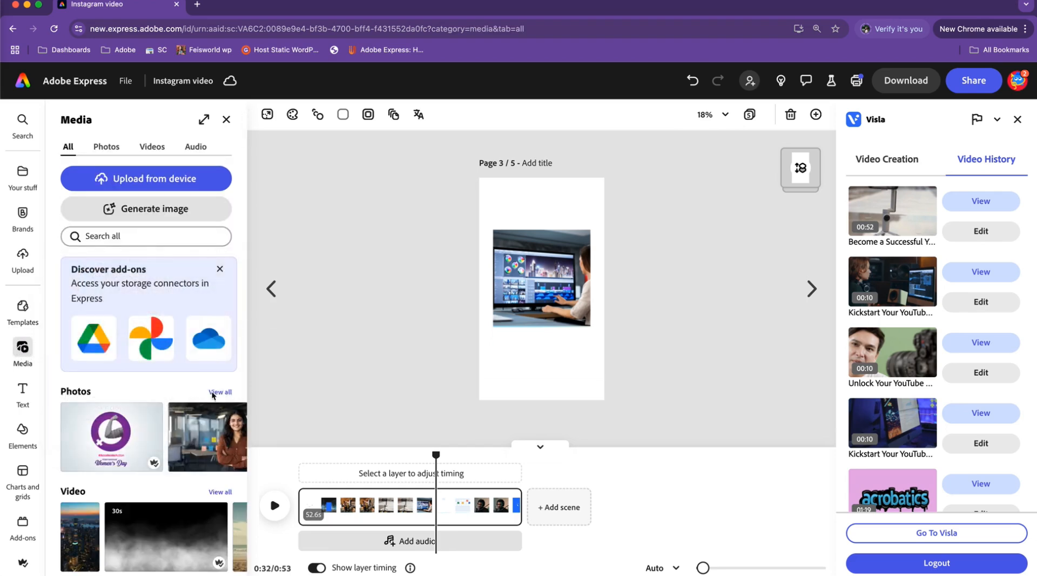
mouse_move(171, 468)
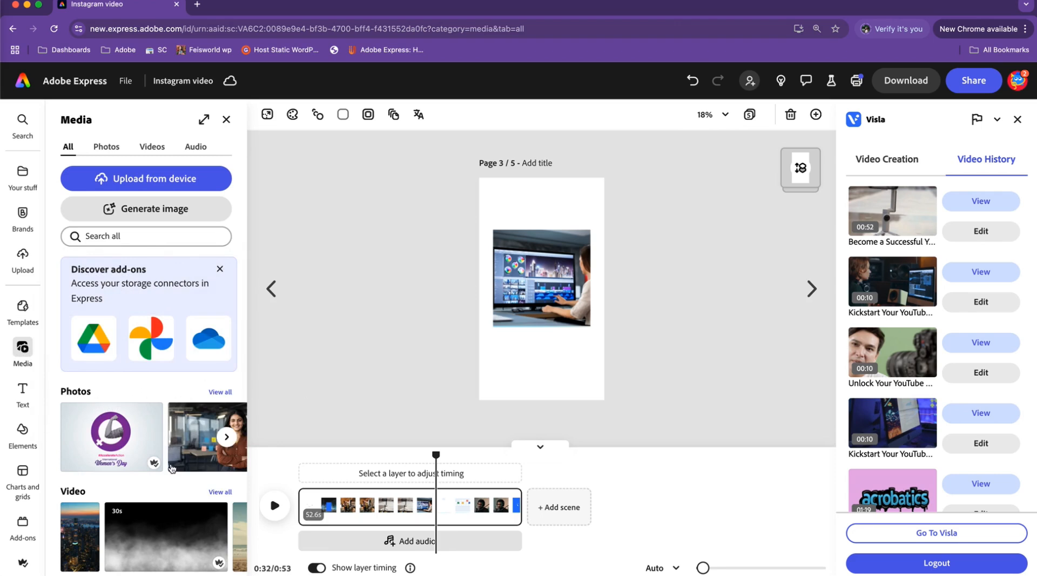
Leave the Media panel for the Text library of headline, date and price presets.
scroll("down", 3)
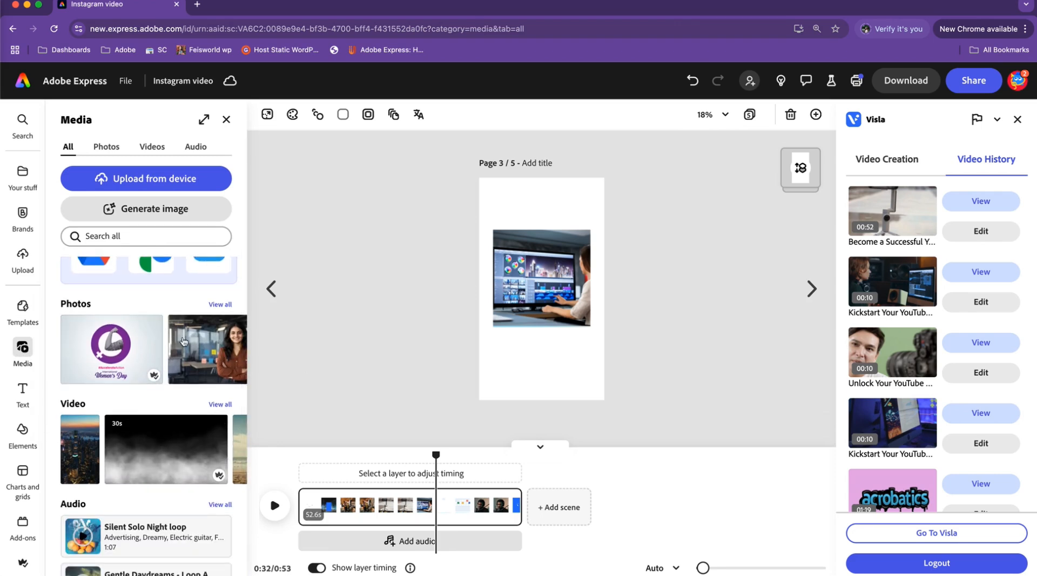
mouse_move(202, 347)
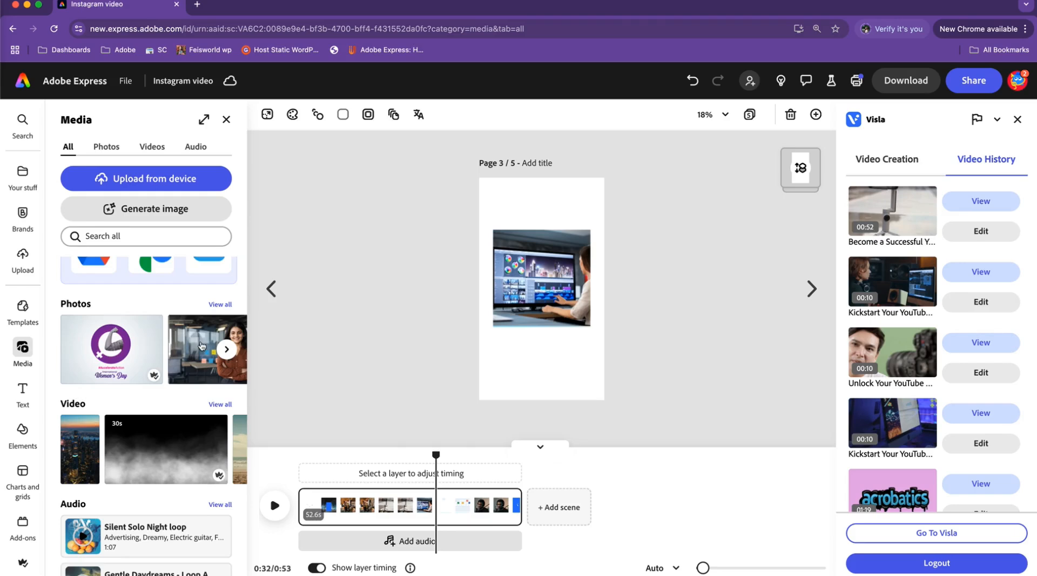
scroll("down", 3)
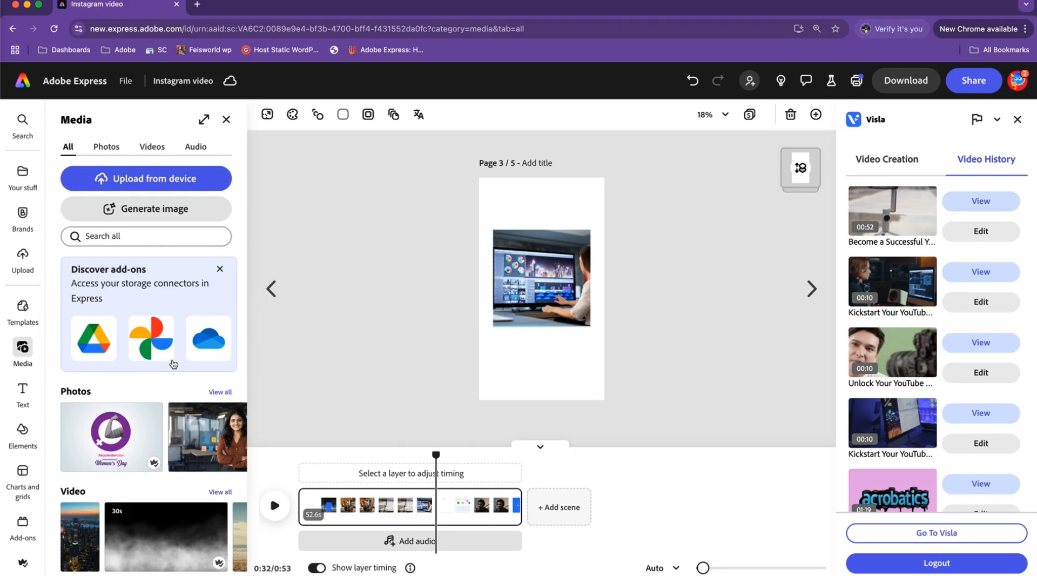
mouse_move(32, 398)
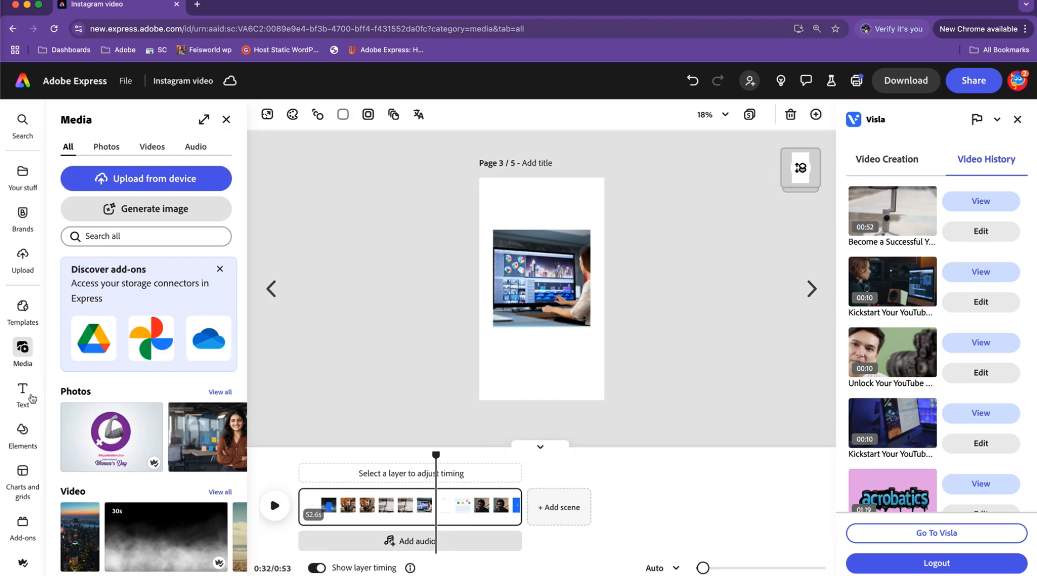
left_click(23, 394)
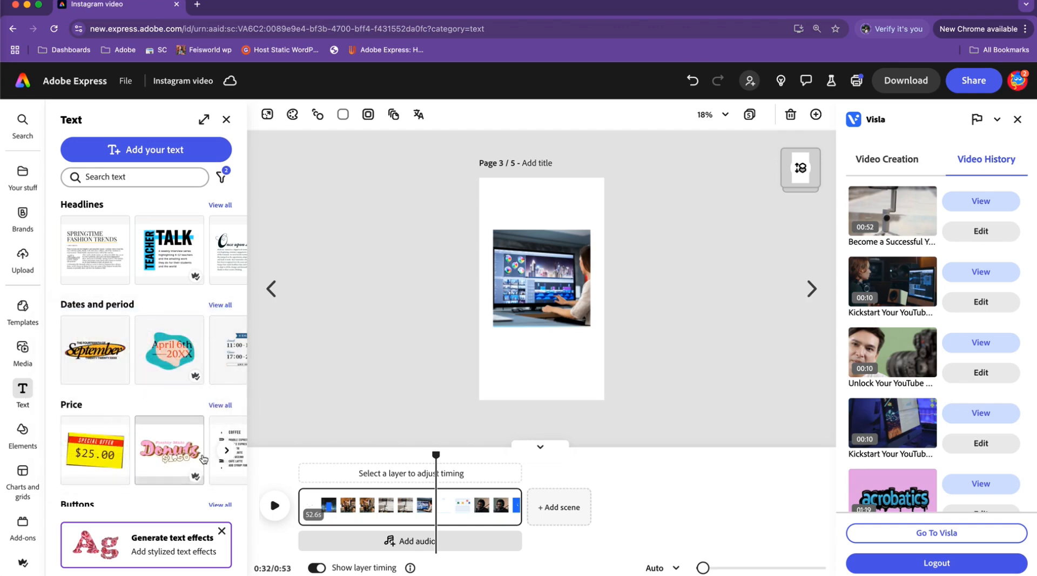
Add a default text box over page 3's video, checking its effects and the elements library.
left_click(146, 149)
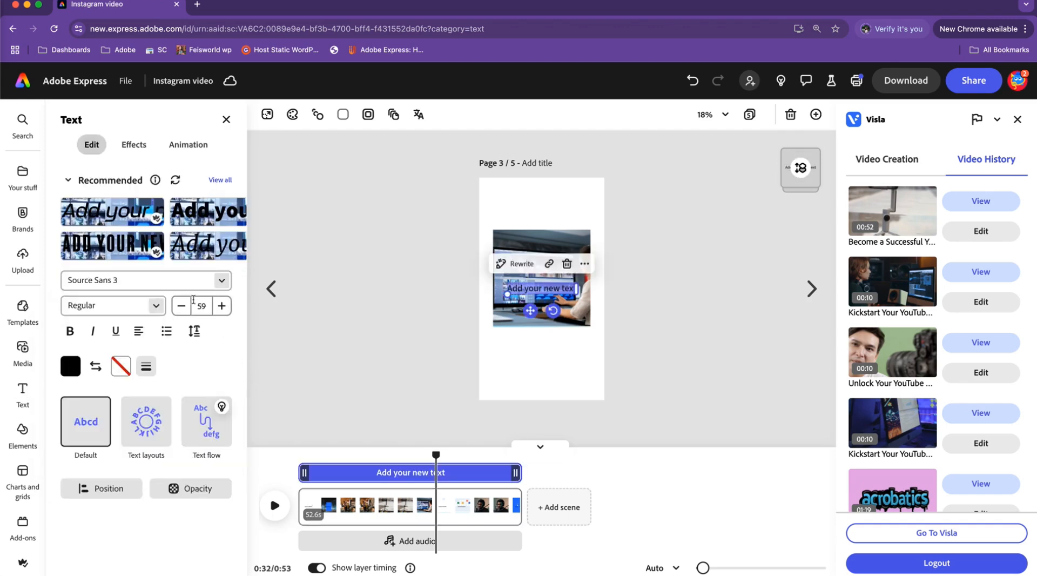
left_click(134, 144)
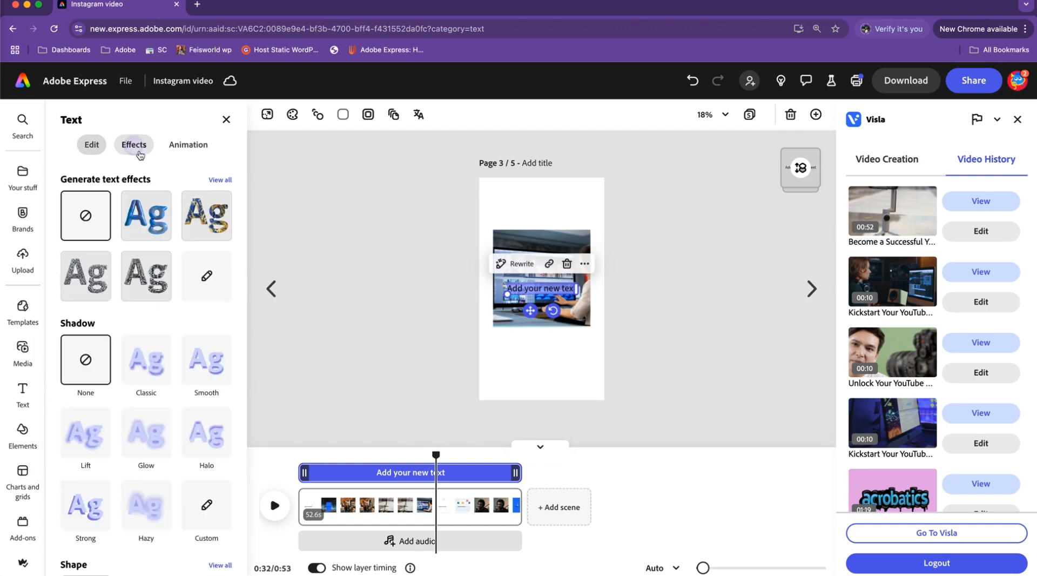
left_click(188, 144)
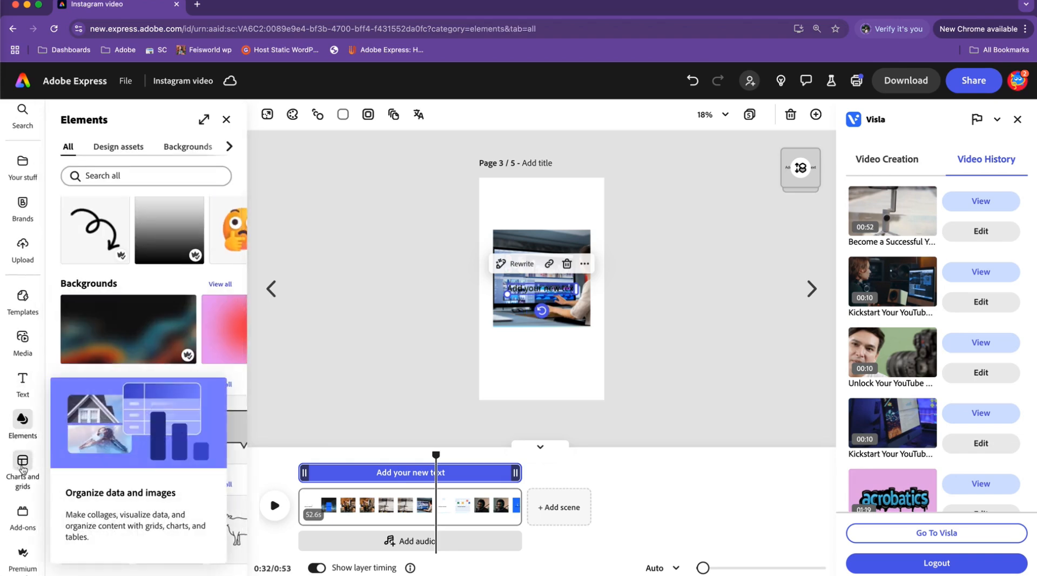
Browse Charts and grids, then return to the media library.
left_click(22, 469)
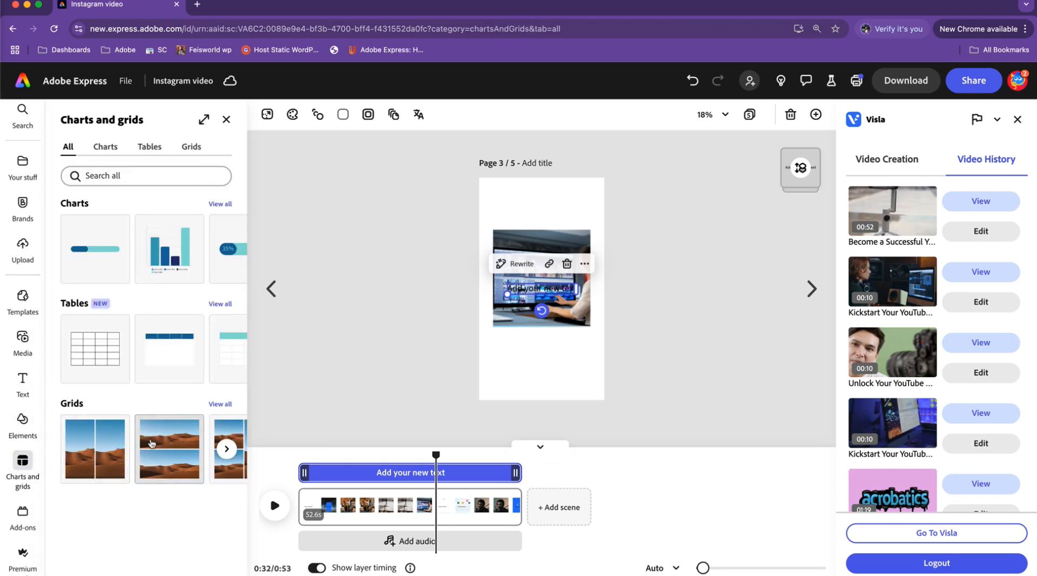
left_click(23, 348)
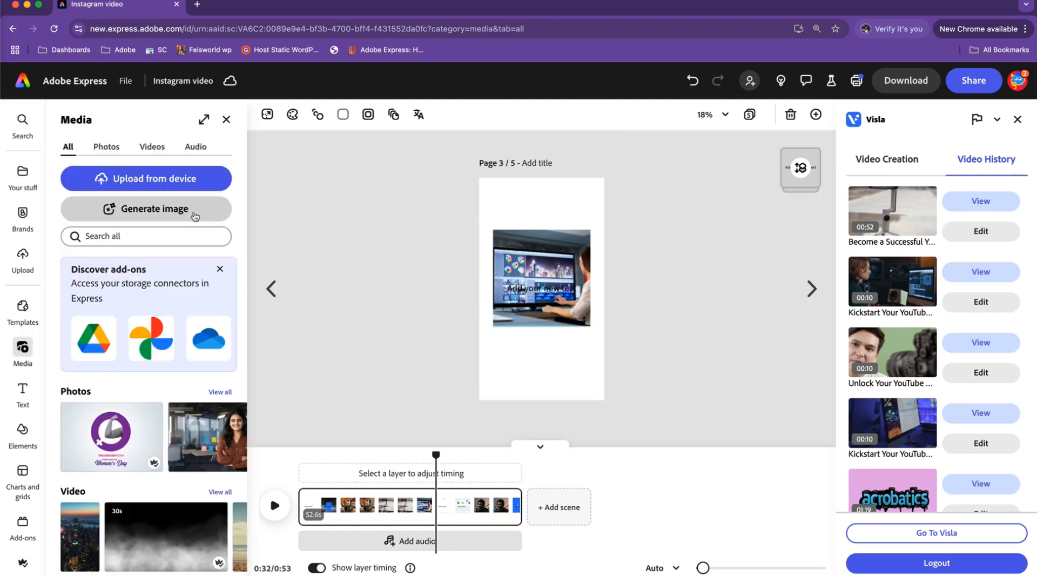
mouse_move(355, 252)
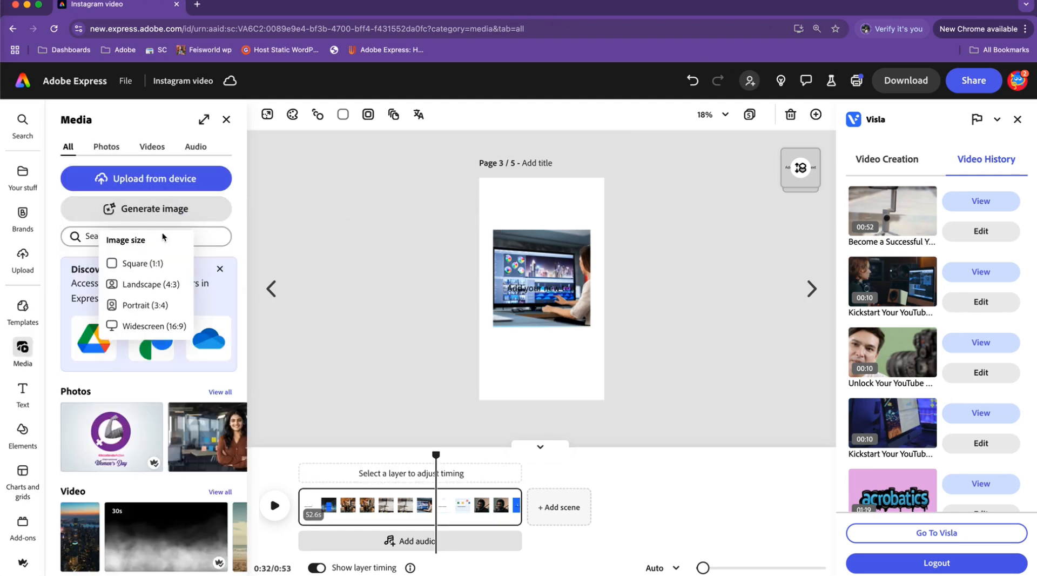
mouse_move(196, 323)
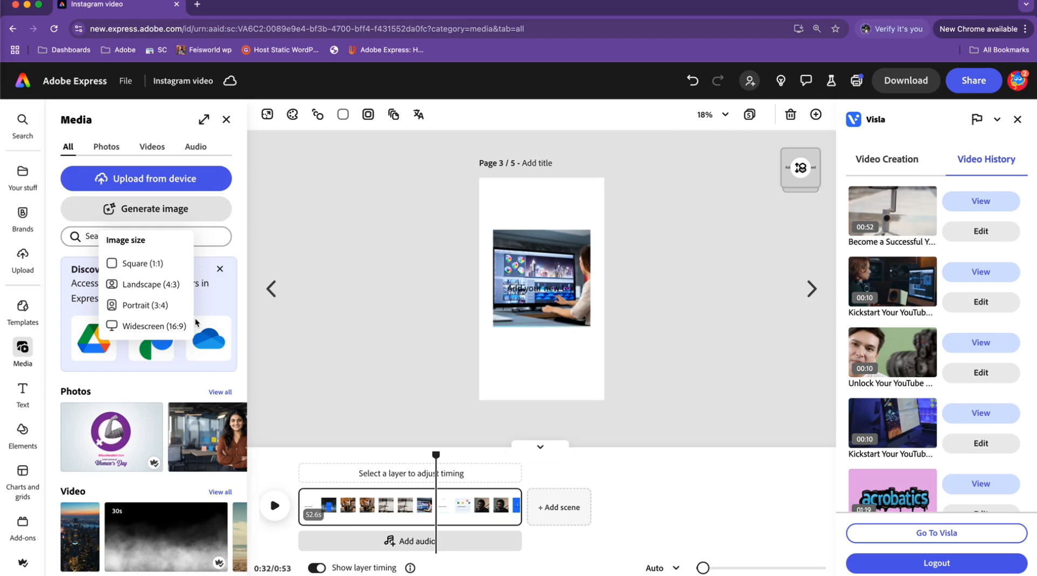
mouse_move(196, 322)
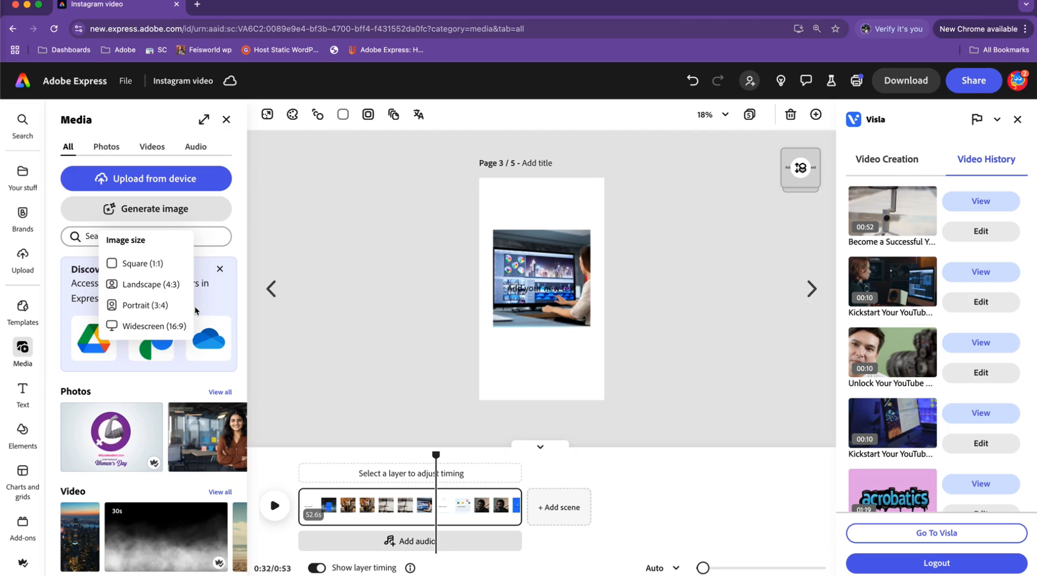
mouse_move(279, 292)
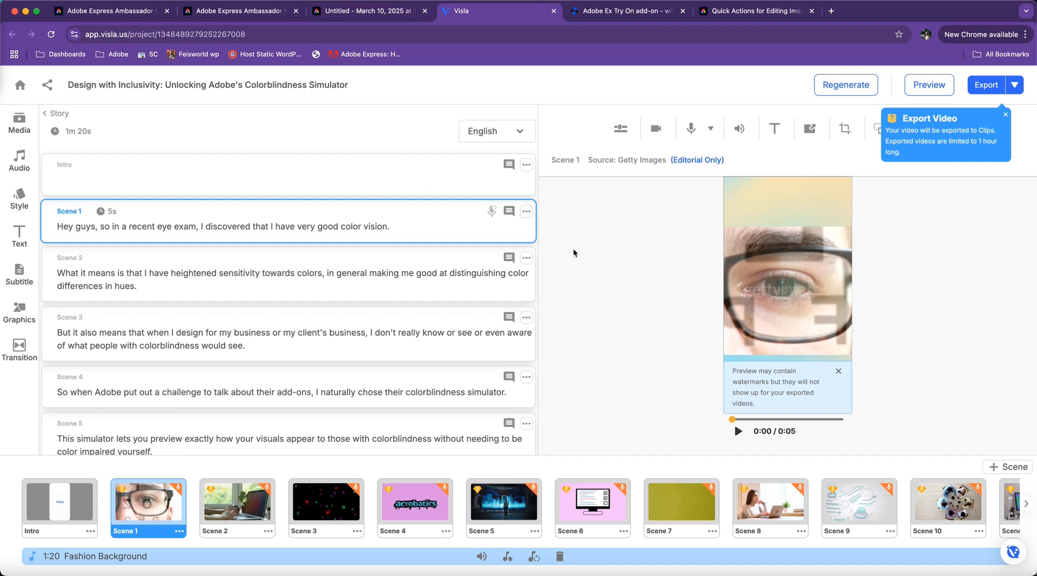
mouse_move(586, 249)
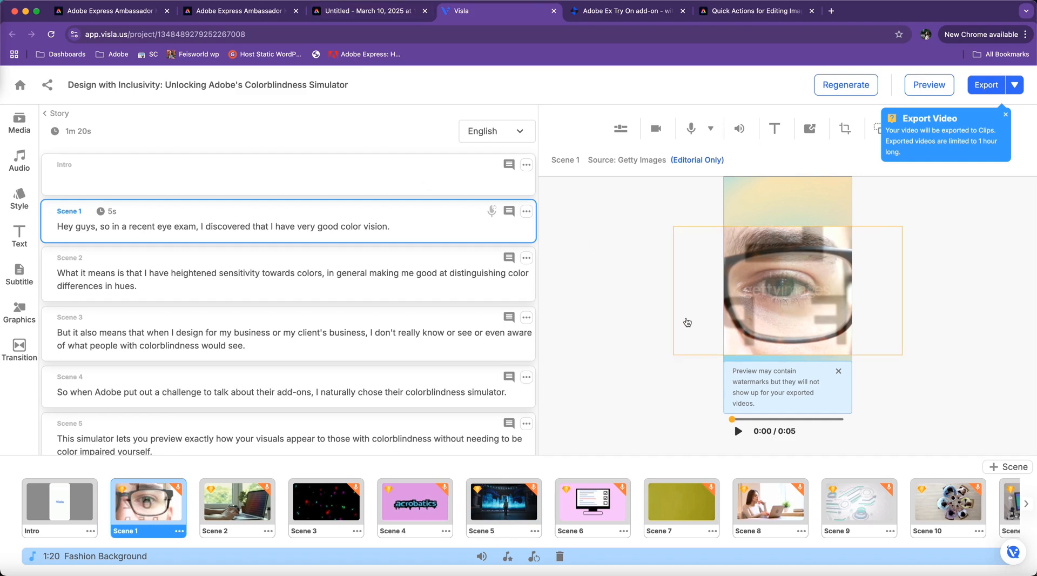
mouse_move(675, 306)
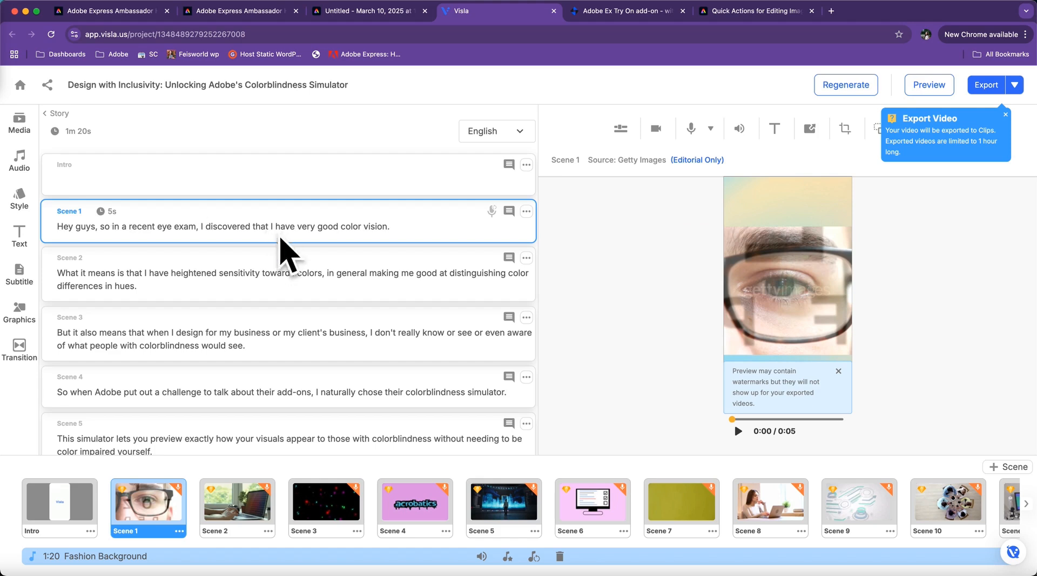
mouse_move(894, 396)
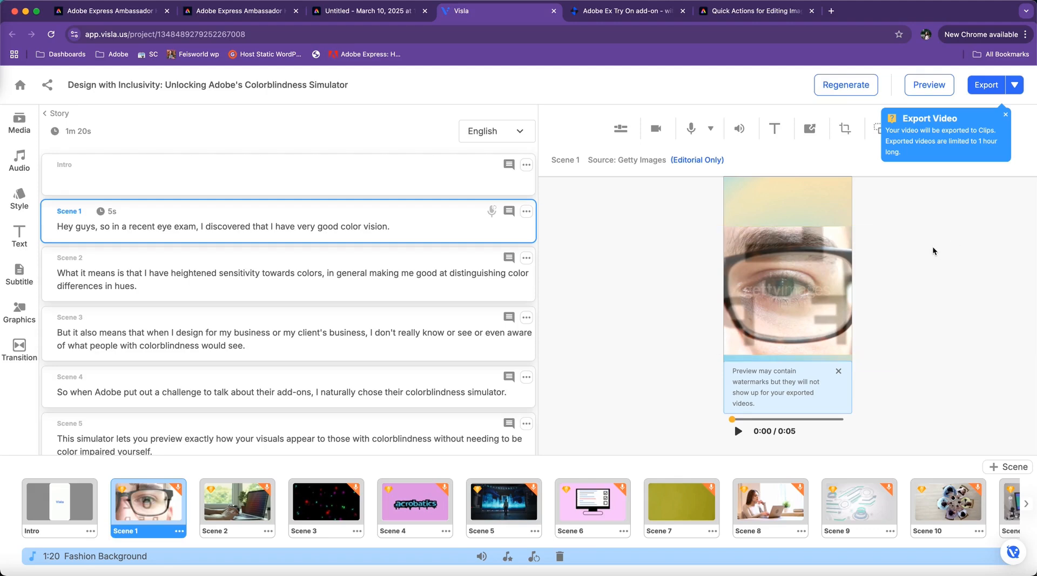
mouse_move(930, 248)
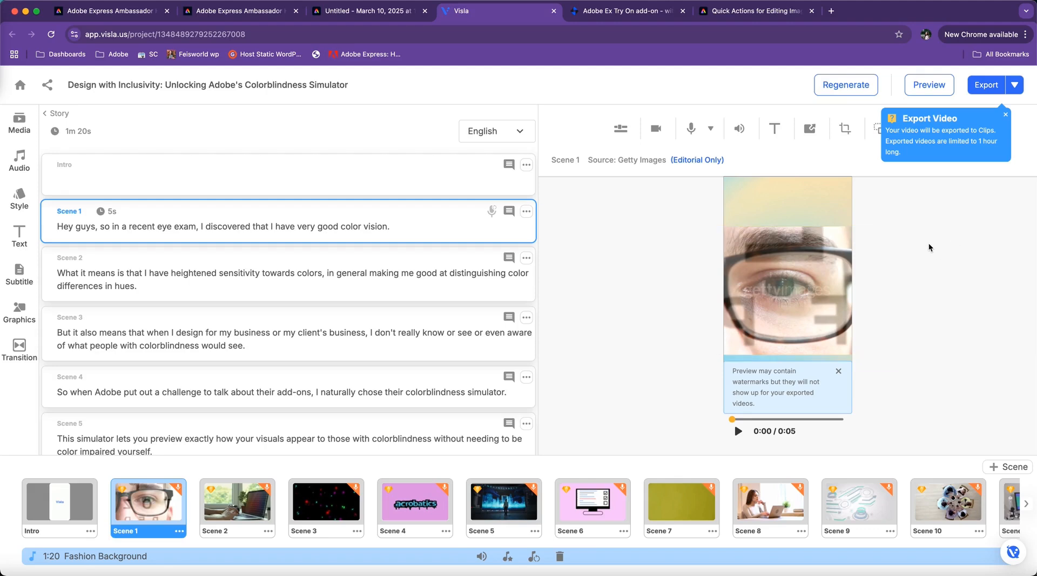
mouse_move(906, 256)
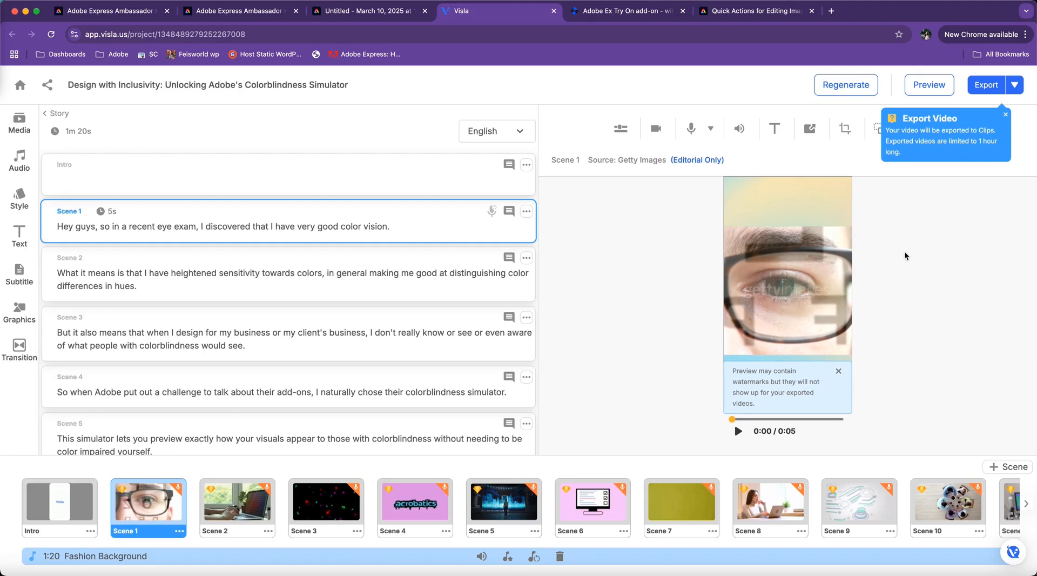
mouse_move(583, 398)
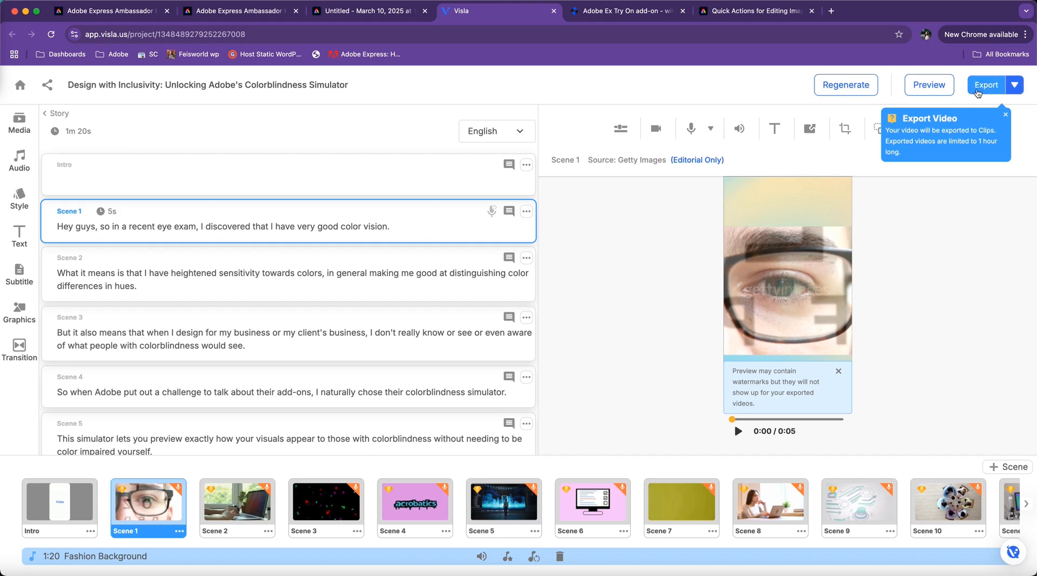
mouse_move(929, 84)
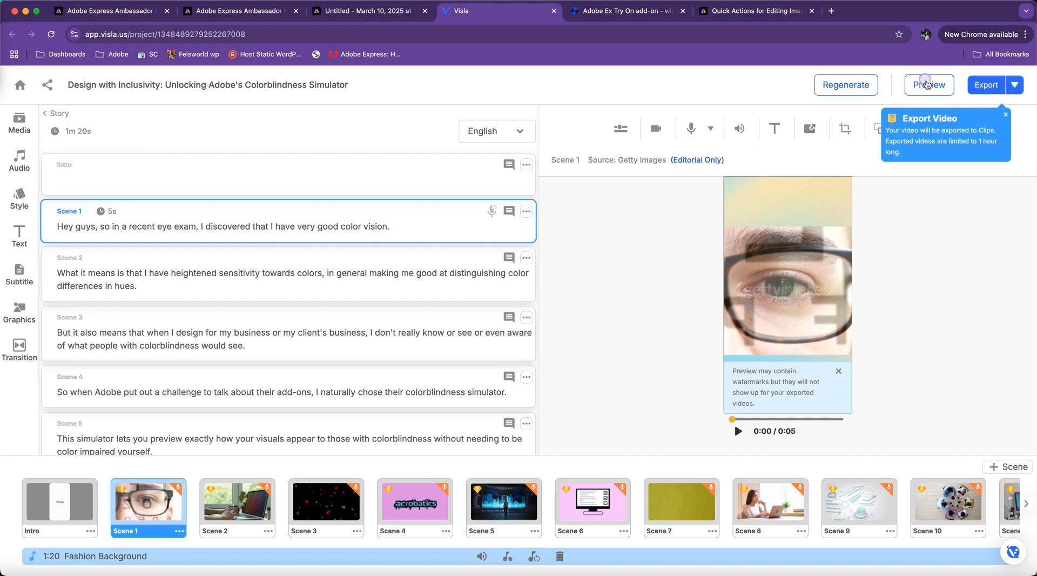
Preview the whole Colorblindness Simulator video alongside its timestamped transcript.
left_click(929, 84)
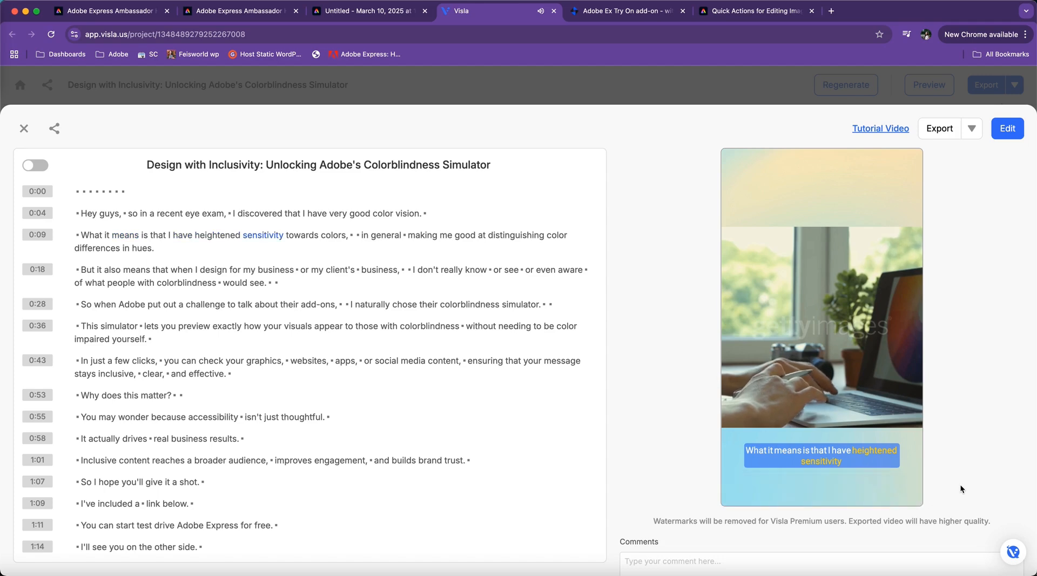
left_click(820, 325)
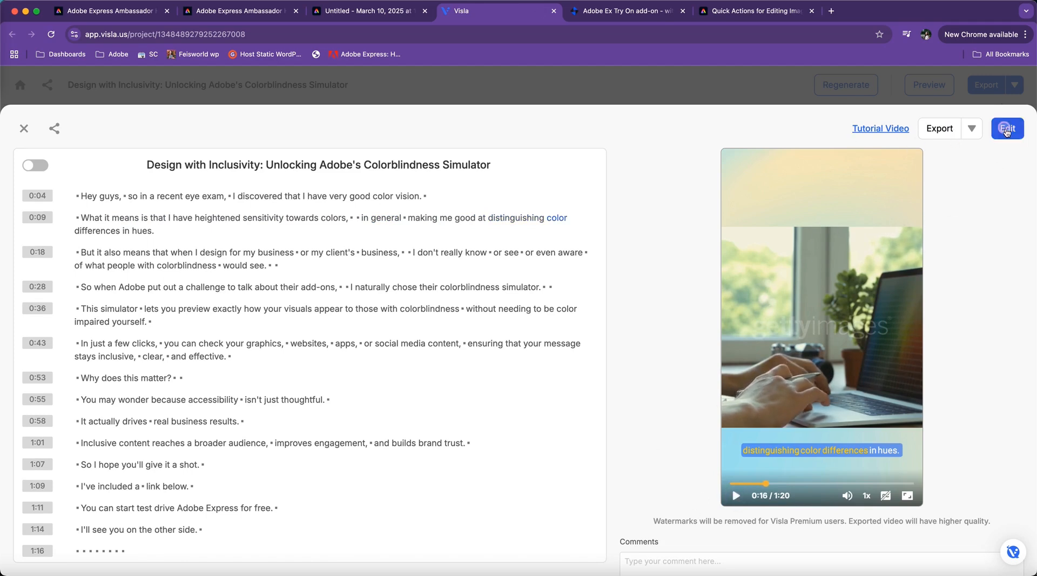
left_click(1007, 129)
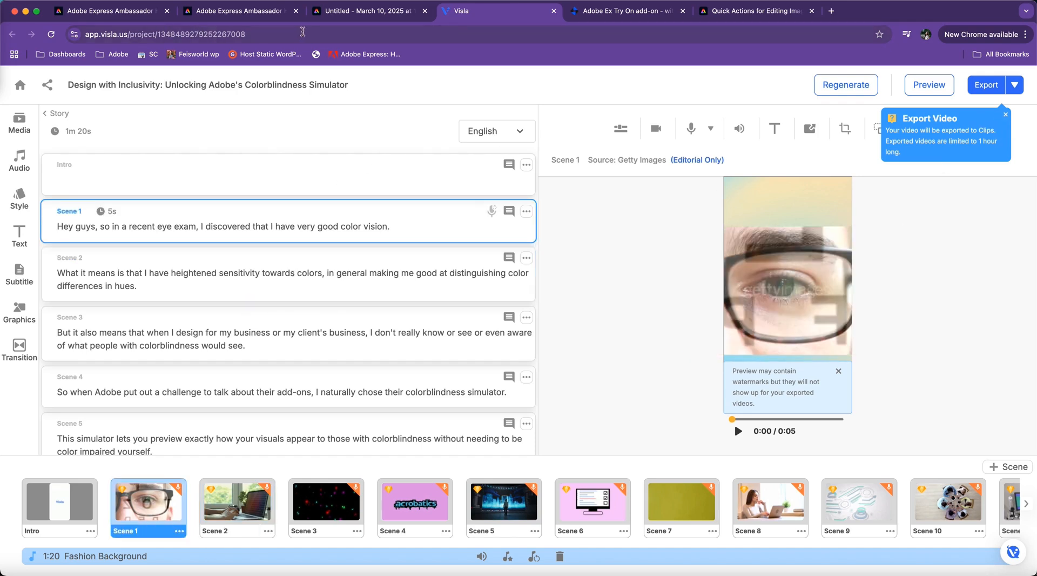
left_click(367, 10)
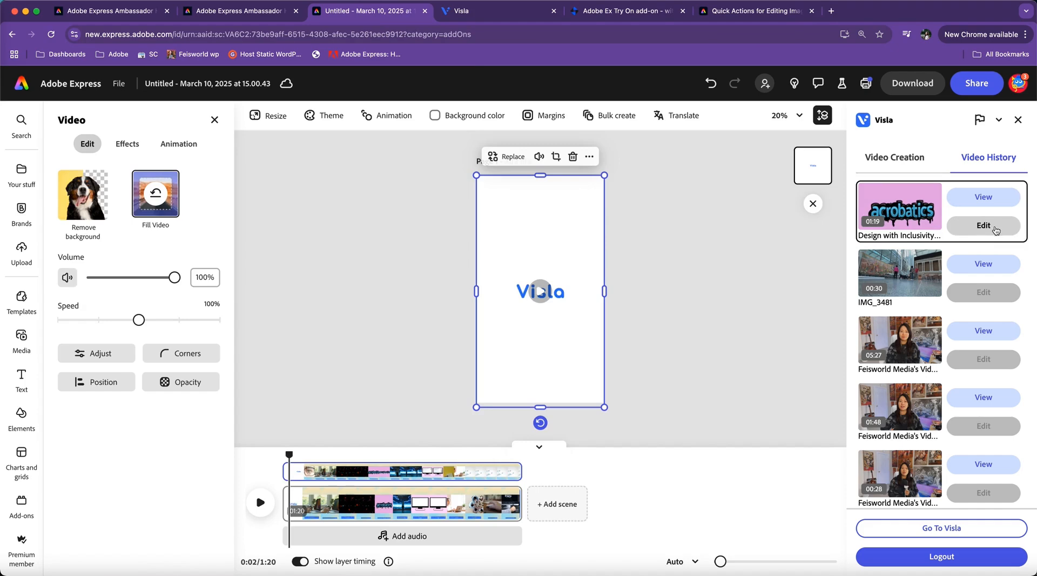
left_click(501, 11)
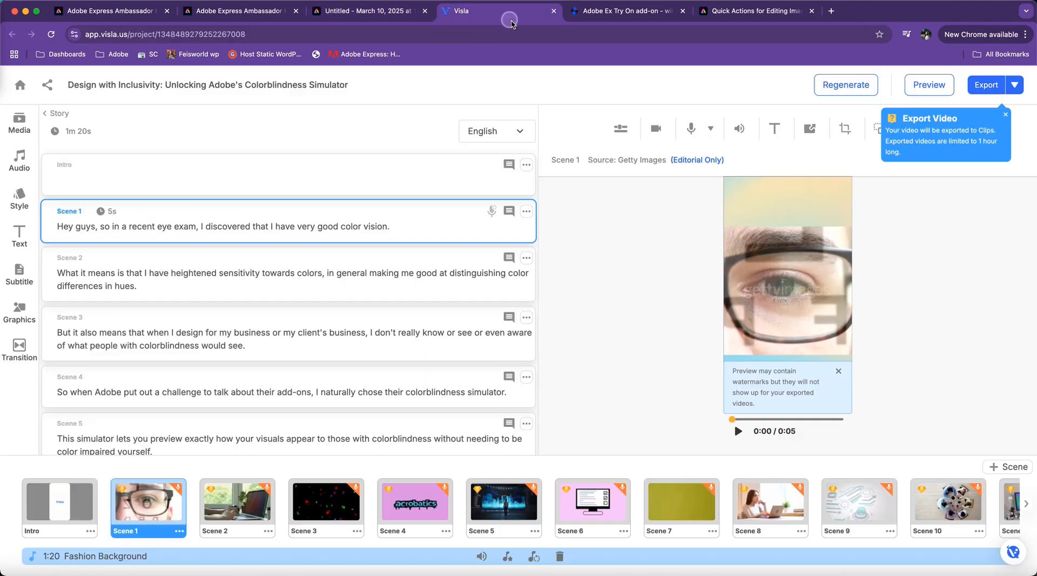
mouse_move(605, 368)
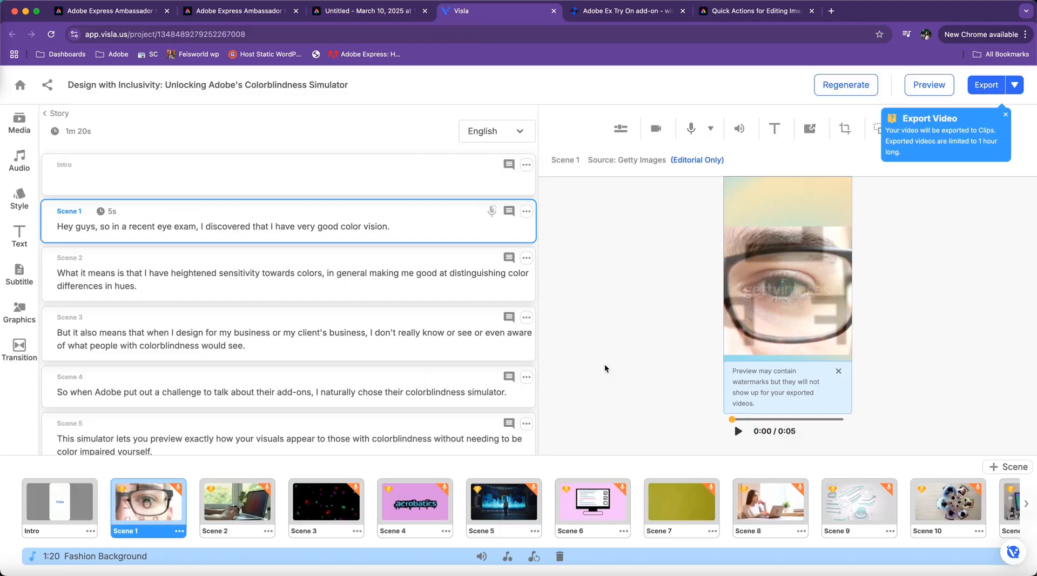
mouse_move(582, 317)
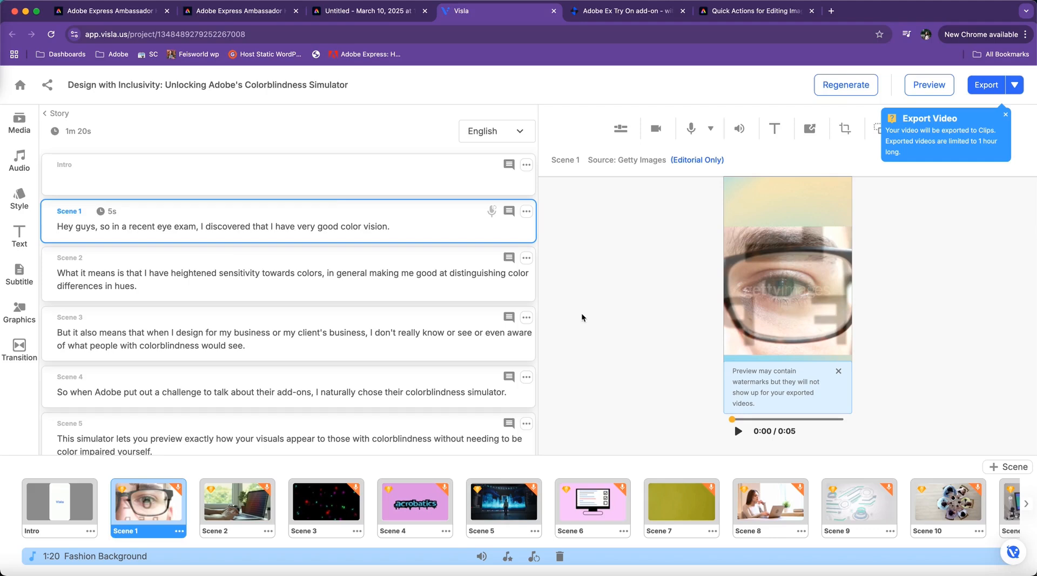
mouse_move(666, 223)
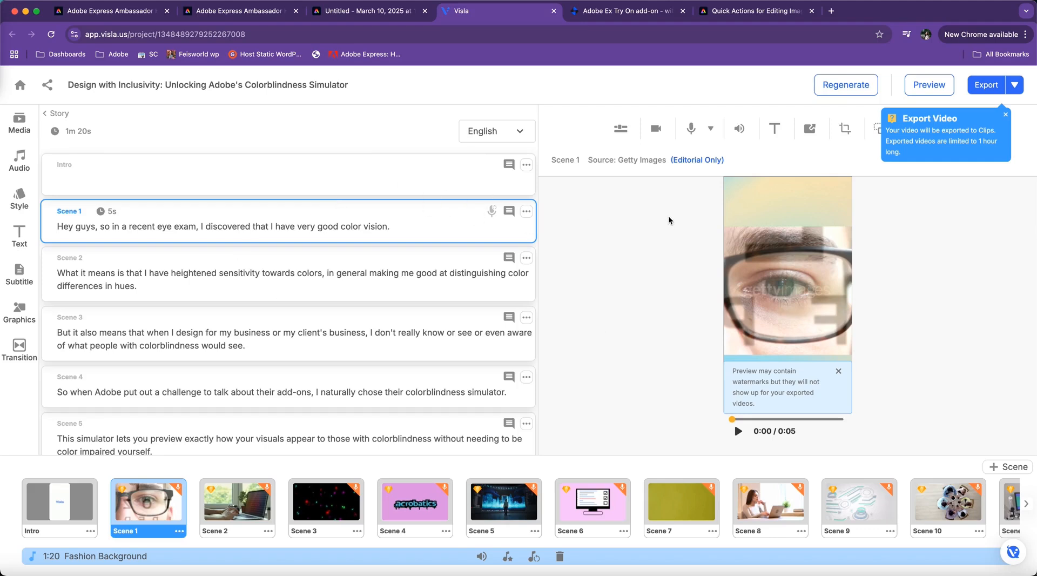
mouse_move(678, 374)
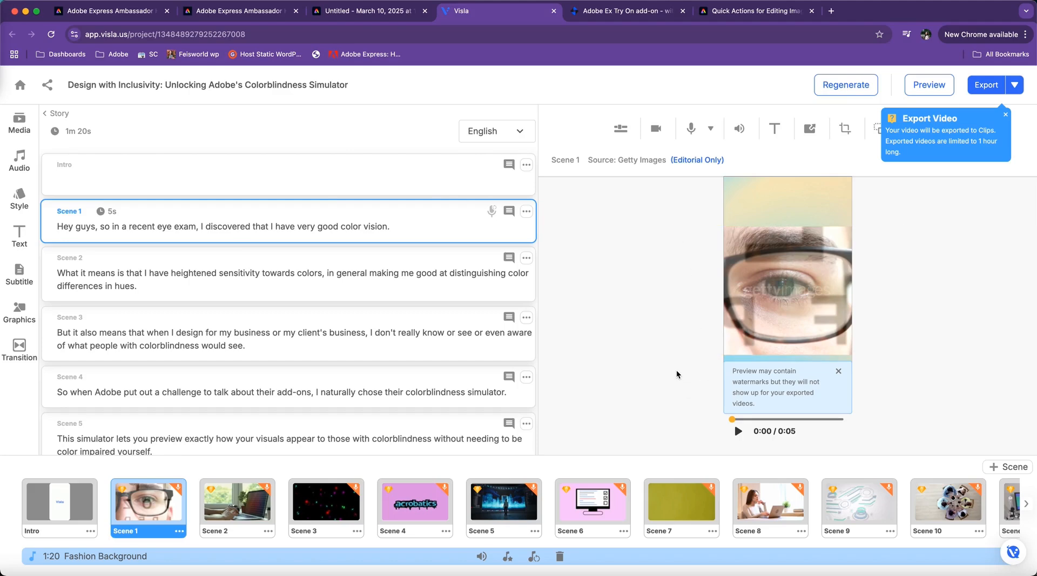
mouse_move(602, 241)
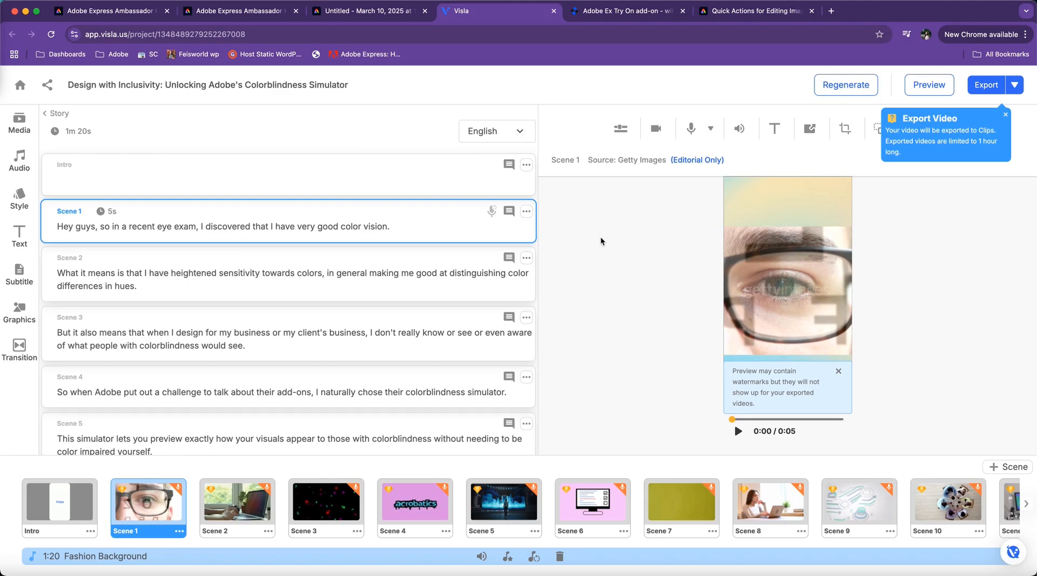
mouse_move(691, 129)
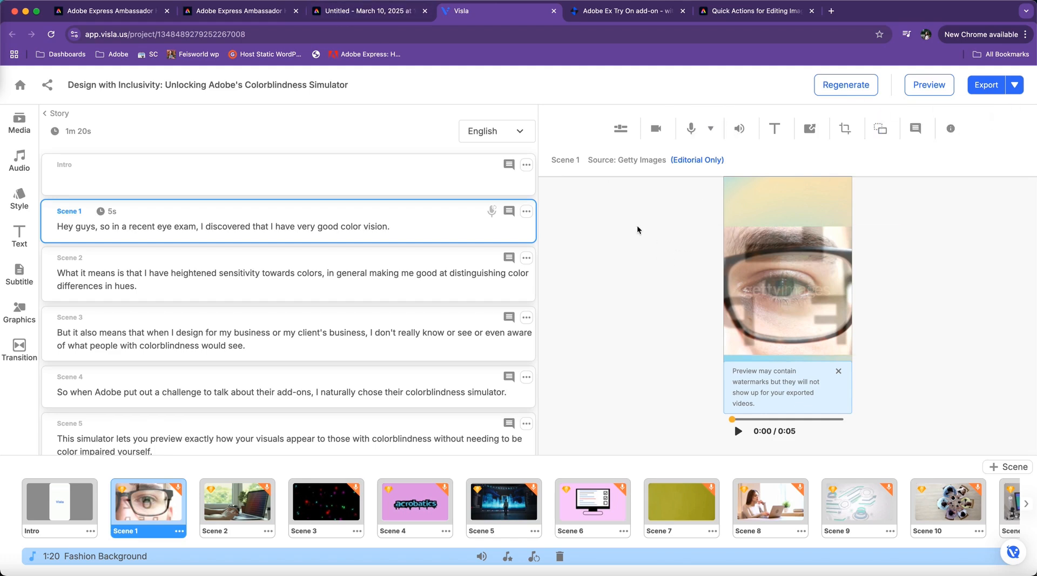
Review the scene's image and editing tools, then return to the Adobe Express design.
left_click(787, 291)
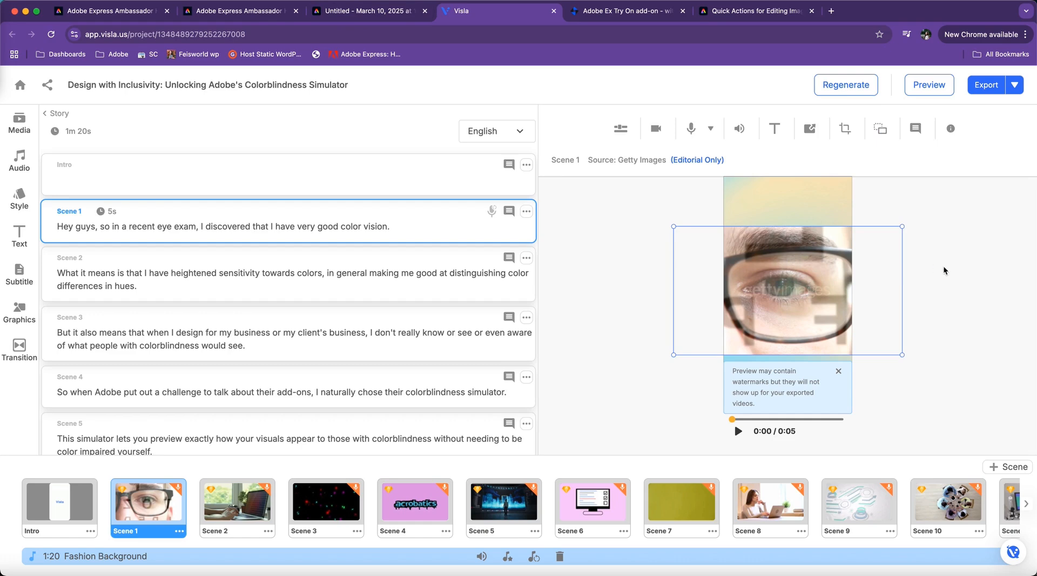
mouse_move(759, 268)
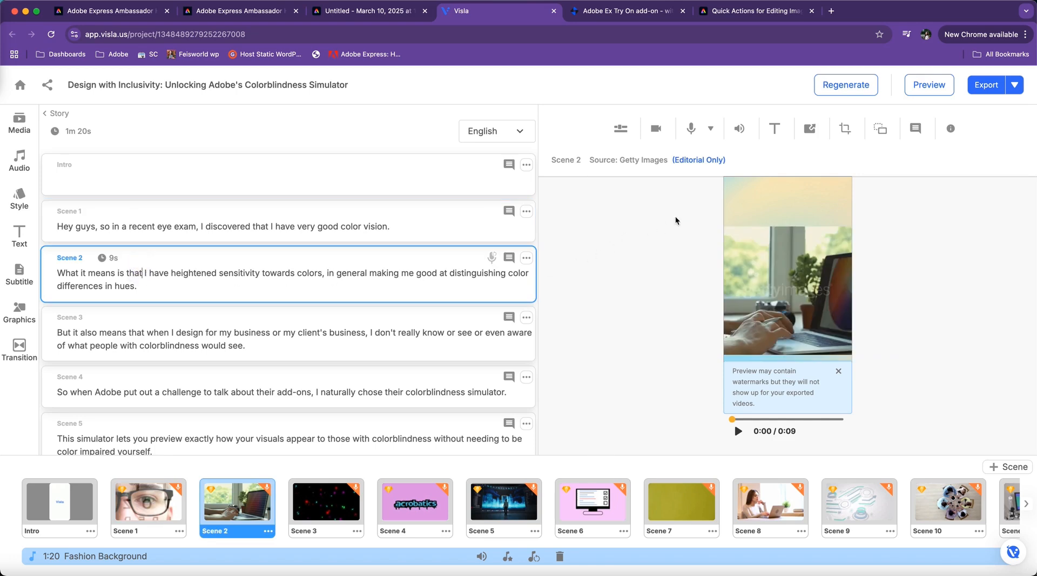
mouse_move(621, 129)
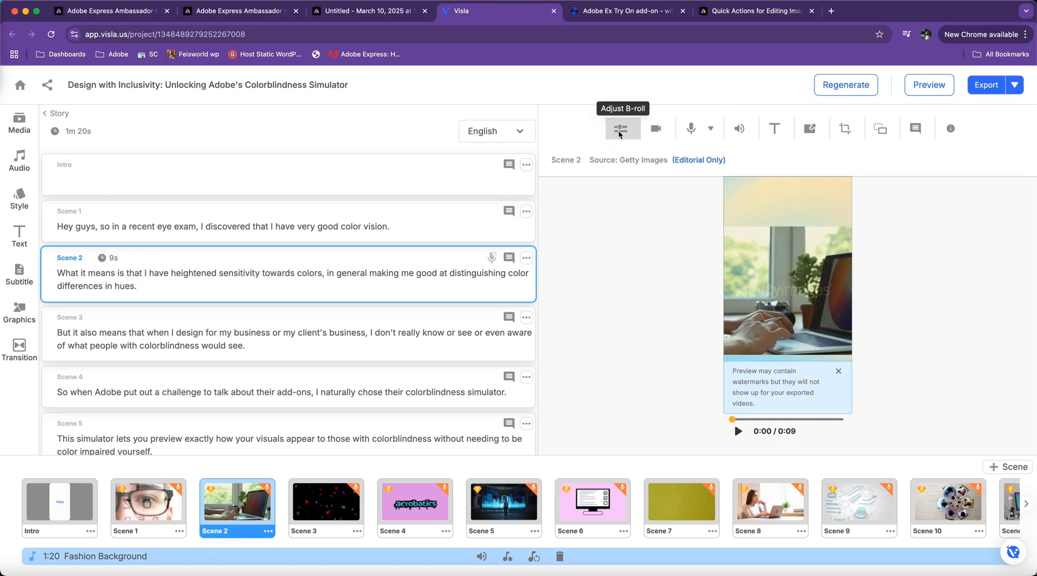
mouse_move(655, 128)
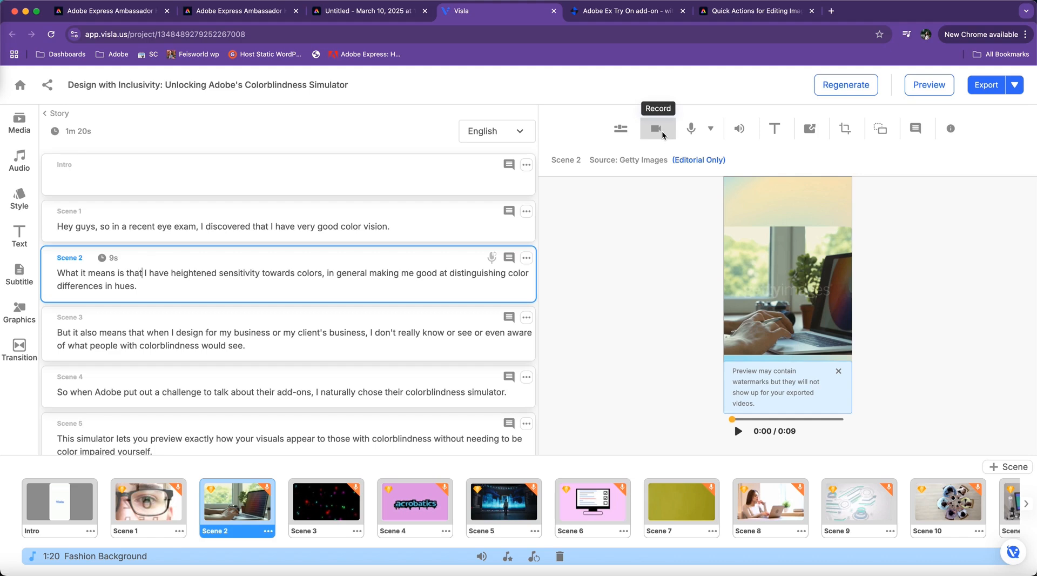
left_click(712, 129)
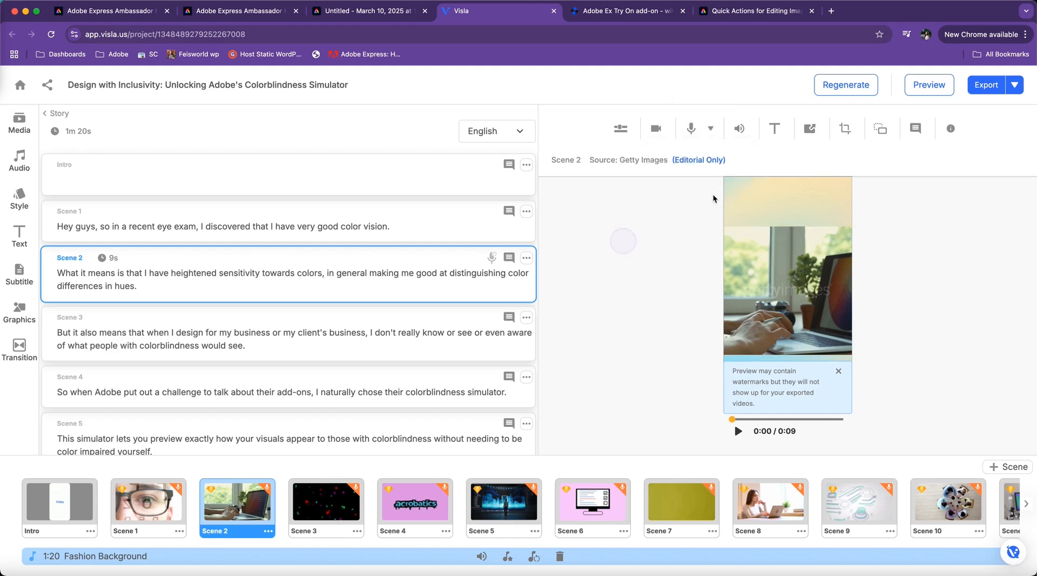
mouse_move(776, 129)
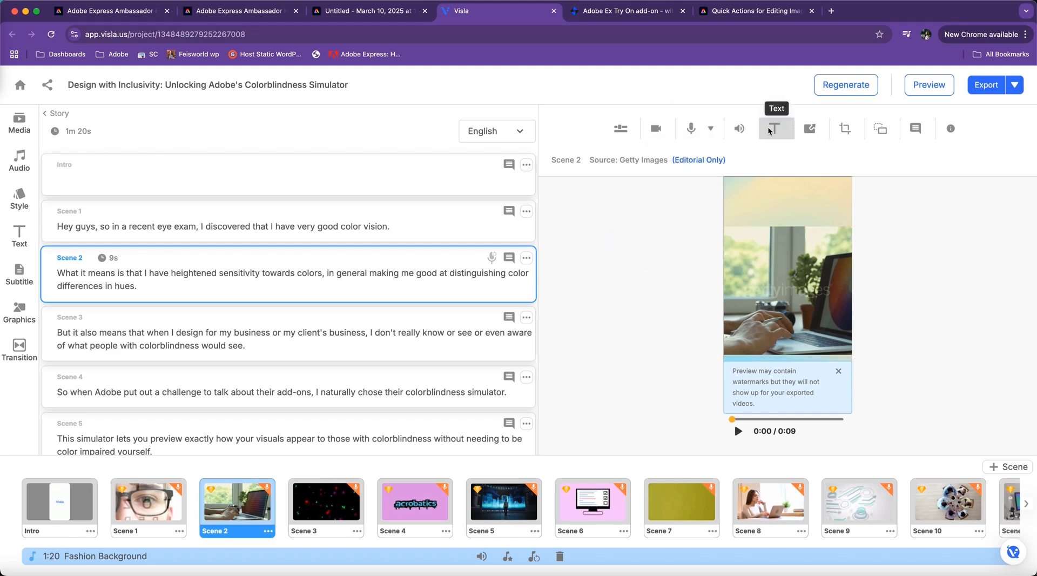
mouse_move(809, 128)
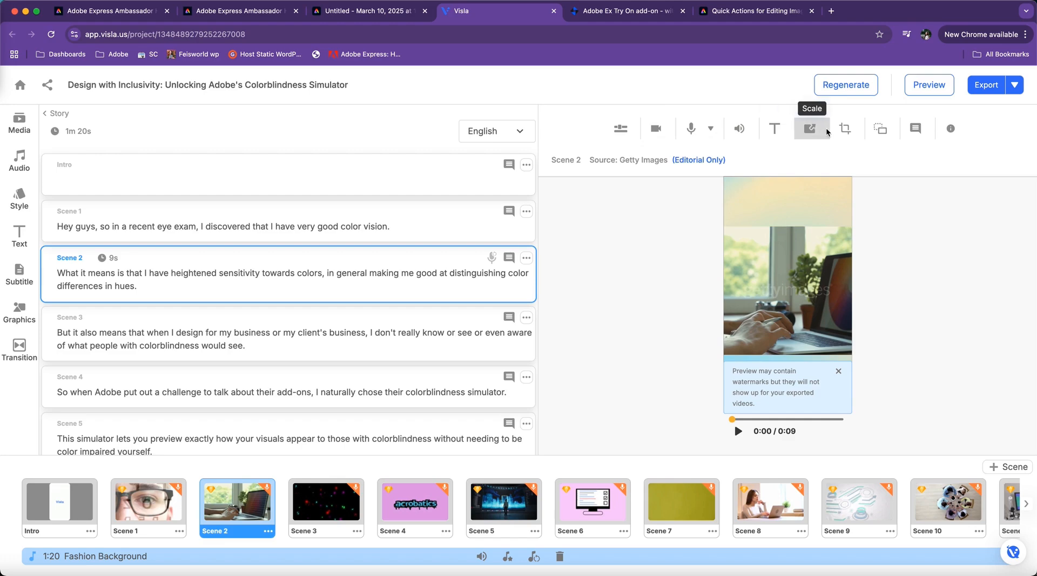
mouse_move(845, 128)
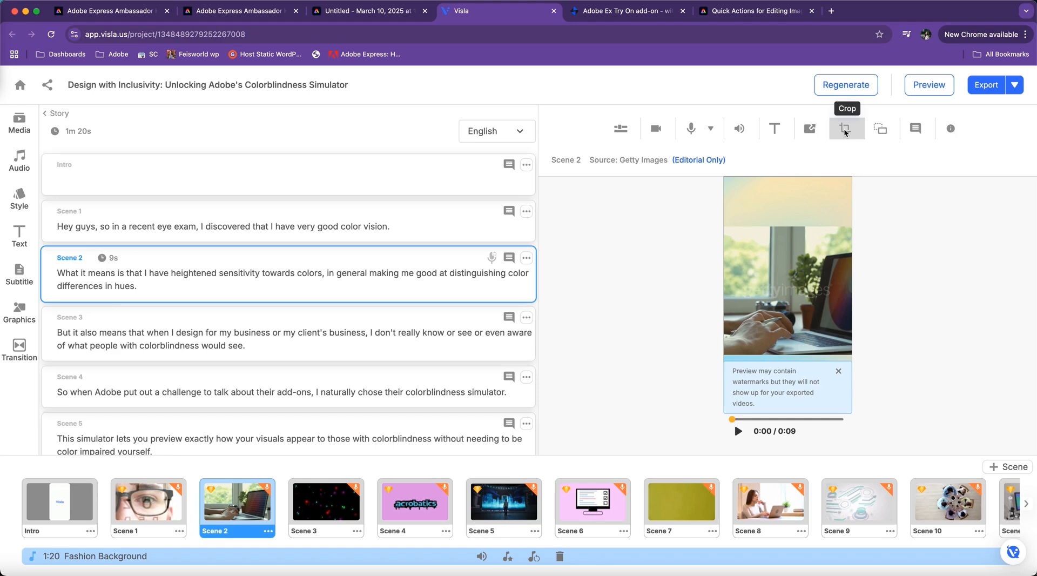
mouse_move(917, 129)
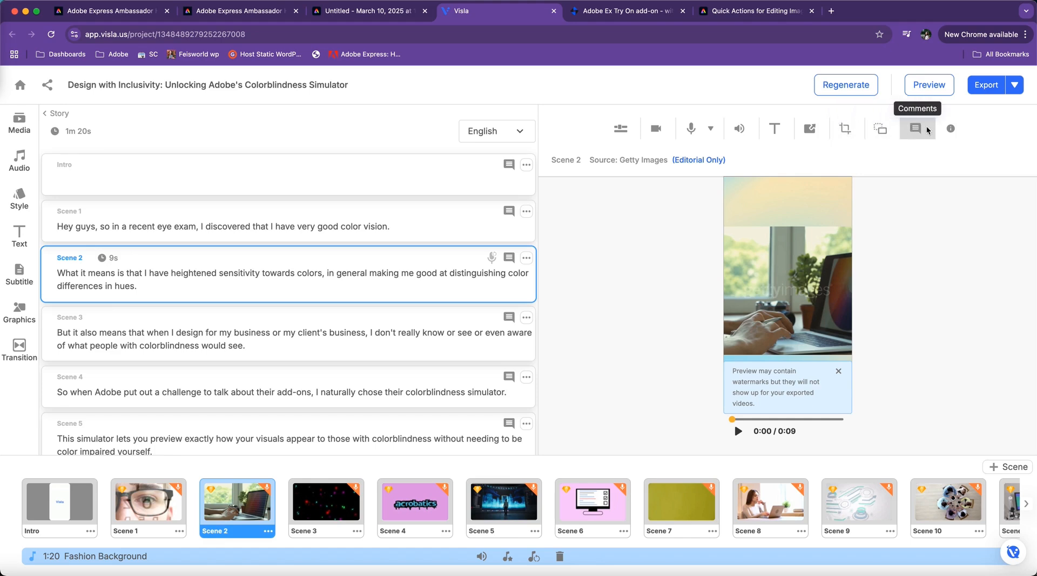
mouse_move(924, 273)
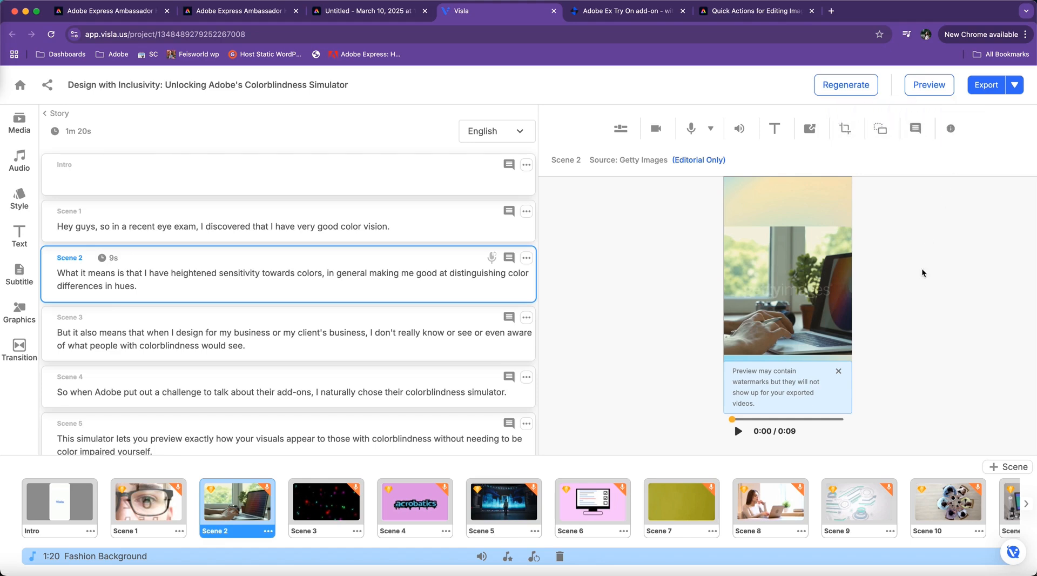
mouse_move(519, 299)
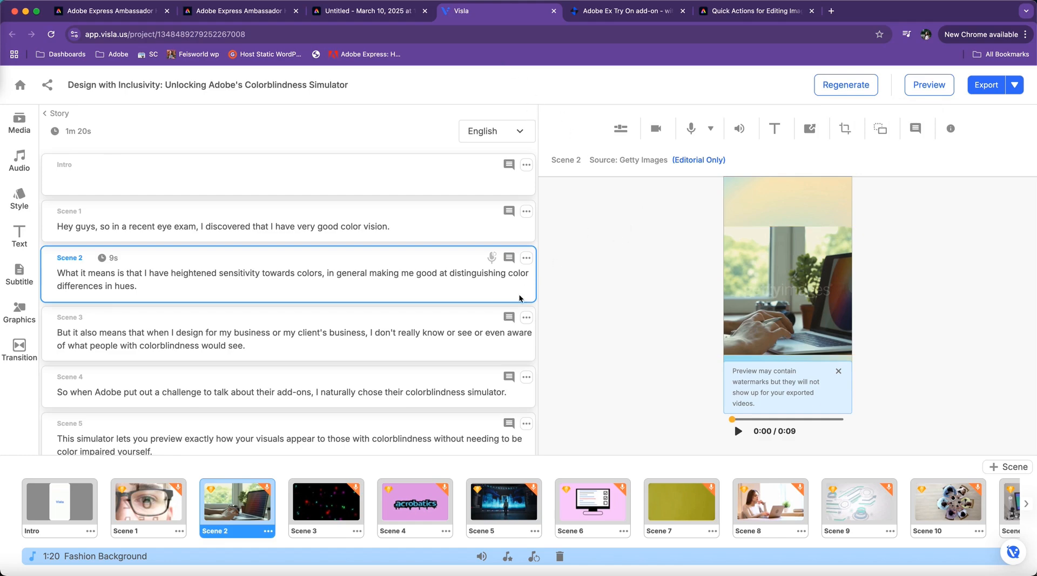
mouse_move(19, 162)
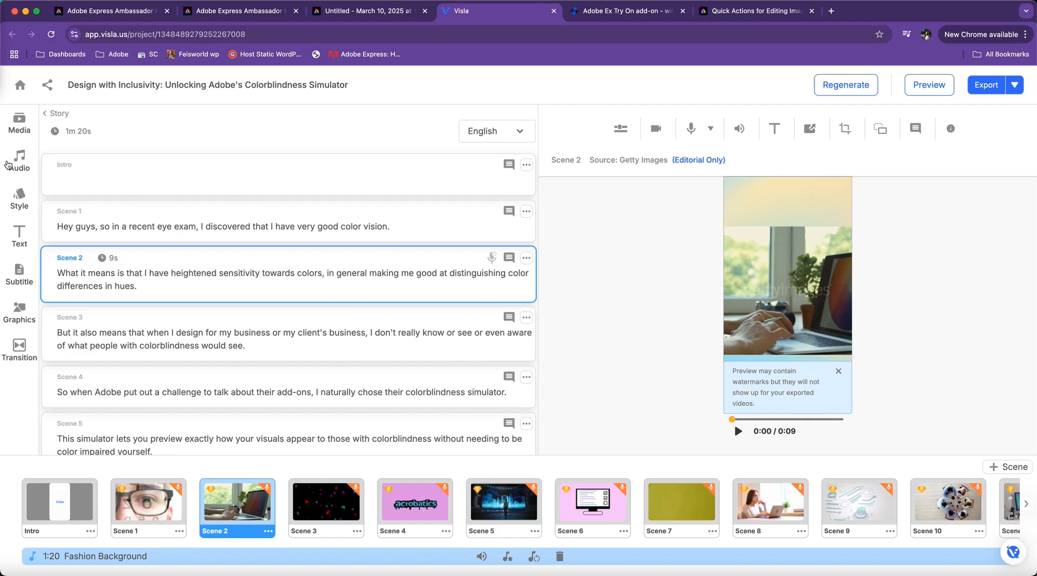
left_click(367, 10)
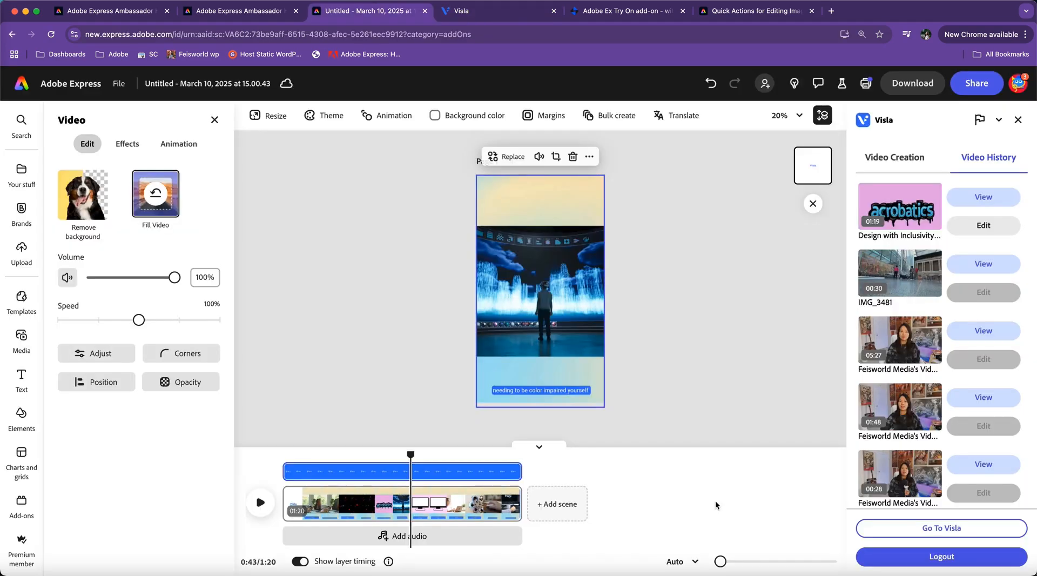